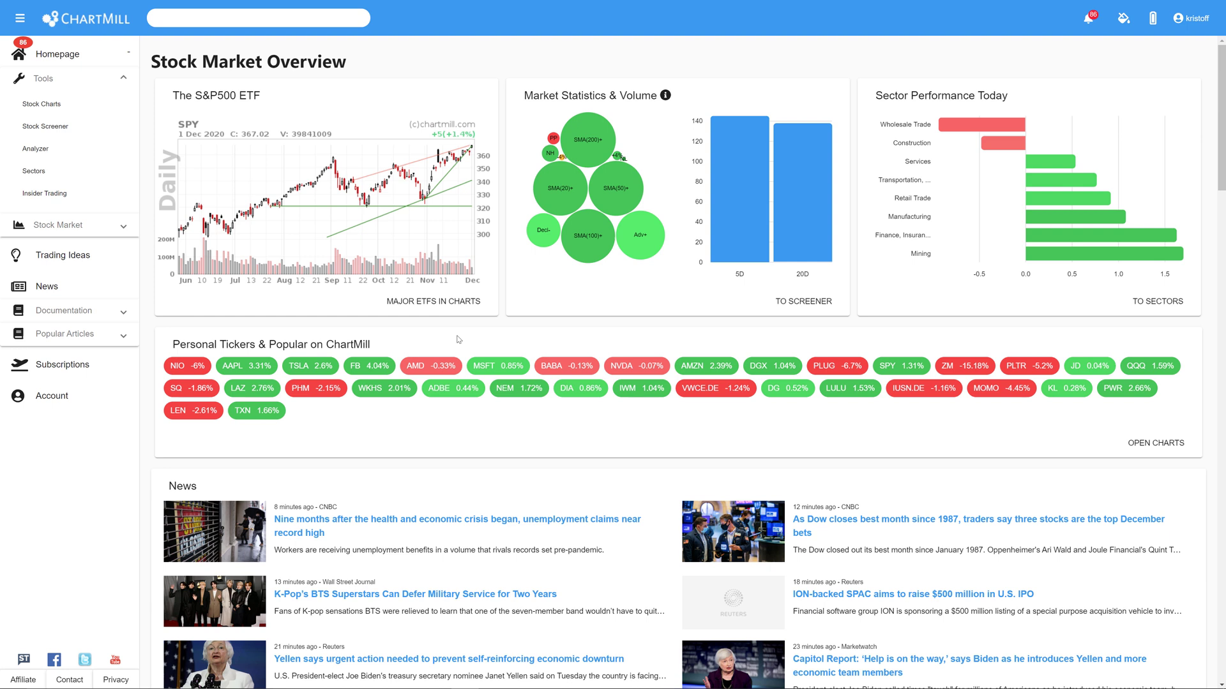
mouse_move(409, 145)
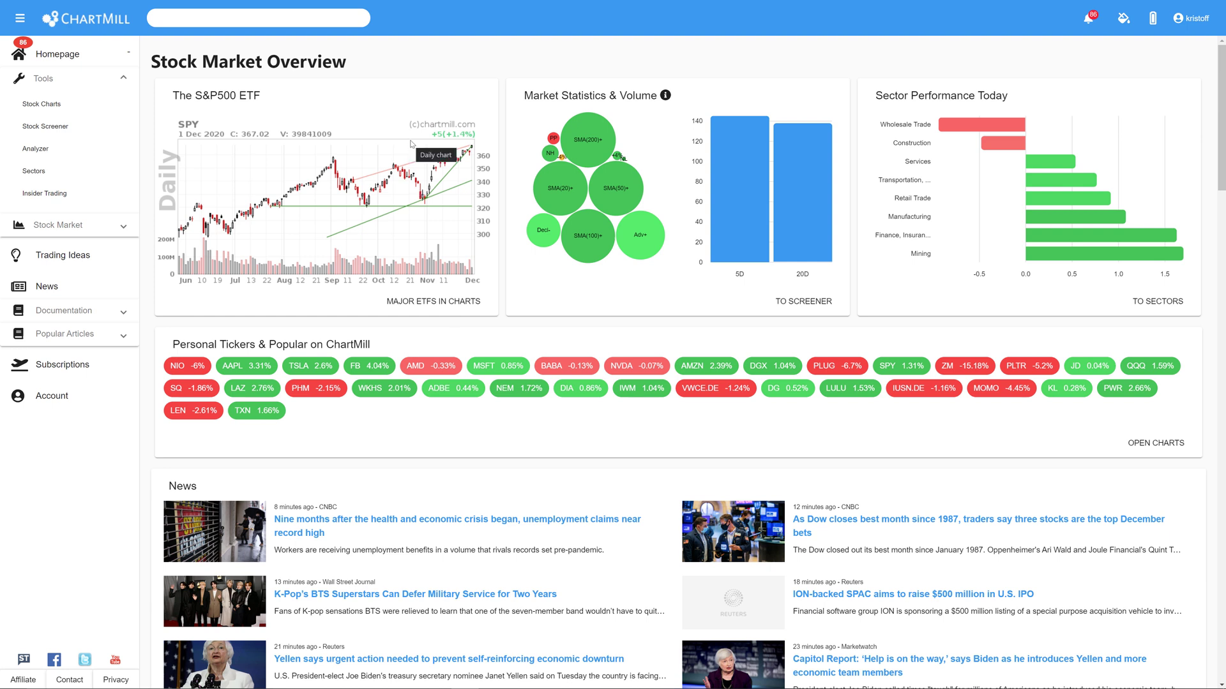
mouse_move(525, 336)
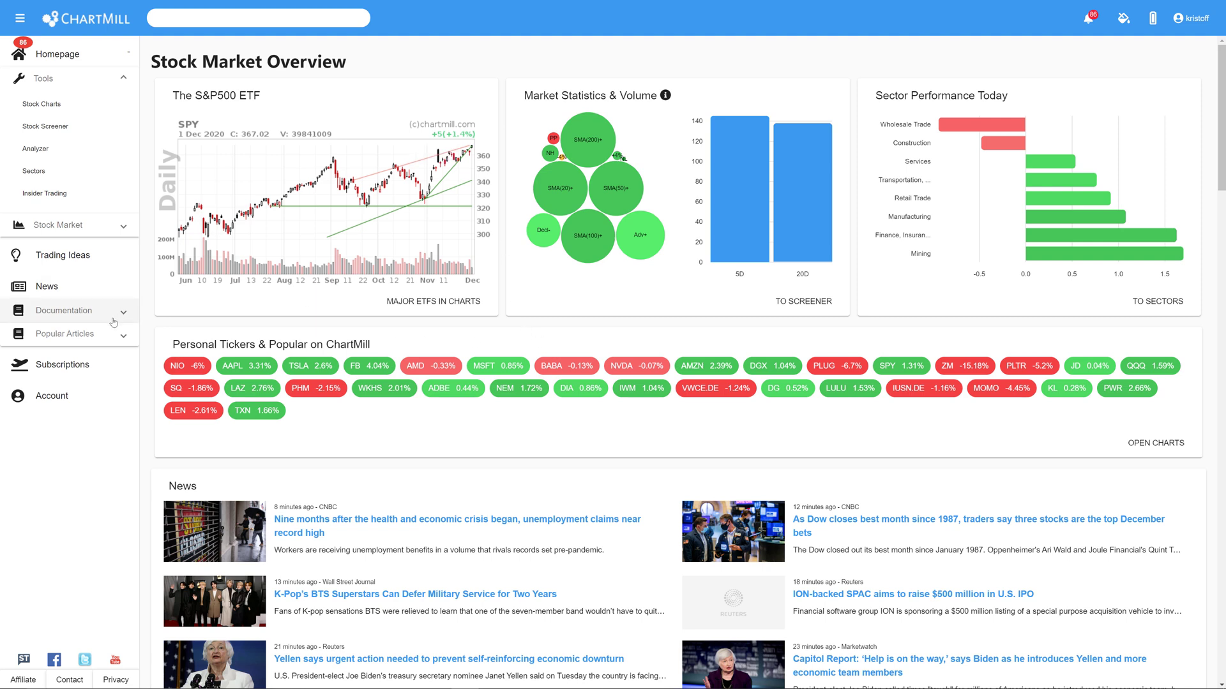
mouse_move(62, 319)
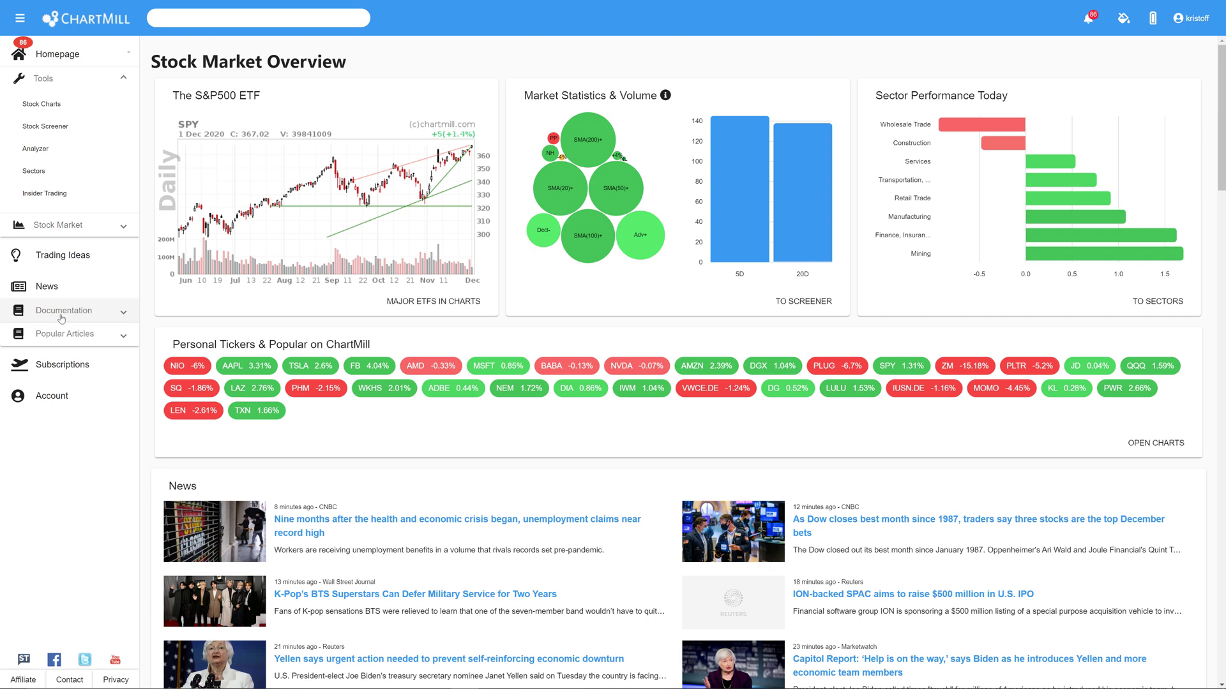
mouse_move(117, 318)
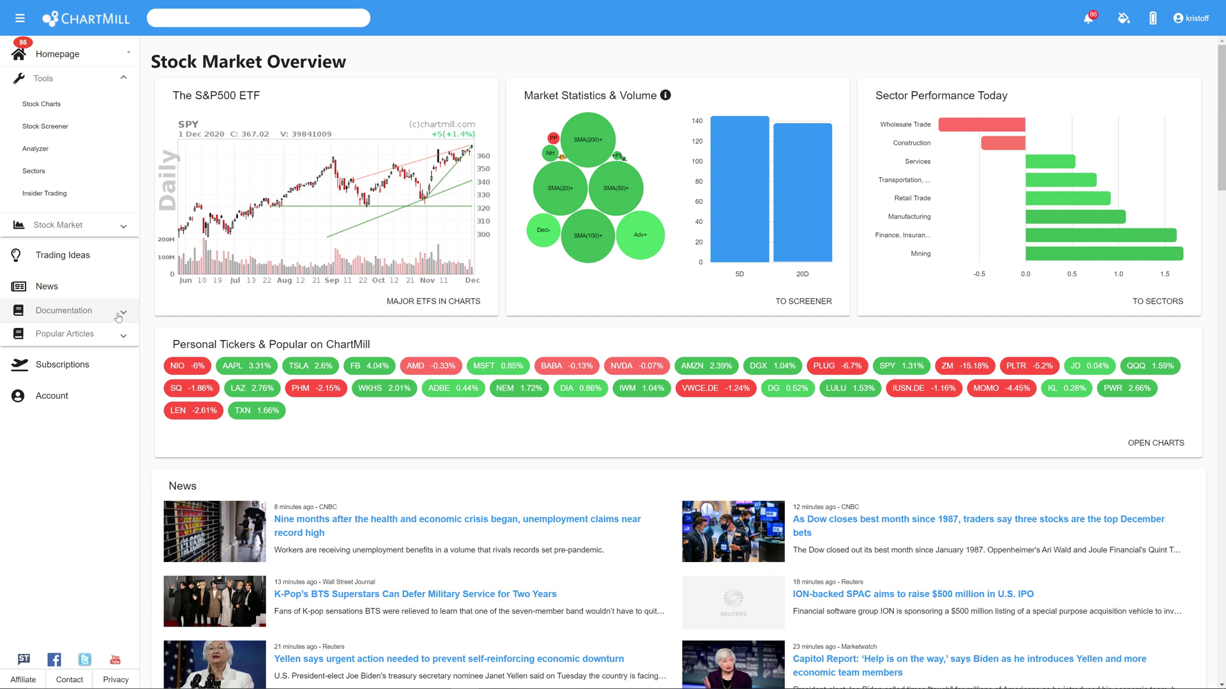
Expand the Documentation section in the left sidebar to list its pages.
click(64, 310)
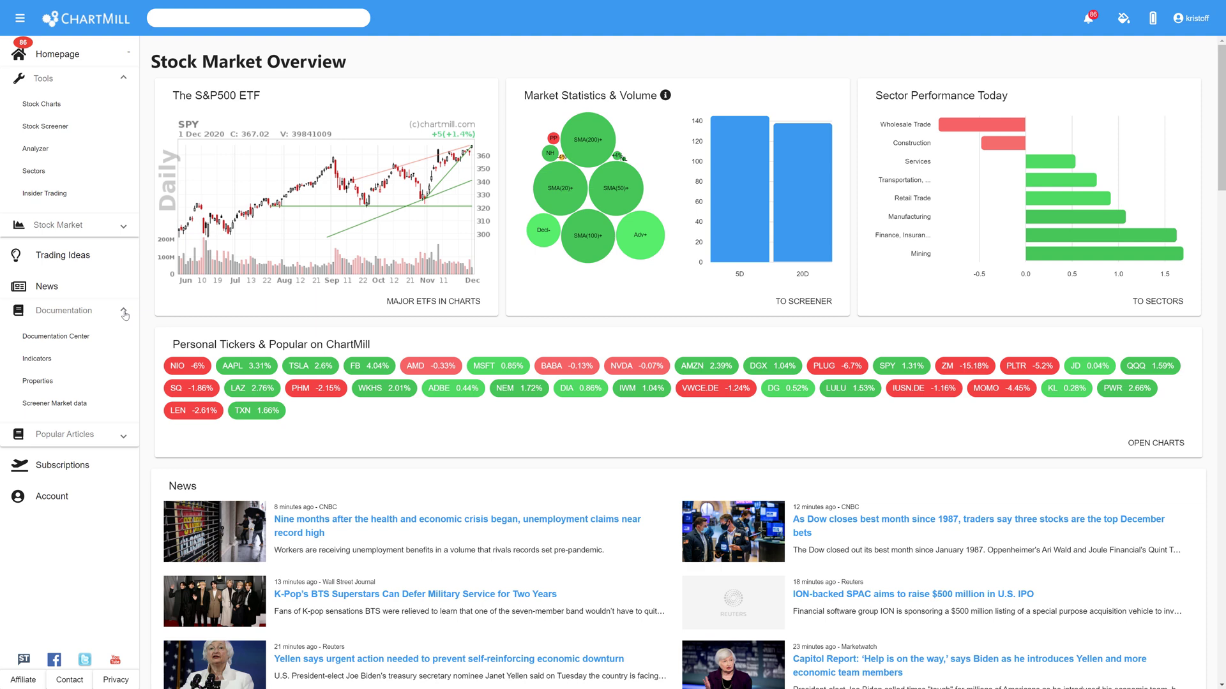
Search the Documentation Center for "gap up" articles.
click(55, 336)
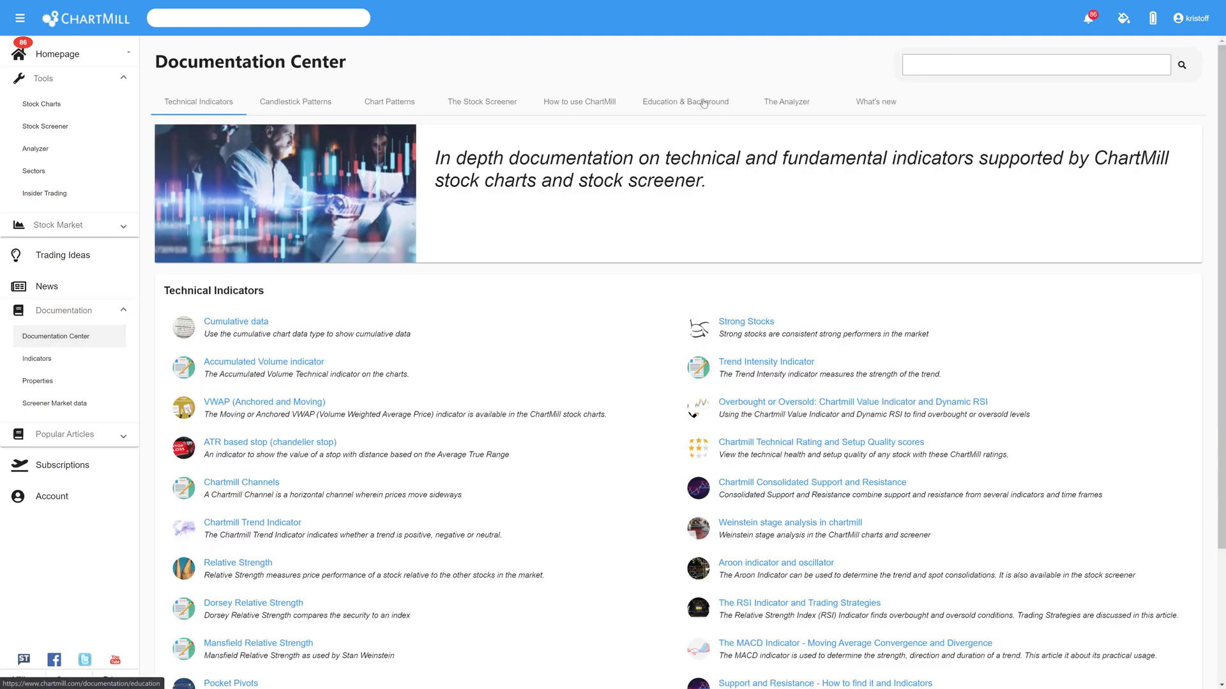
text(gap up)
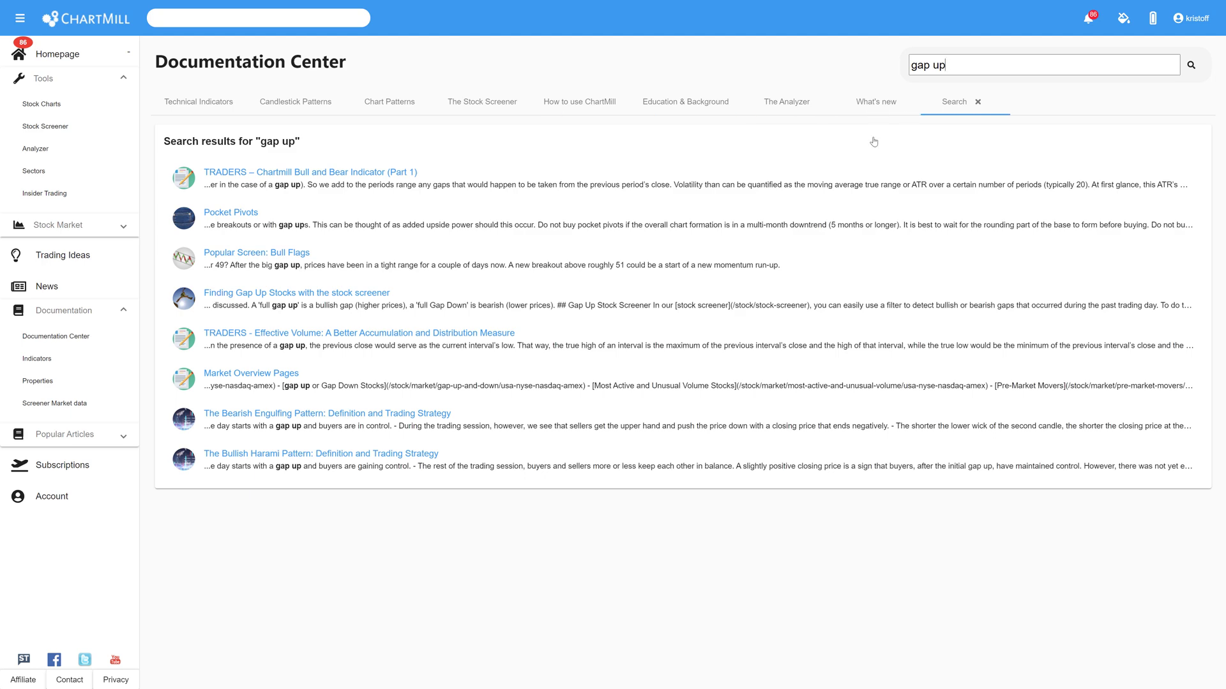
mouse_move(274, 299)
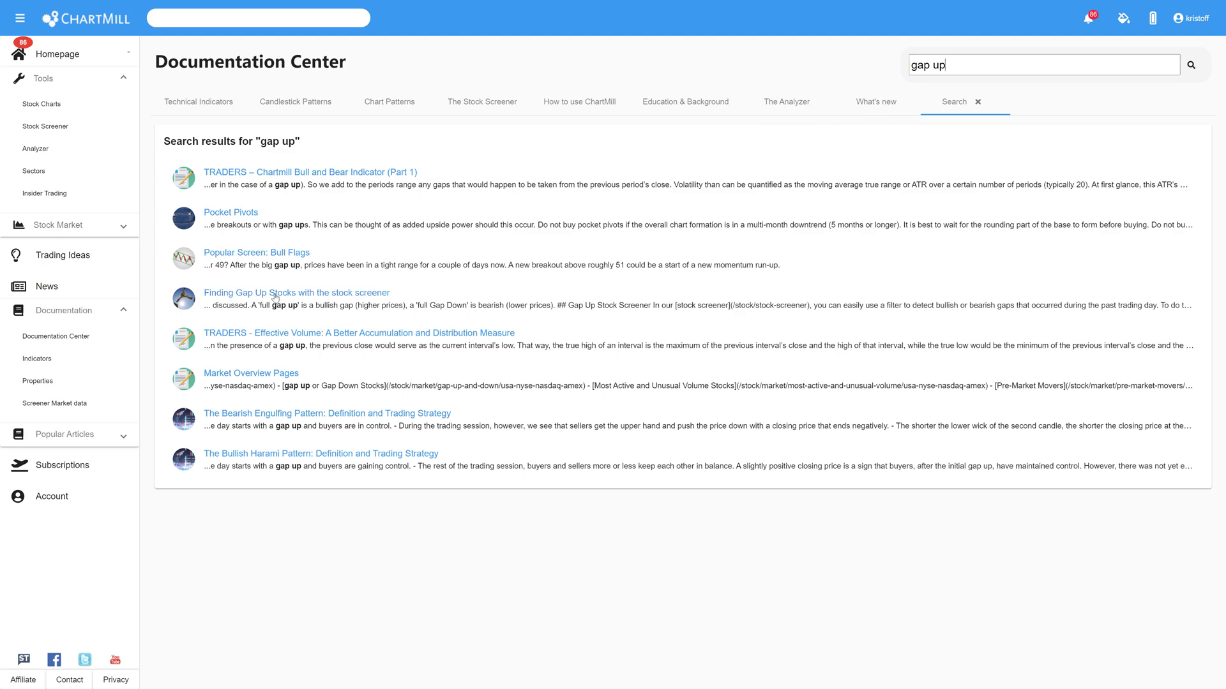
Read through the 'Finding Gap Up Stocks with the stock screener' article and its gap examples.
click(295, 293)
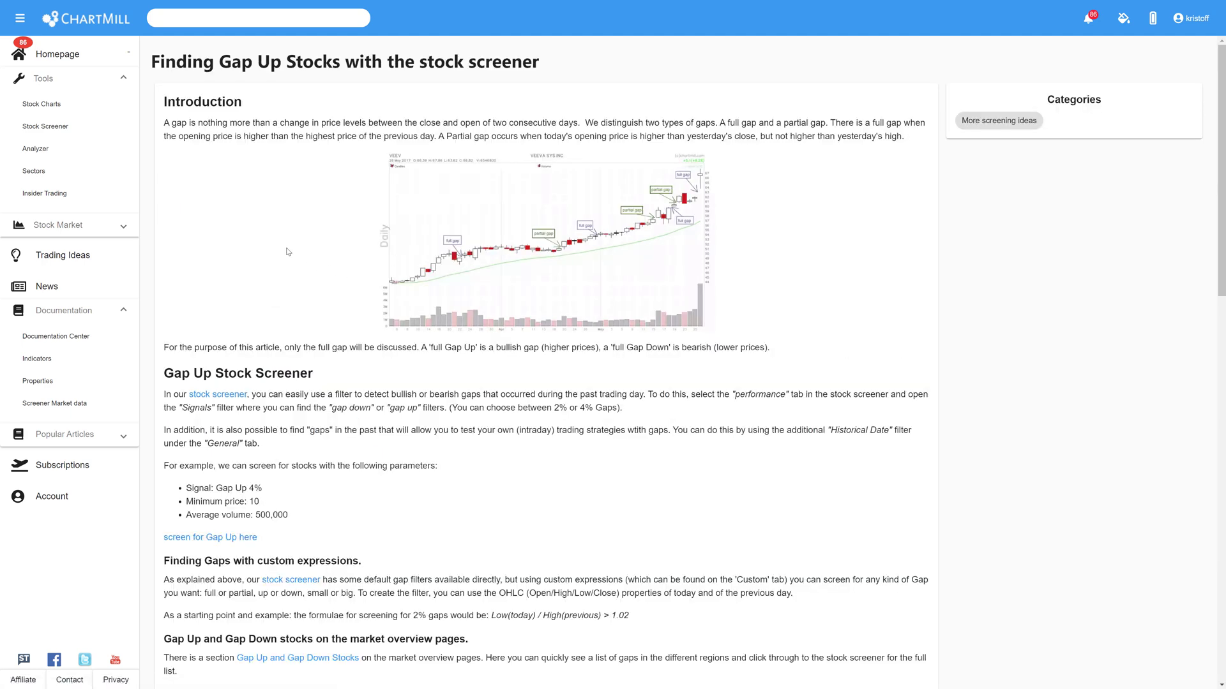
scroll(down, 3)
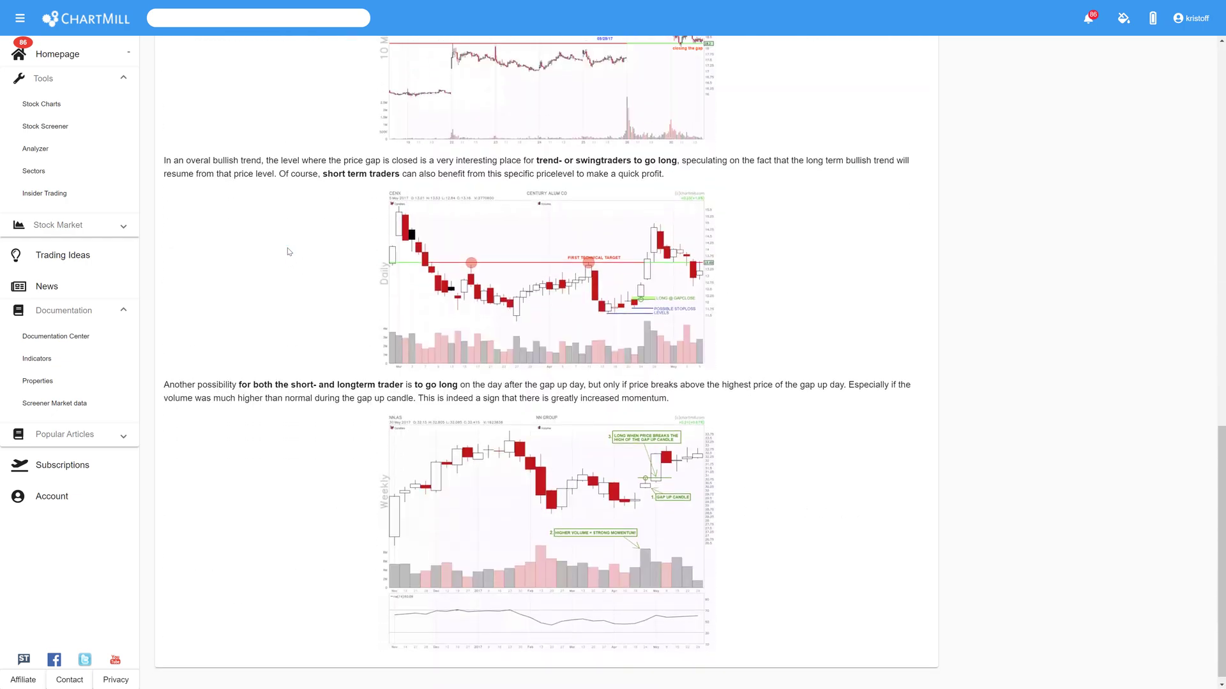
scroll(up, 3)
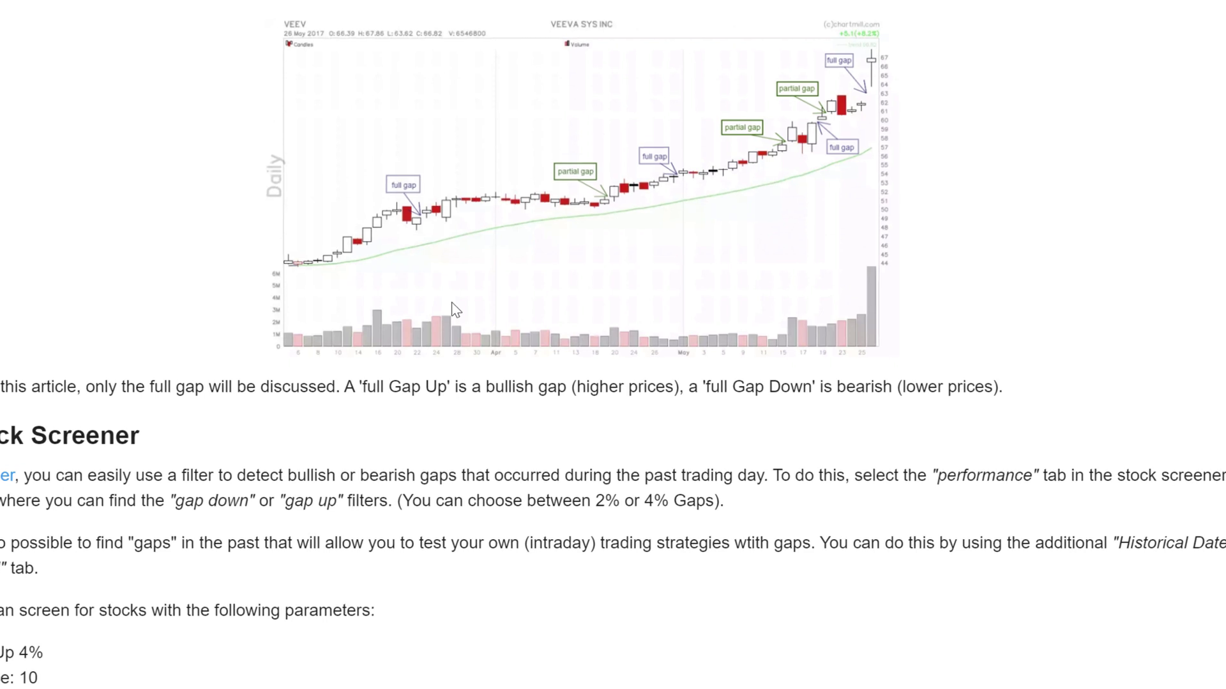
mouse_move(764, 333)
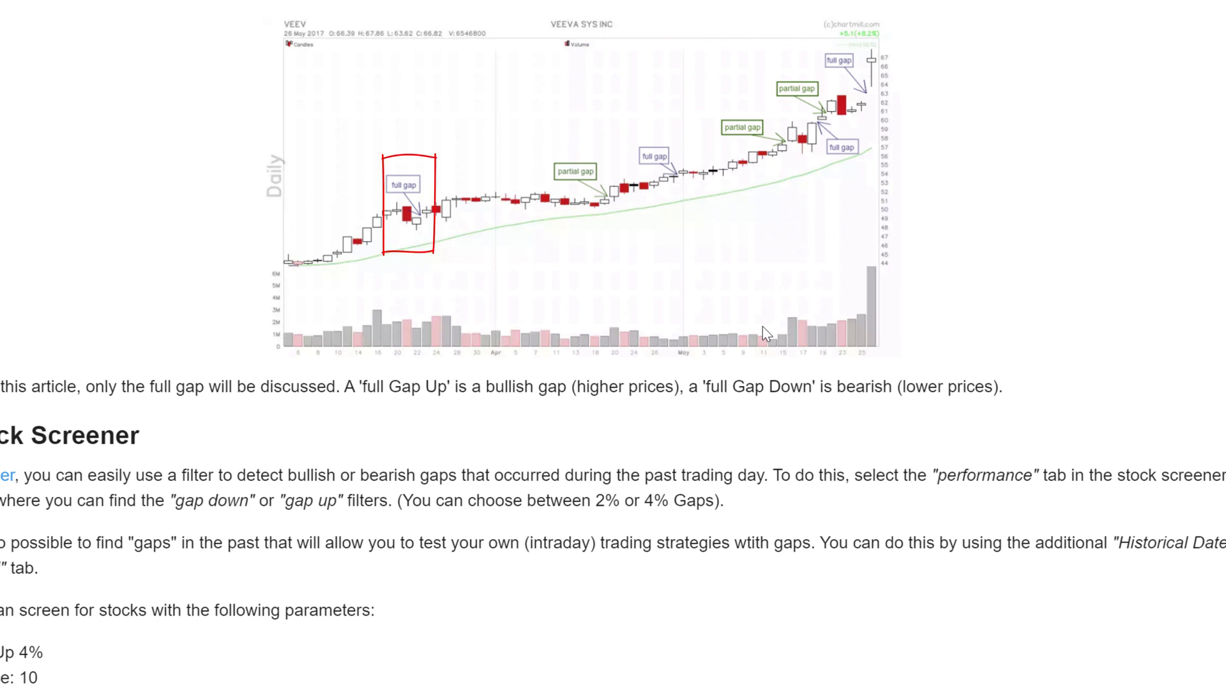
mouse_move(614, 281)
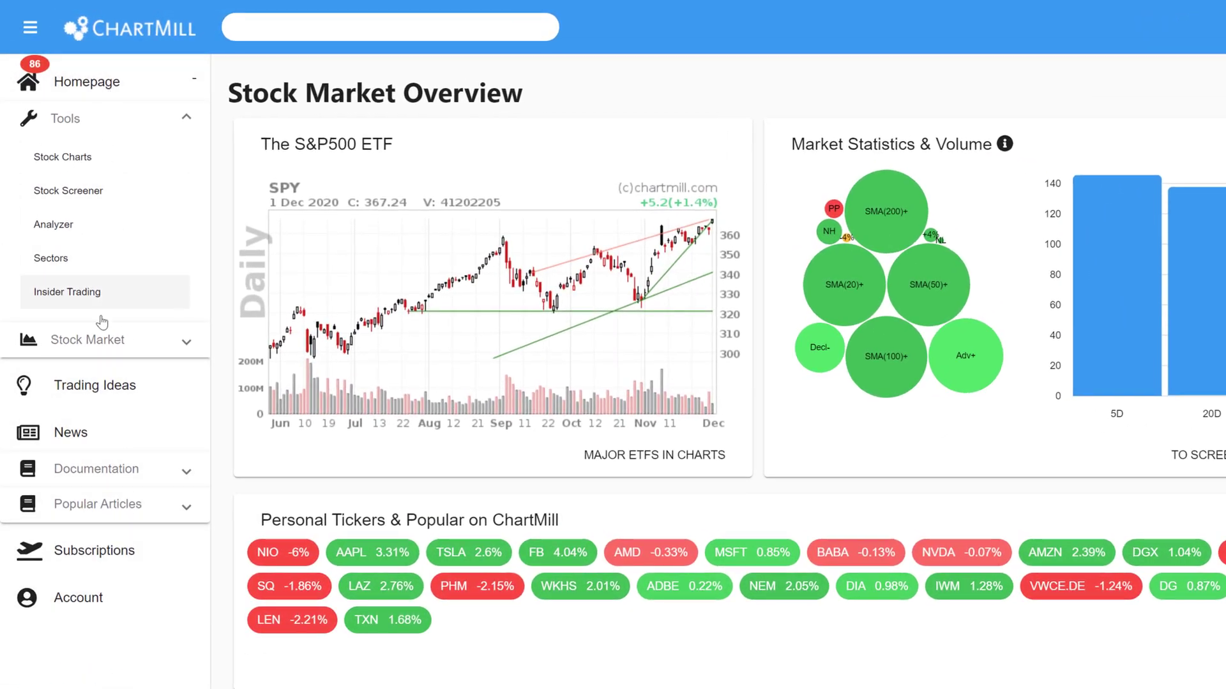
Expand the Stock Market section in the sidebar to list its pages.
click(88, 339)
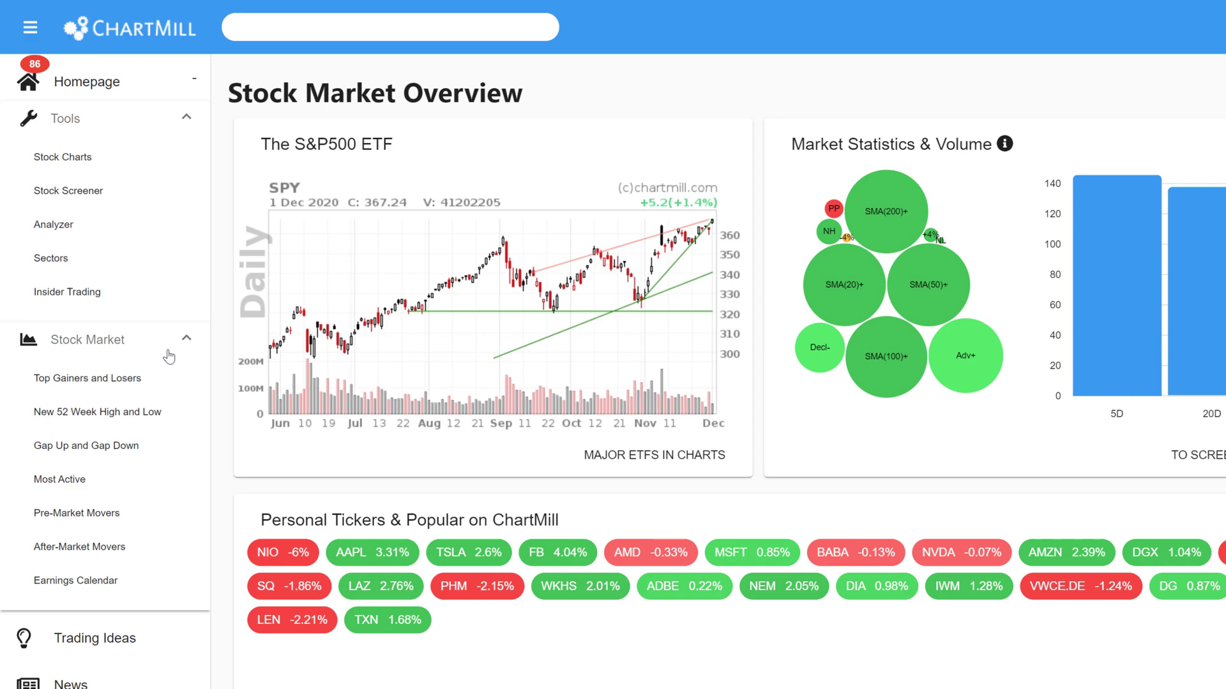
mouse_move(106, 445)
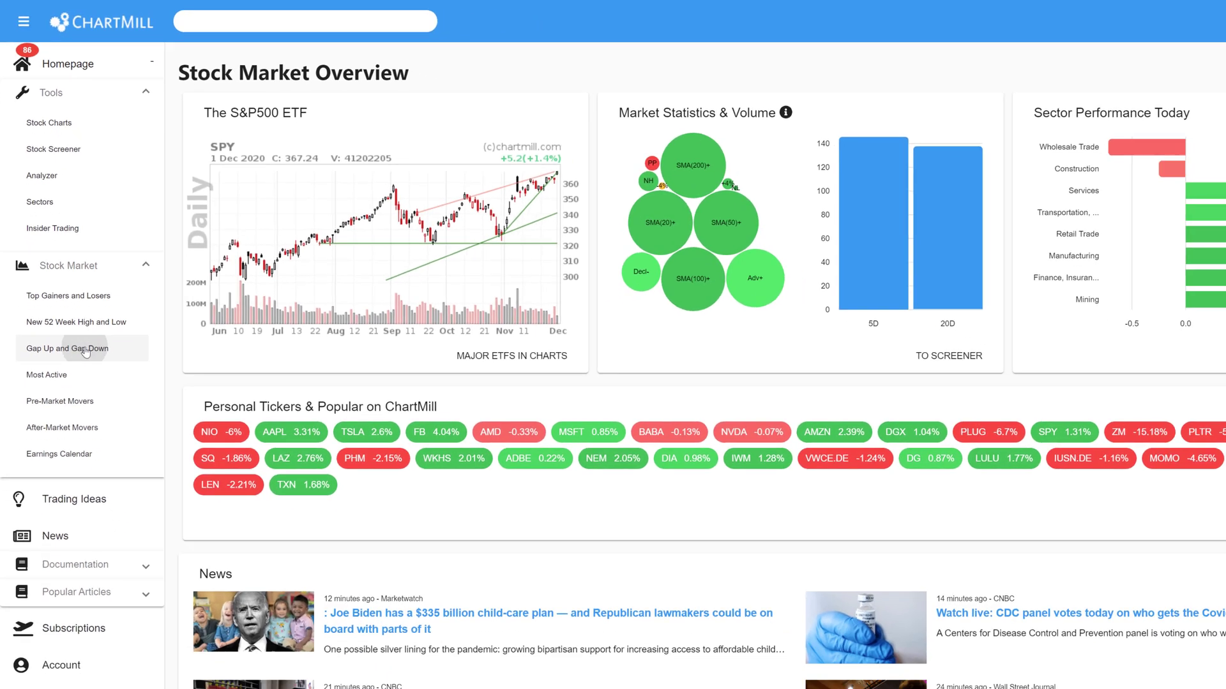
Show the Gap Up and Gap Down overview for NASDAQ, NYSE and AMEX stocks.
click(68, 349)
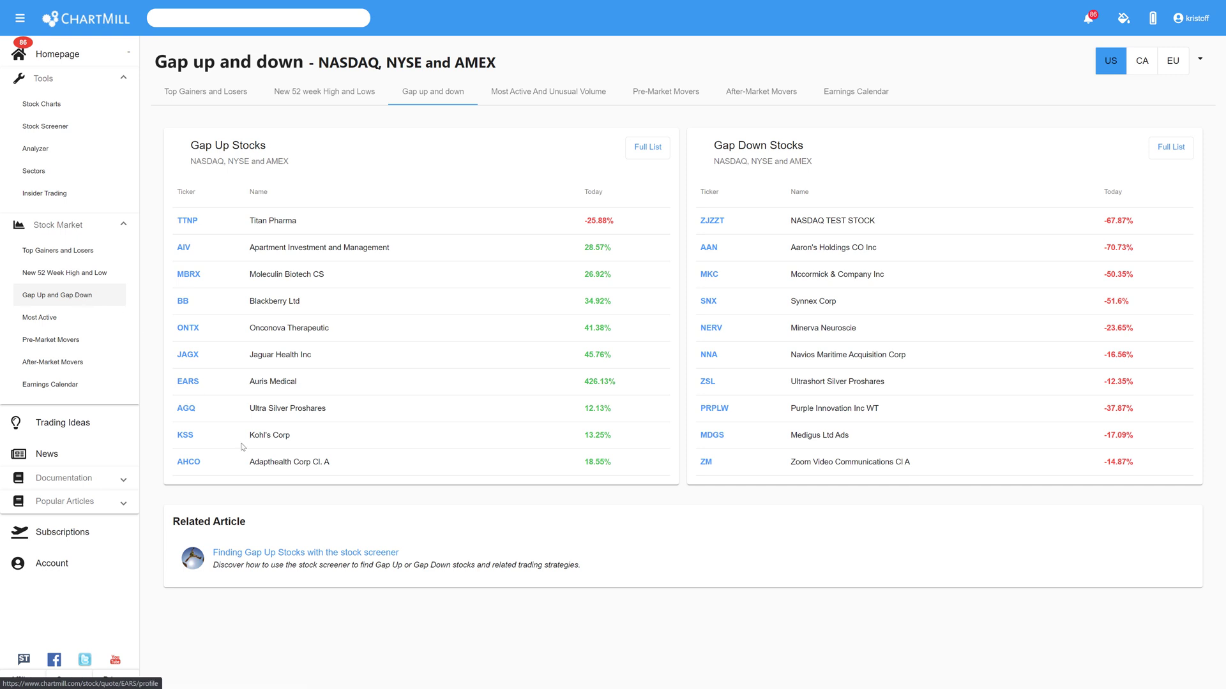
mouse_move(418, 506)
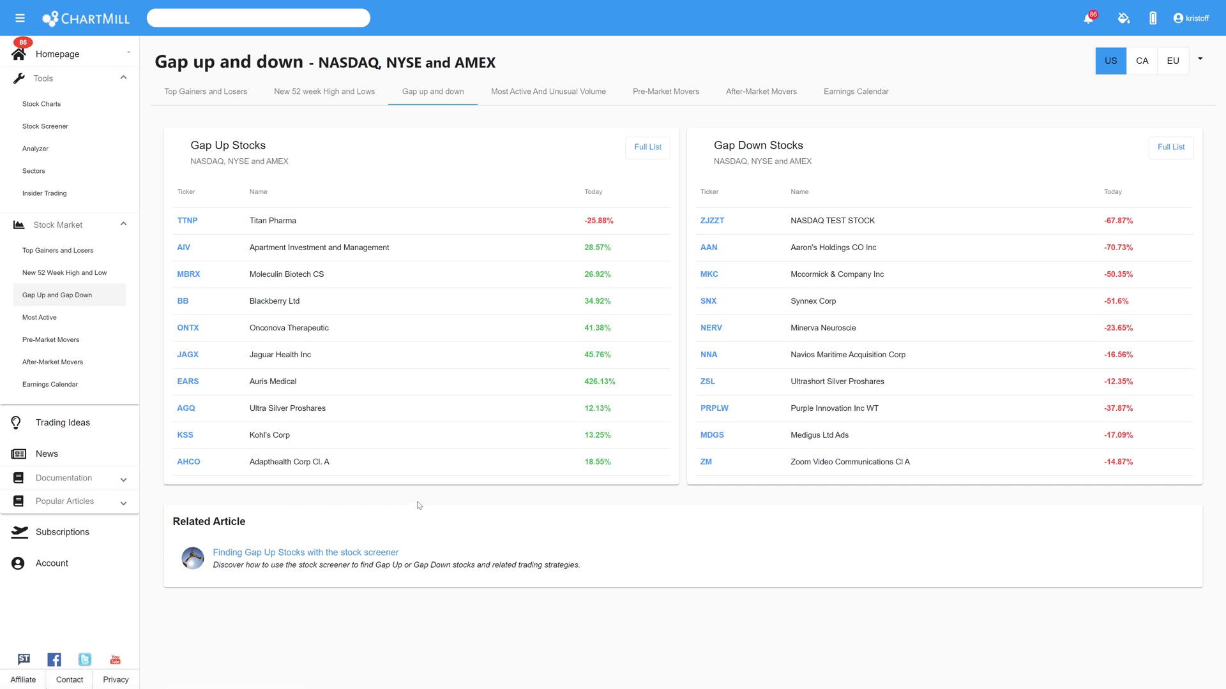
mouse_move(190, 138)
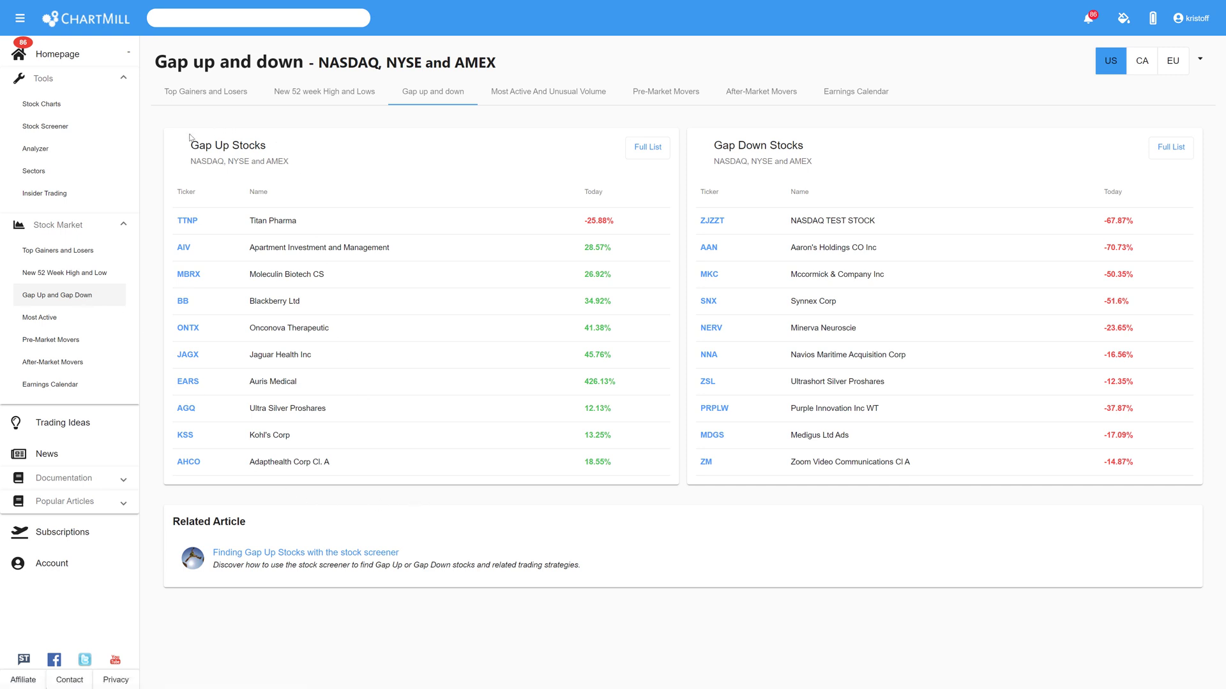
mouse_move(795, 159)
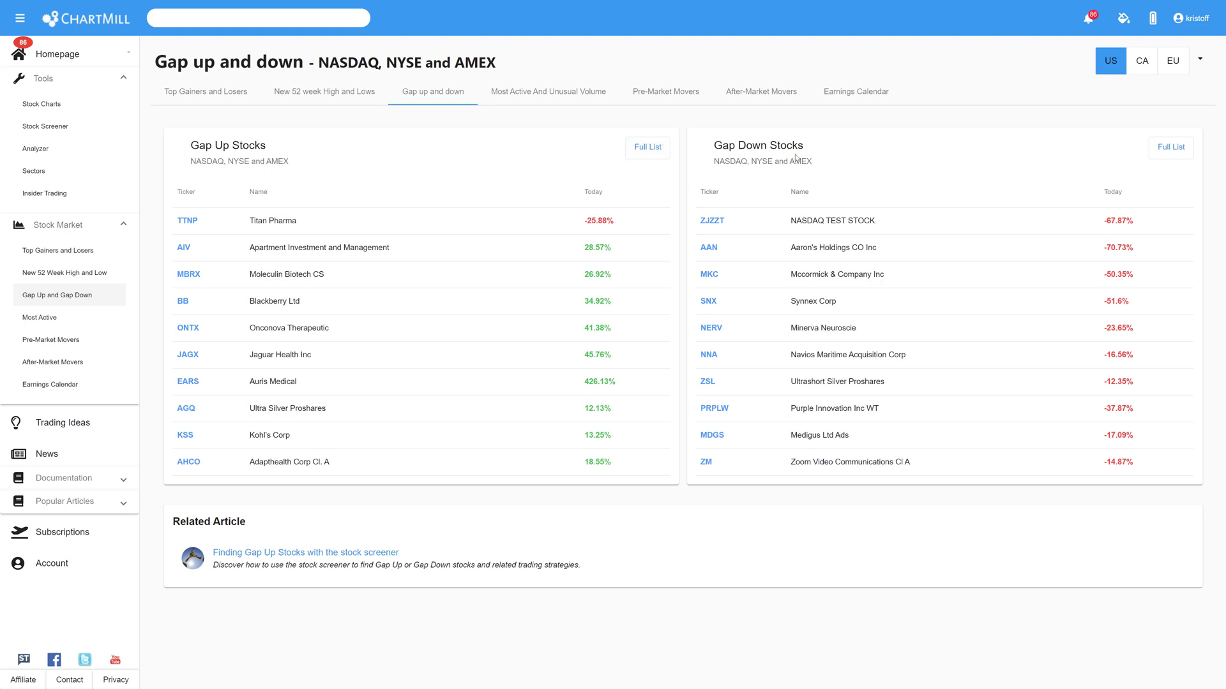
mouse_move(221, 171)
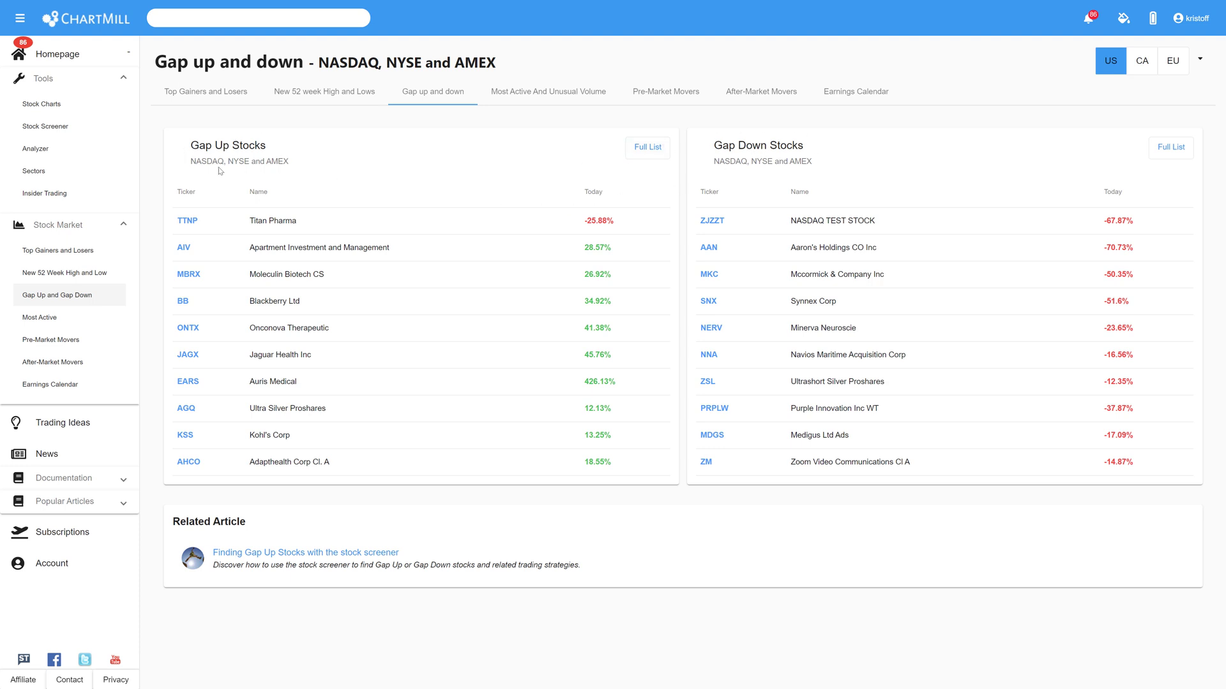
mouse_move(200, 320)
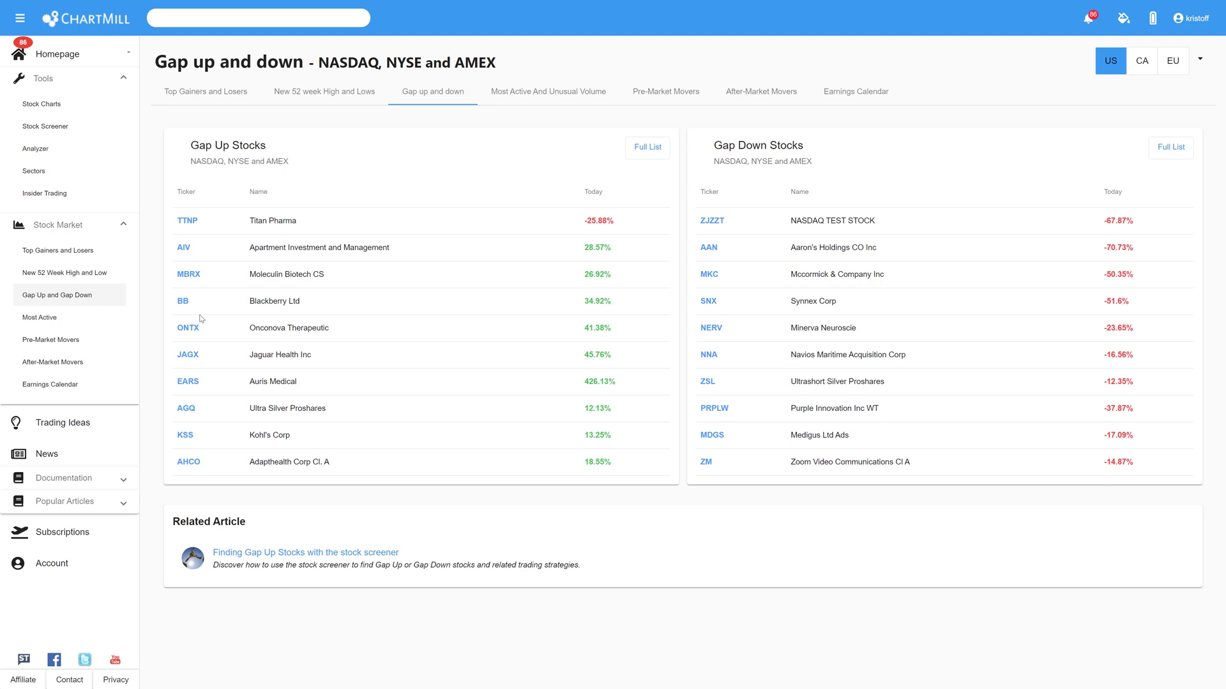
mouse_move(659, 498)
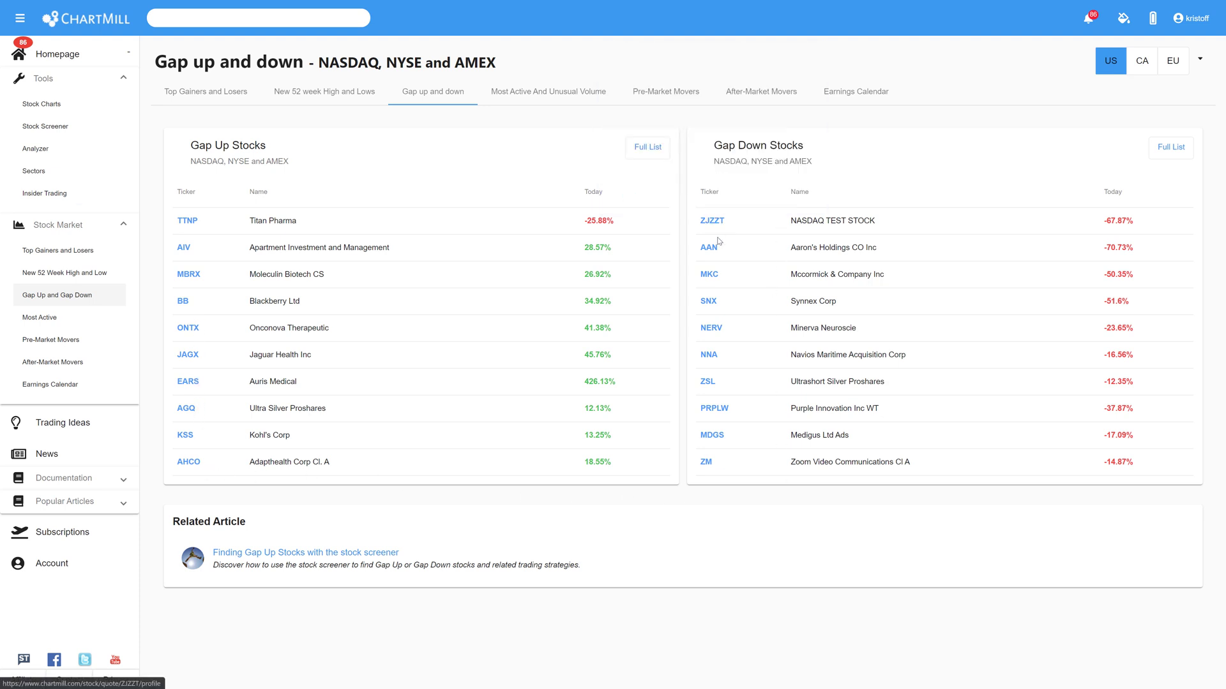
mouse_move(708, 360)
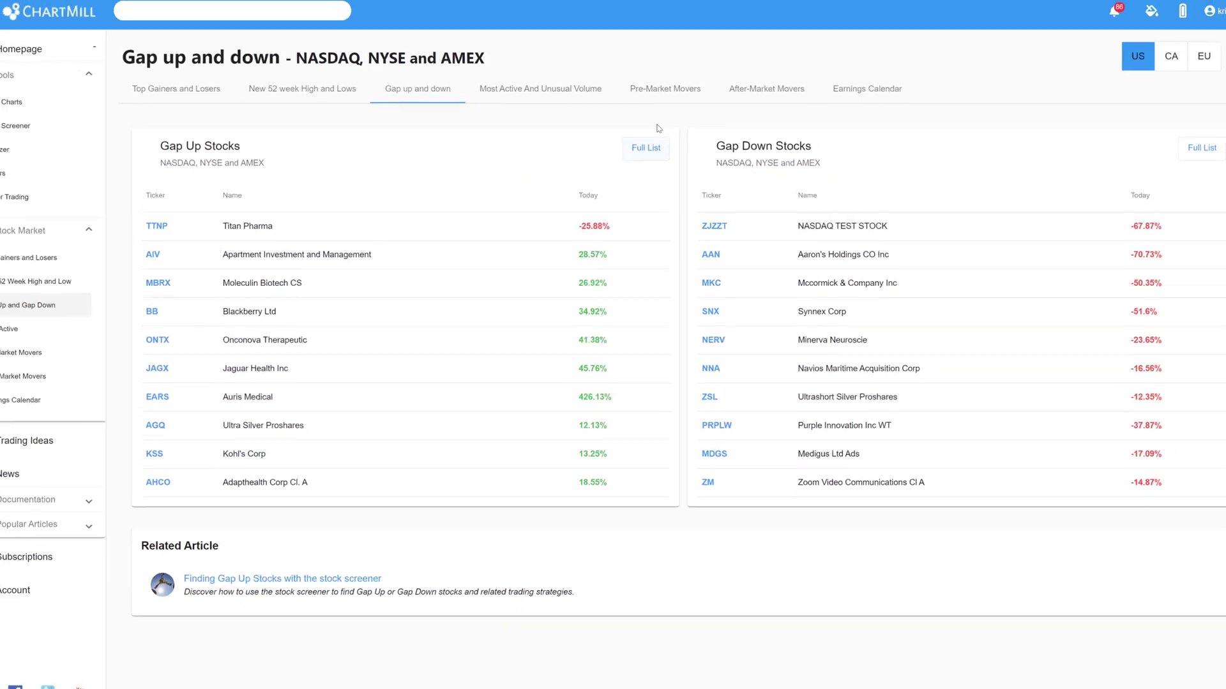
Show the complete list of 47 US gap-up stocks in the screener and review the table.
click(19, 18)
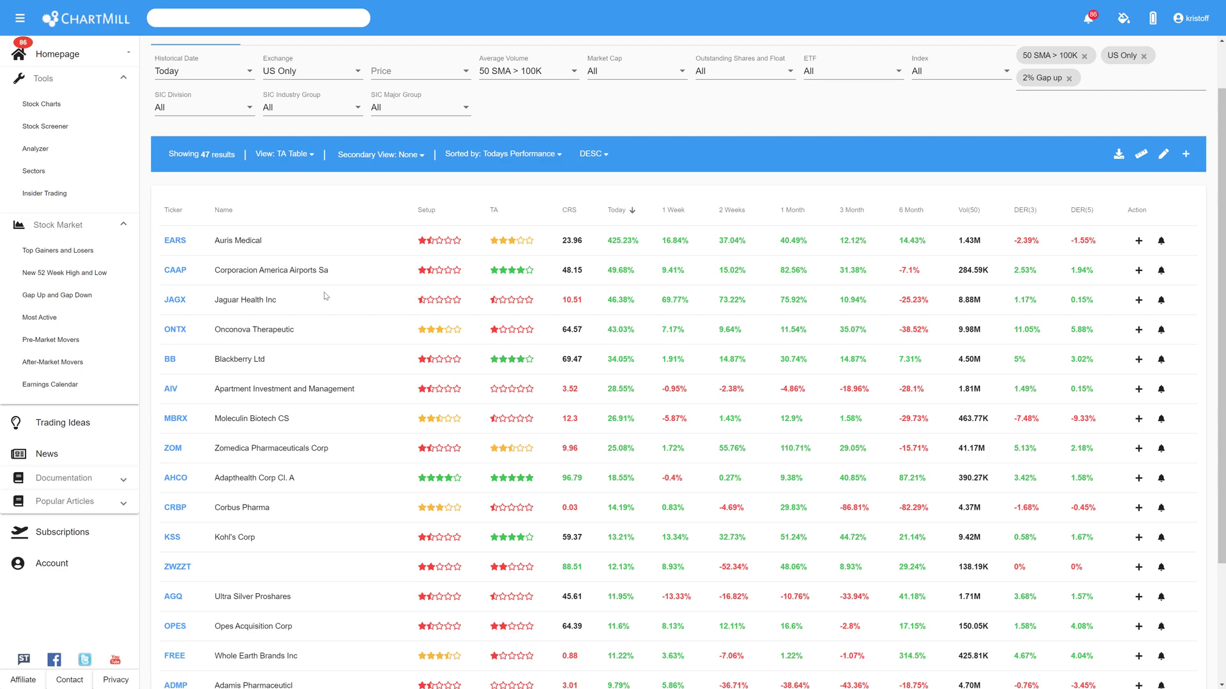
scroll(down, 3)
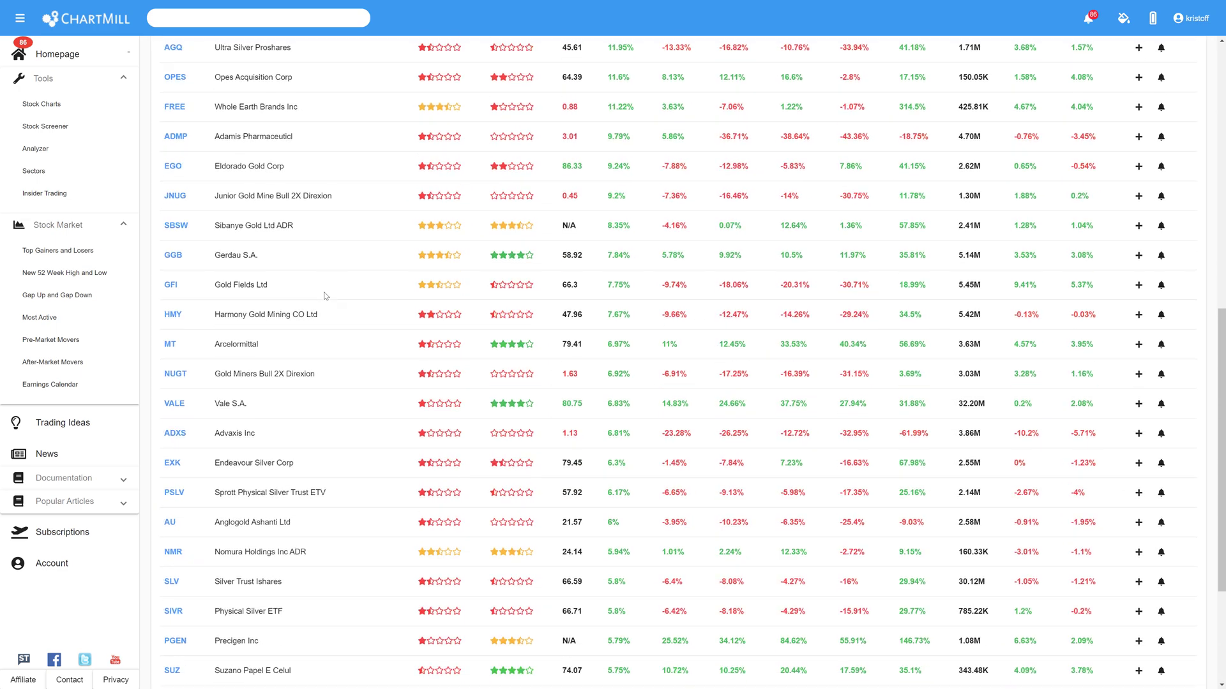
scroll(up, 3)
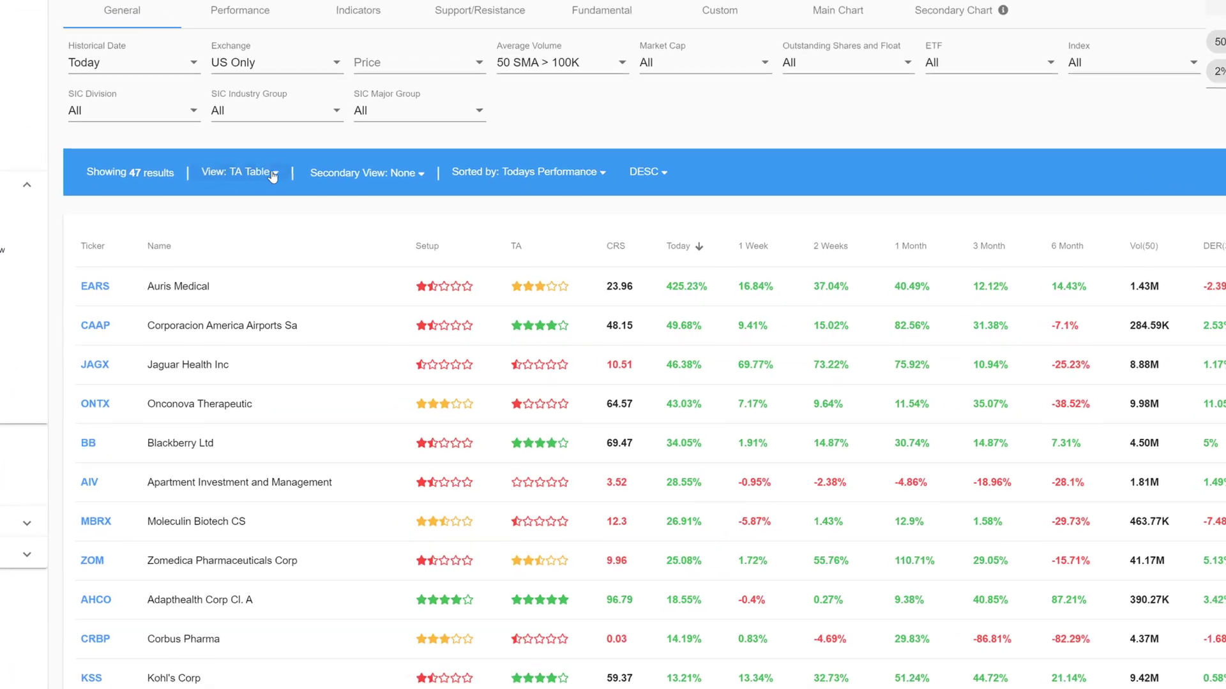
scroll(up, 3)
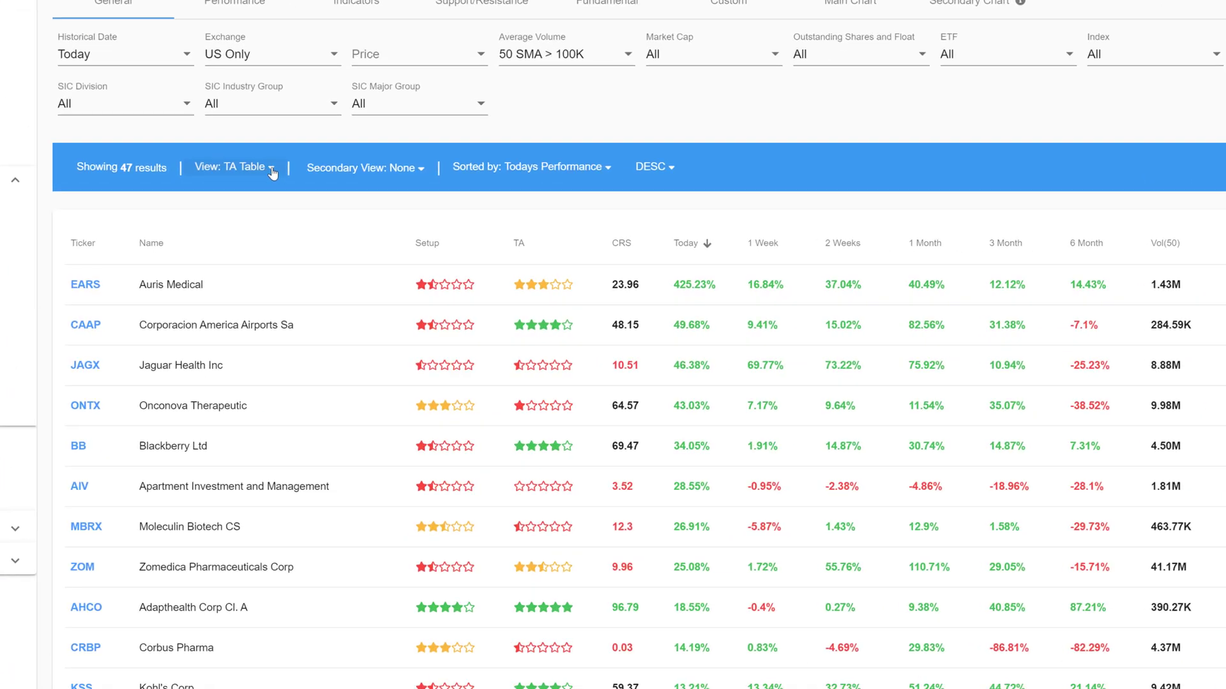
Display the 47 results as small daily charts, three charts per row.
click(239, 168)
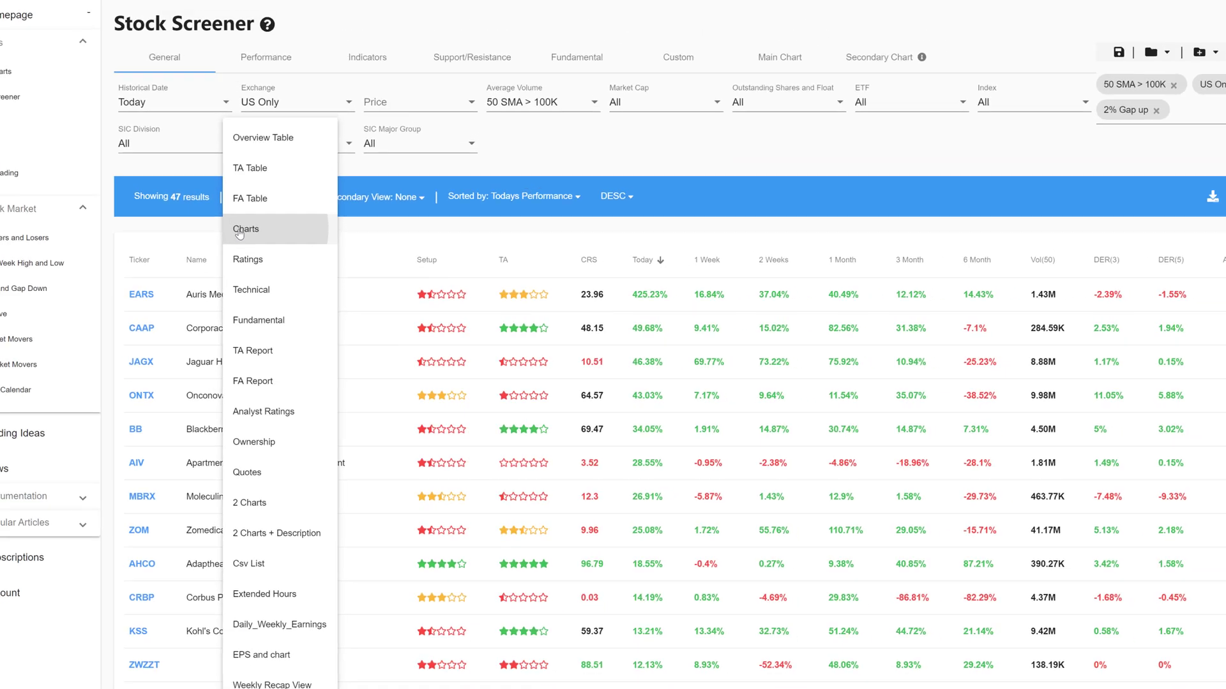
click(247, 228)
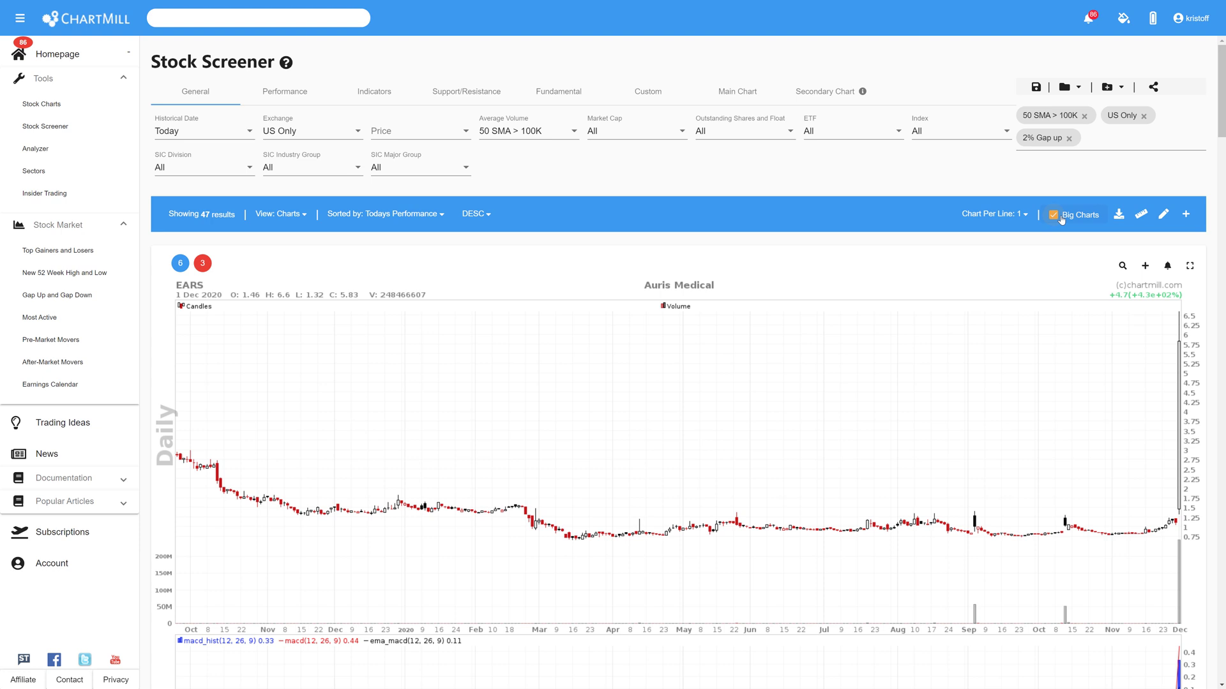
click(1053, 214)
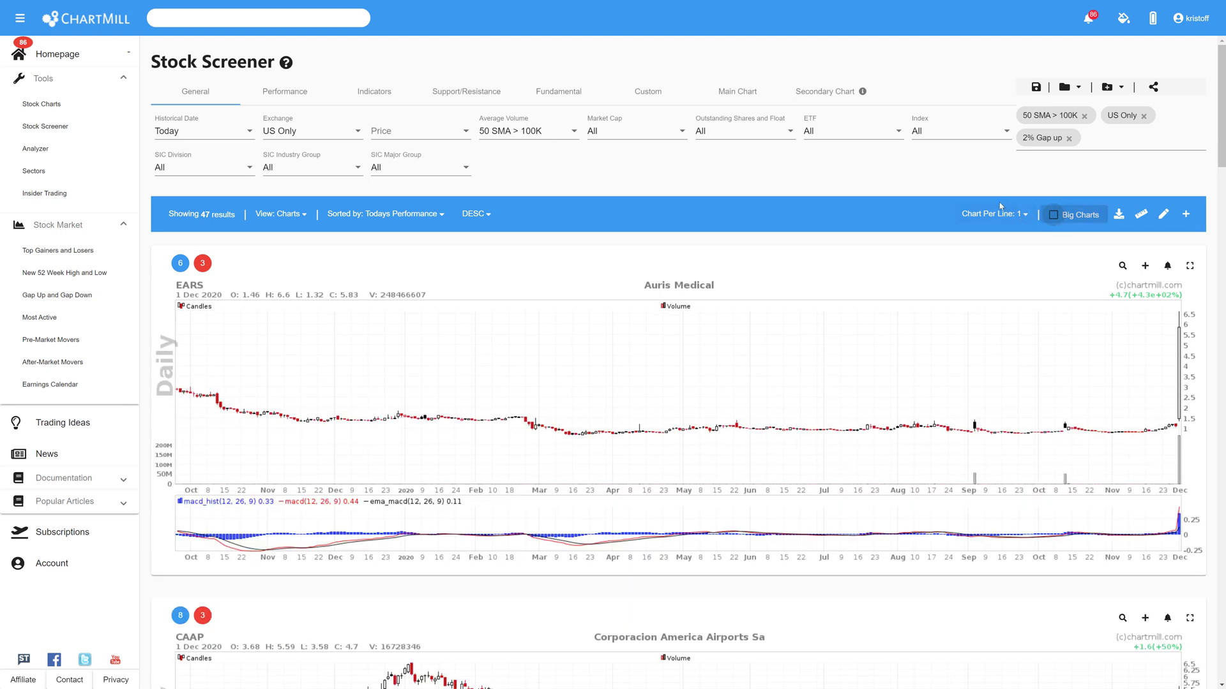
click(1021, 213)
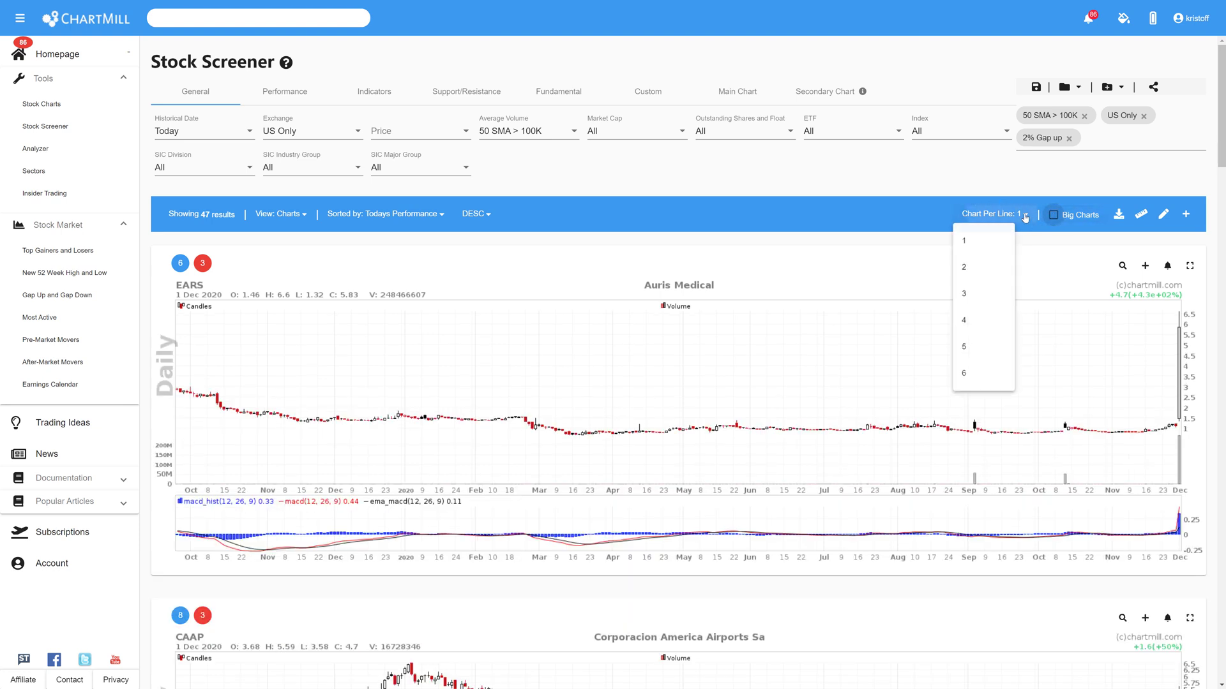
mouse_move(970, 302)
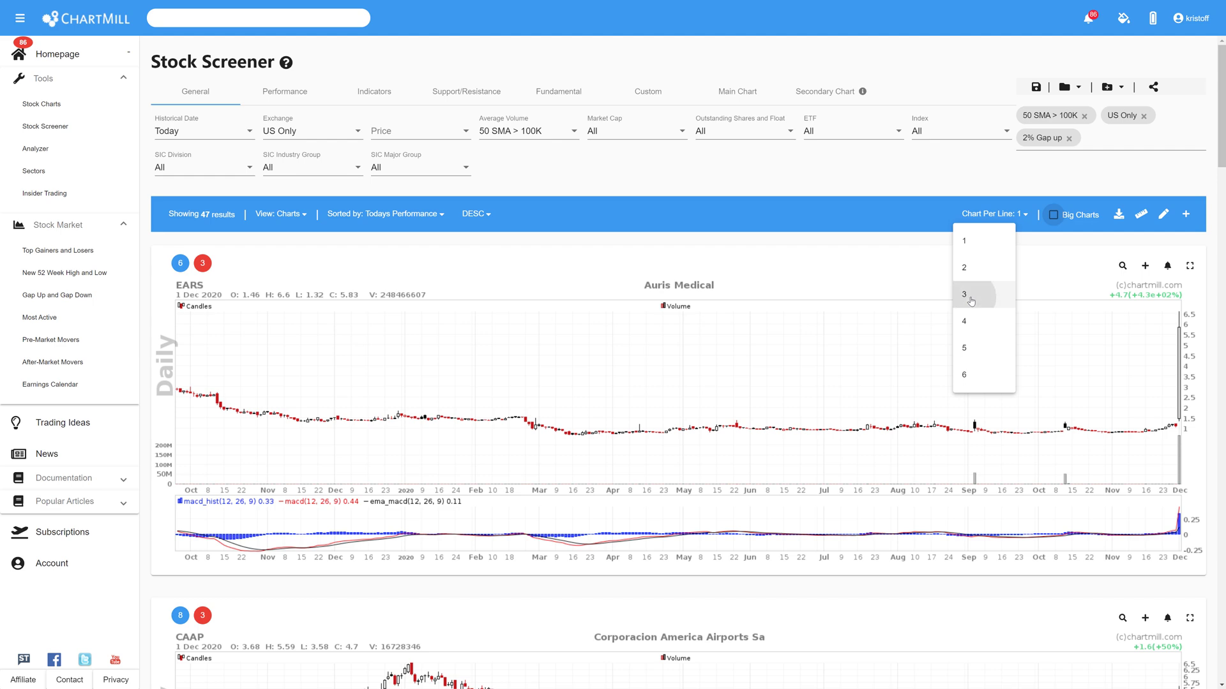
click(963, 293)
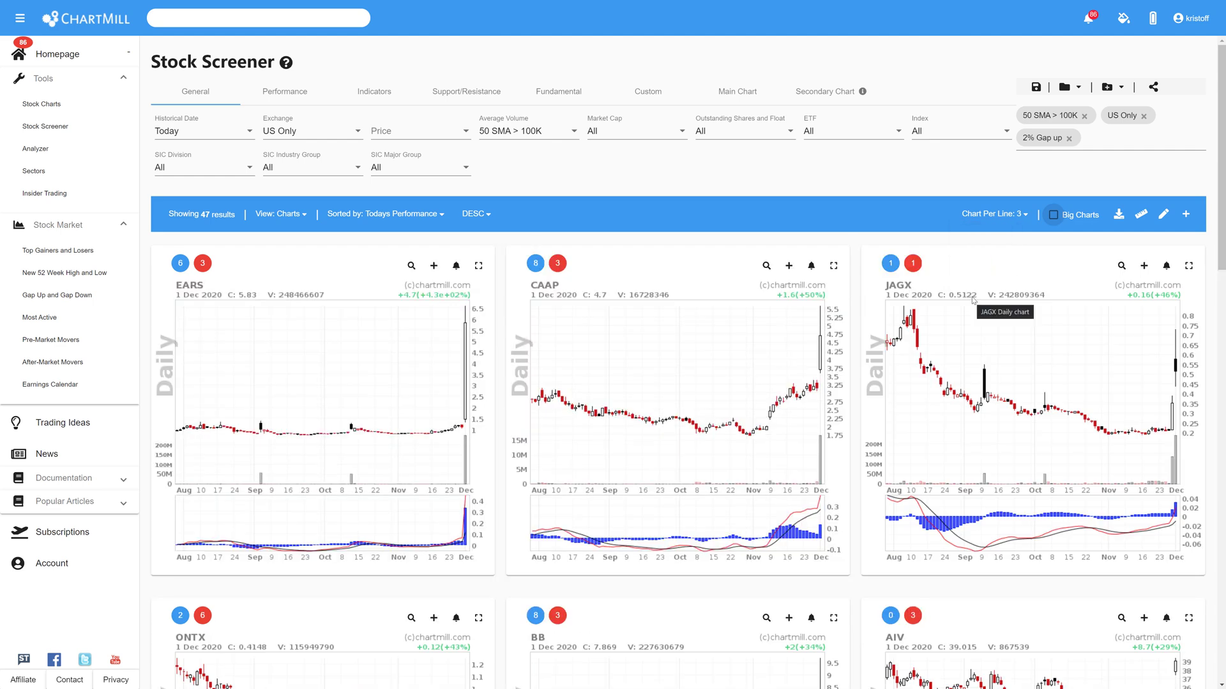
mouse_move(684, 347)
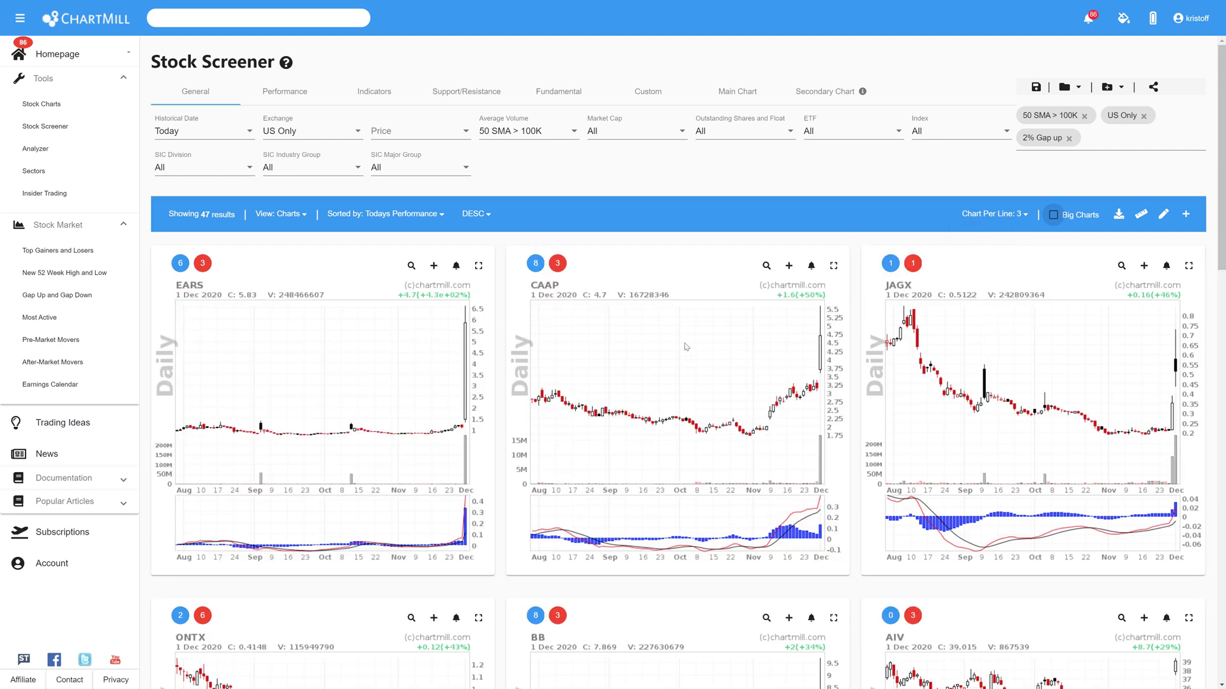
mouse_move(1053, 218)
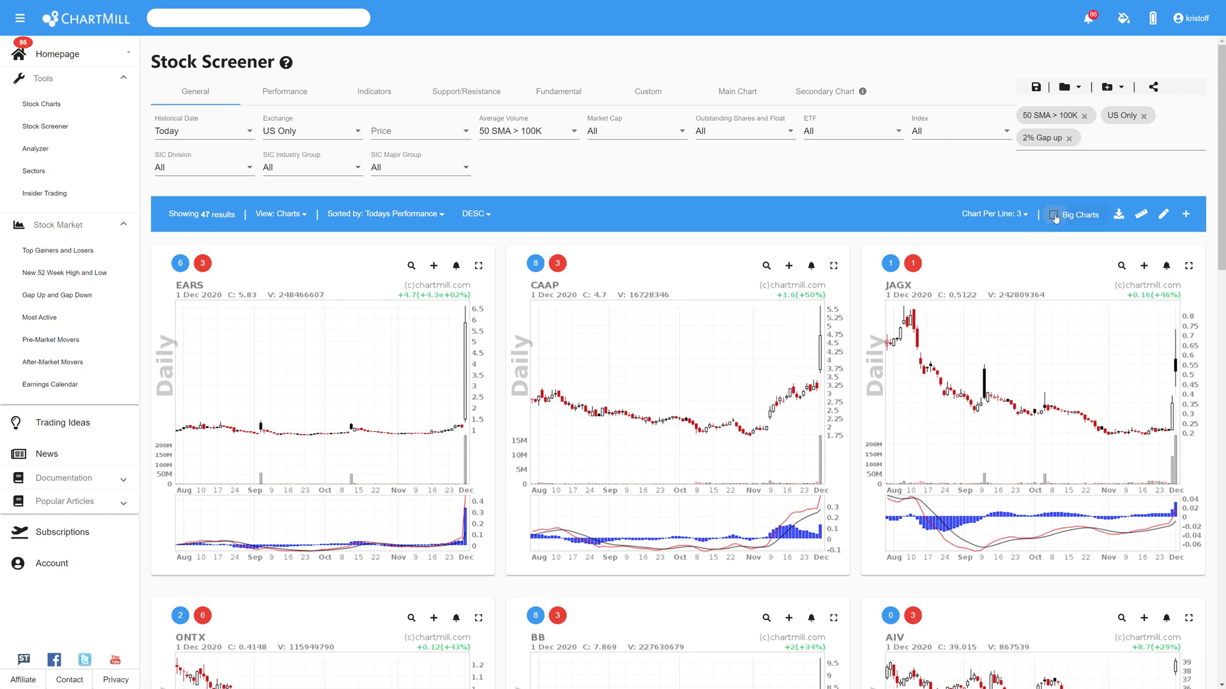
View the Main Chart settings with the MACD (12,26,9) indicator chip.
scroll(down, 3)
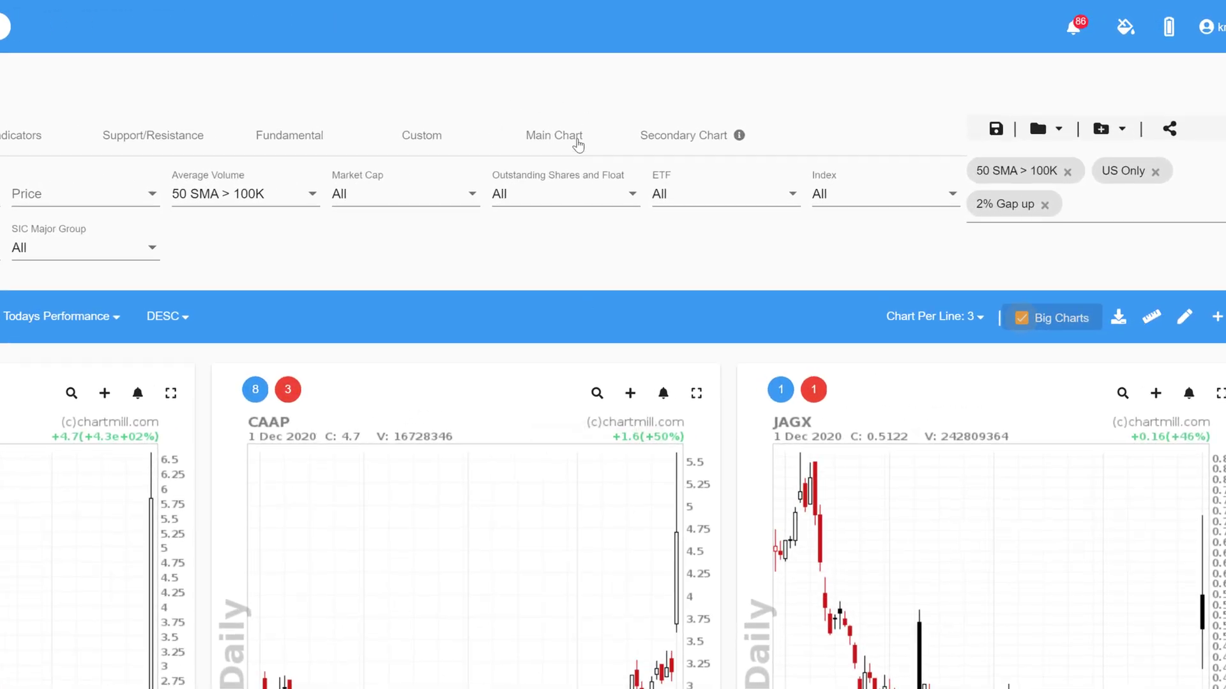
click(553, 135)
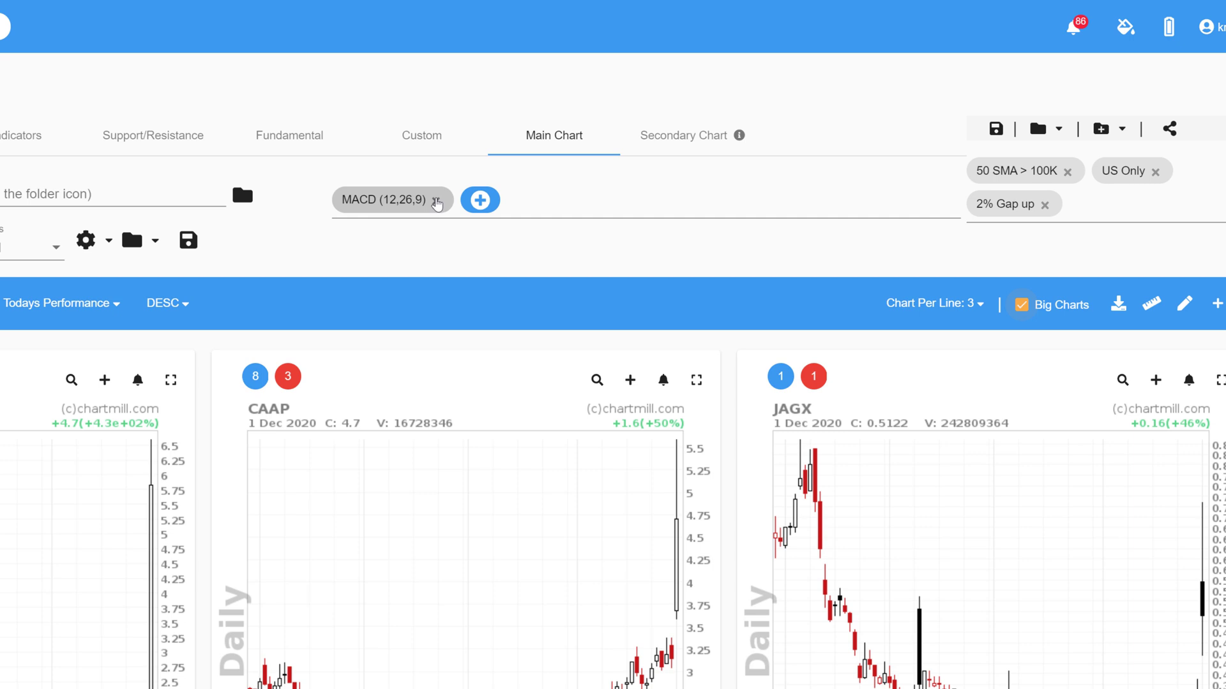
click(479, 199)
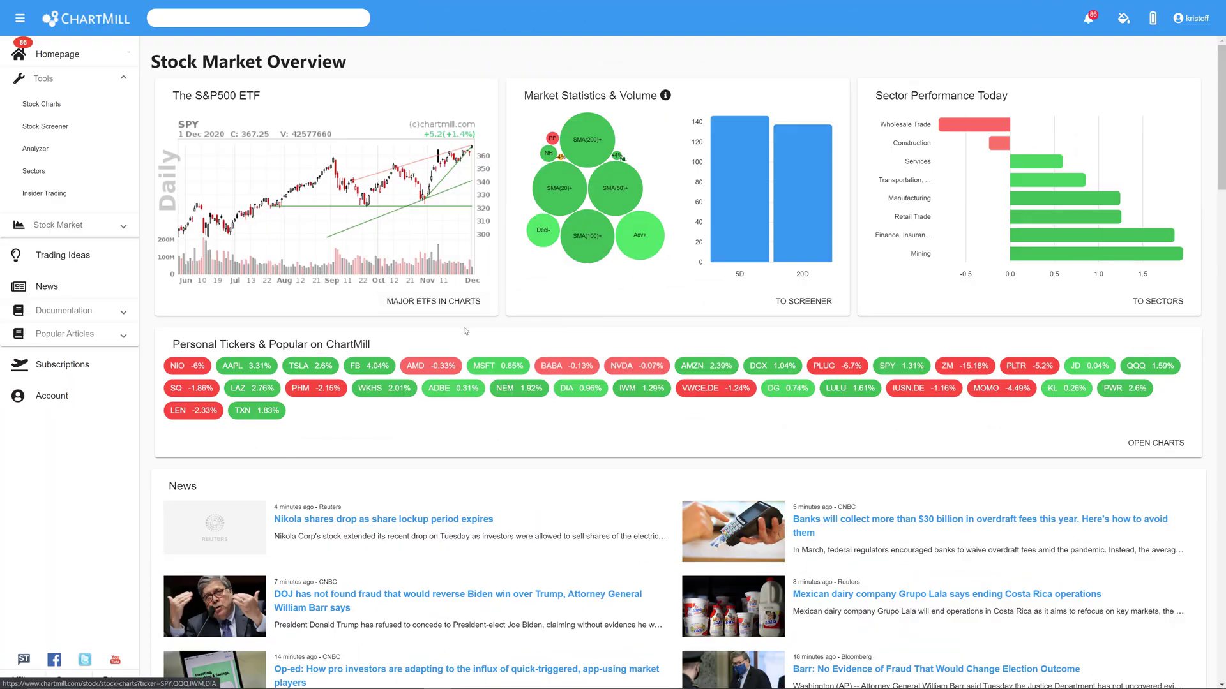
mouse_move(46, 126)
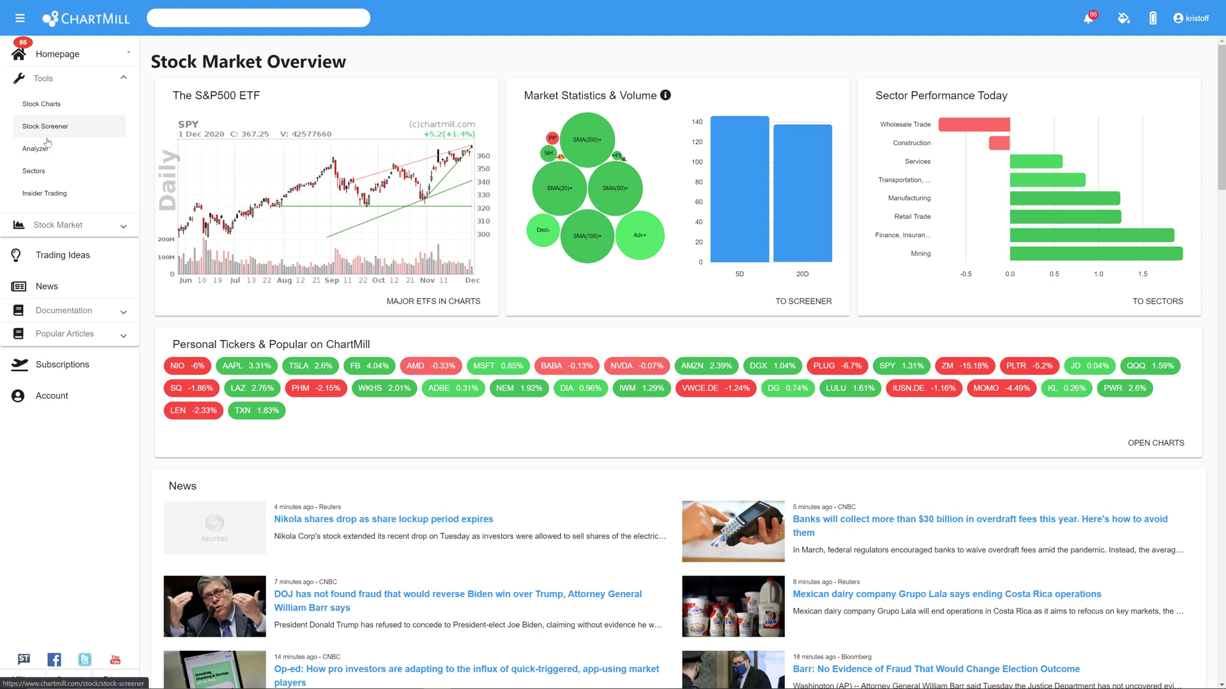
Start a fresh stock screen filtered by the 2% Gap up signal, giving 578 results.
click(46, 127)
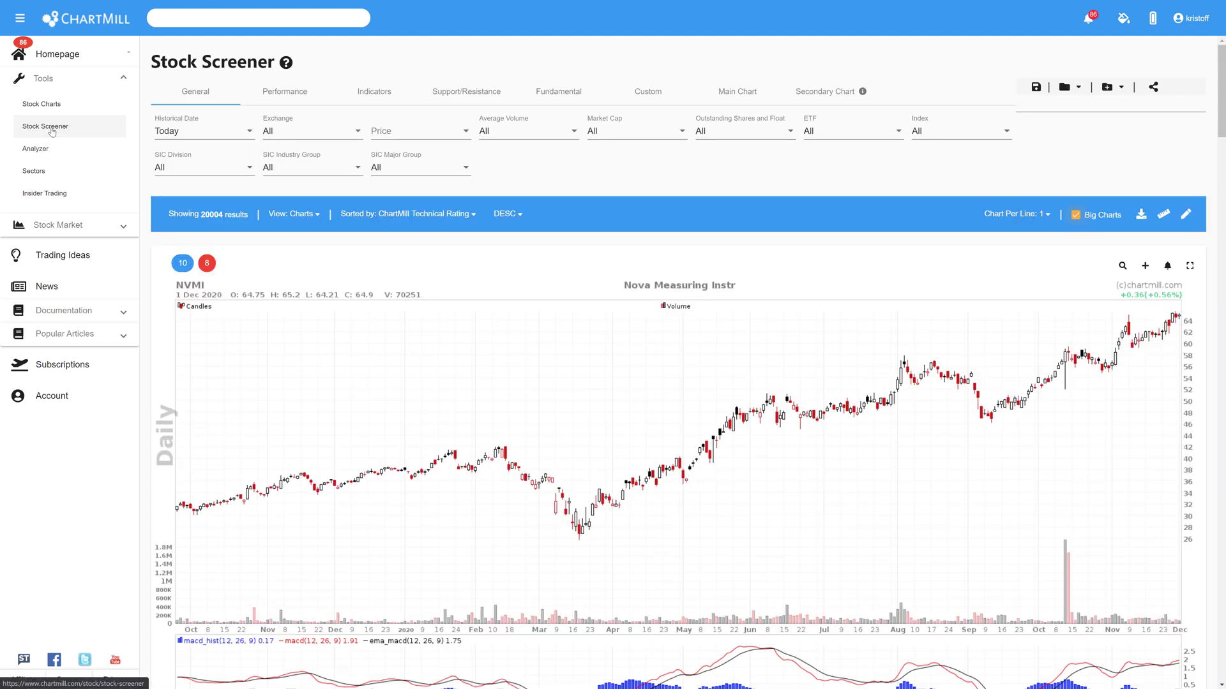
mouse_move(284, 304)
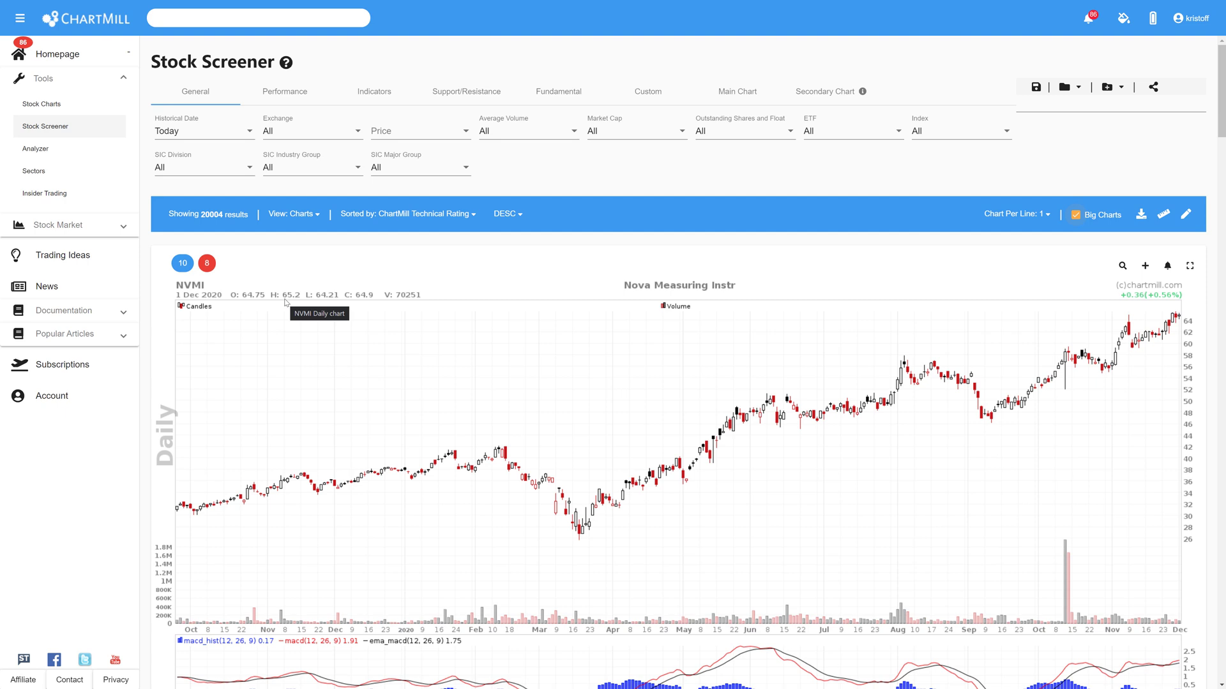
mouse_move(305, 325)
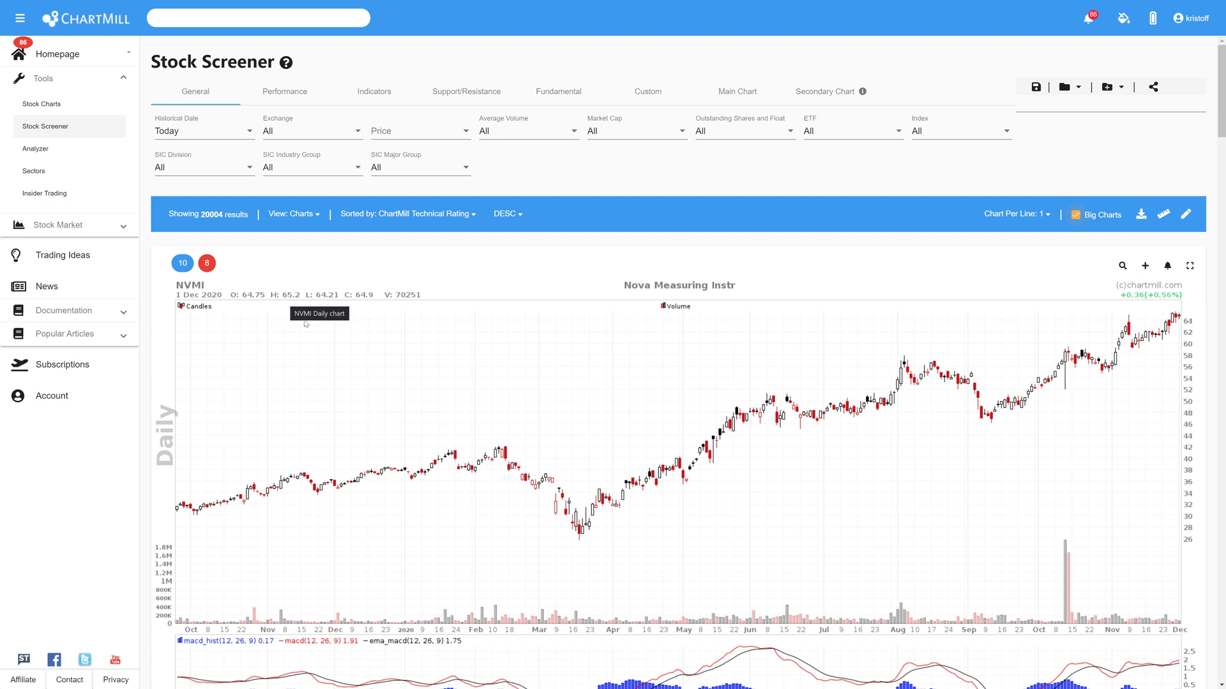
mouse_move(55, 126)
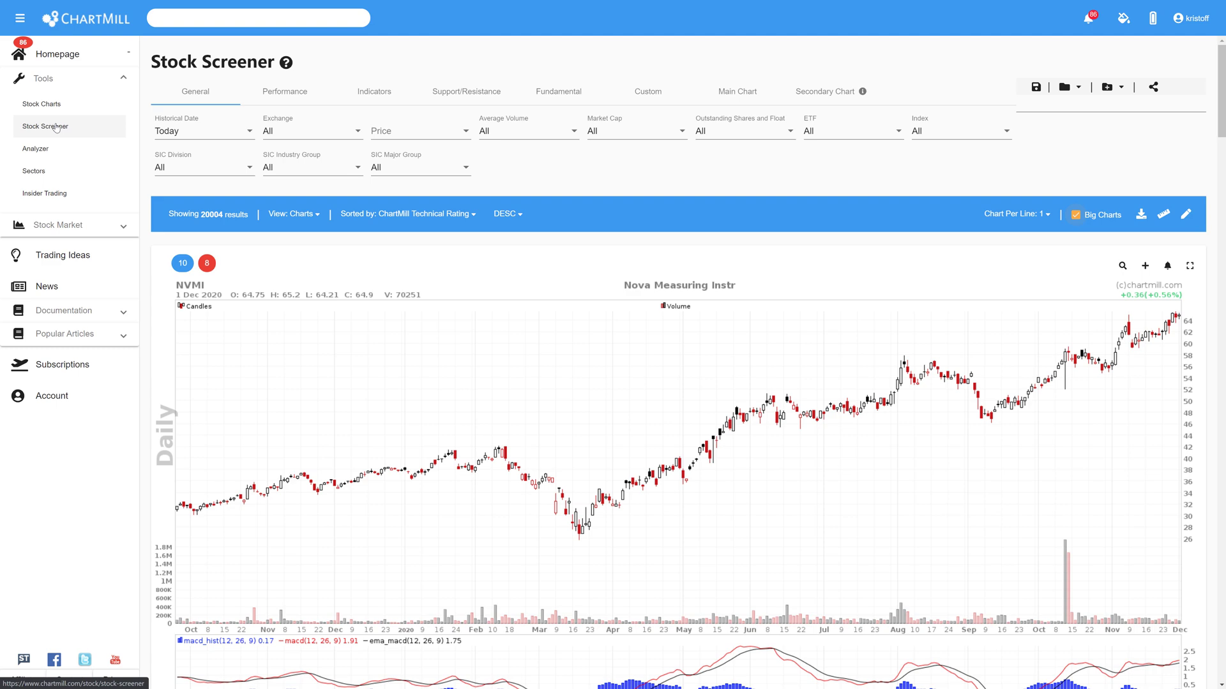
mouse_move(342, 280)
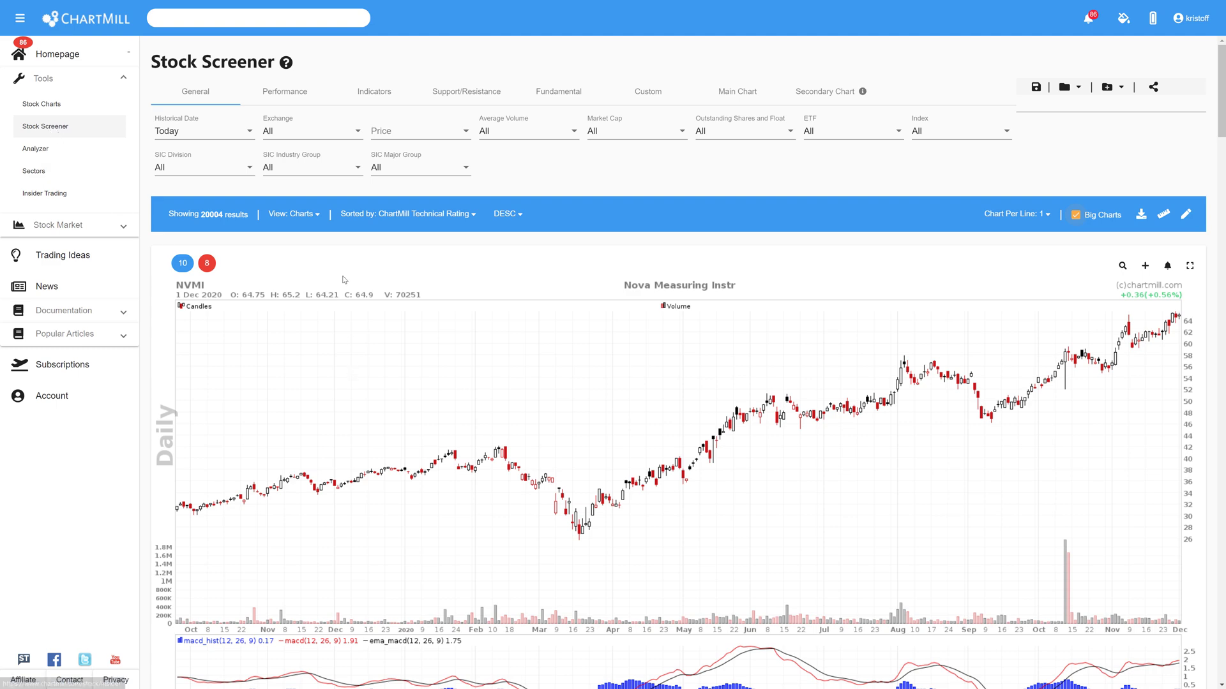
mouse_move(332, 89)
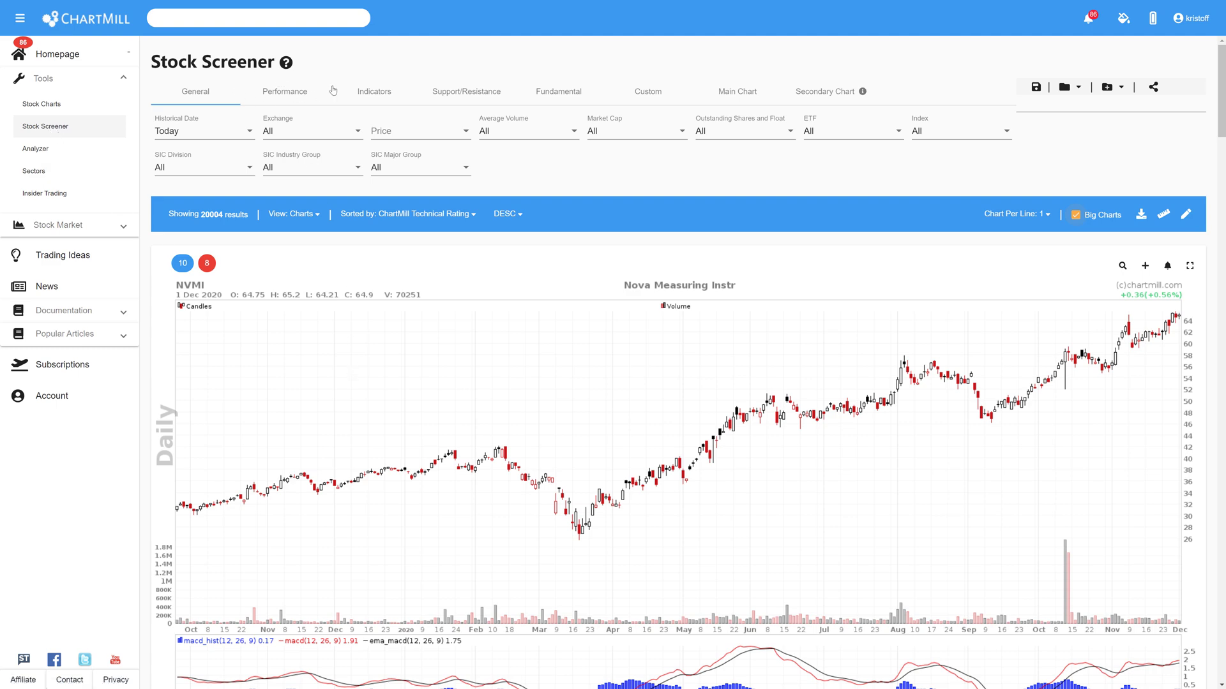
click(285, 91)
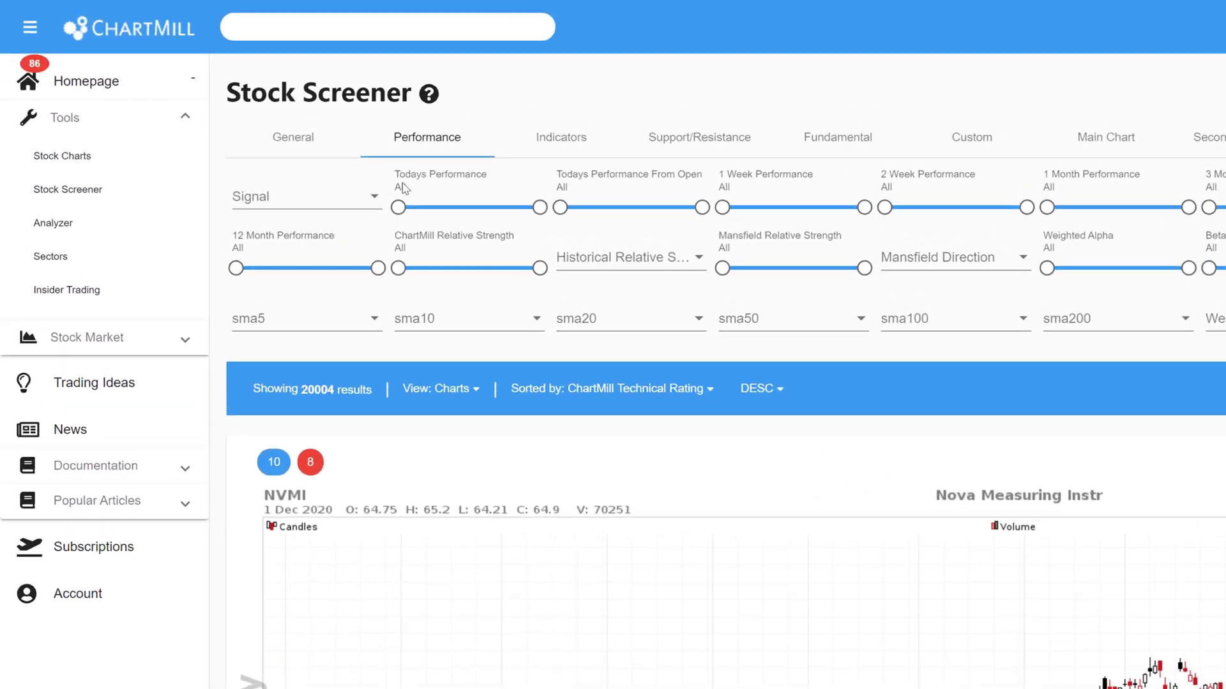
click(305, 196)
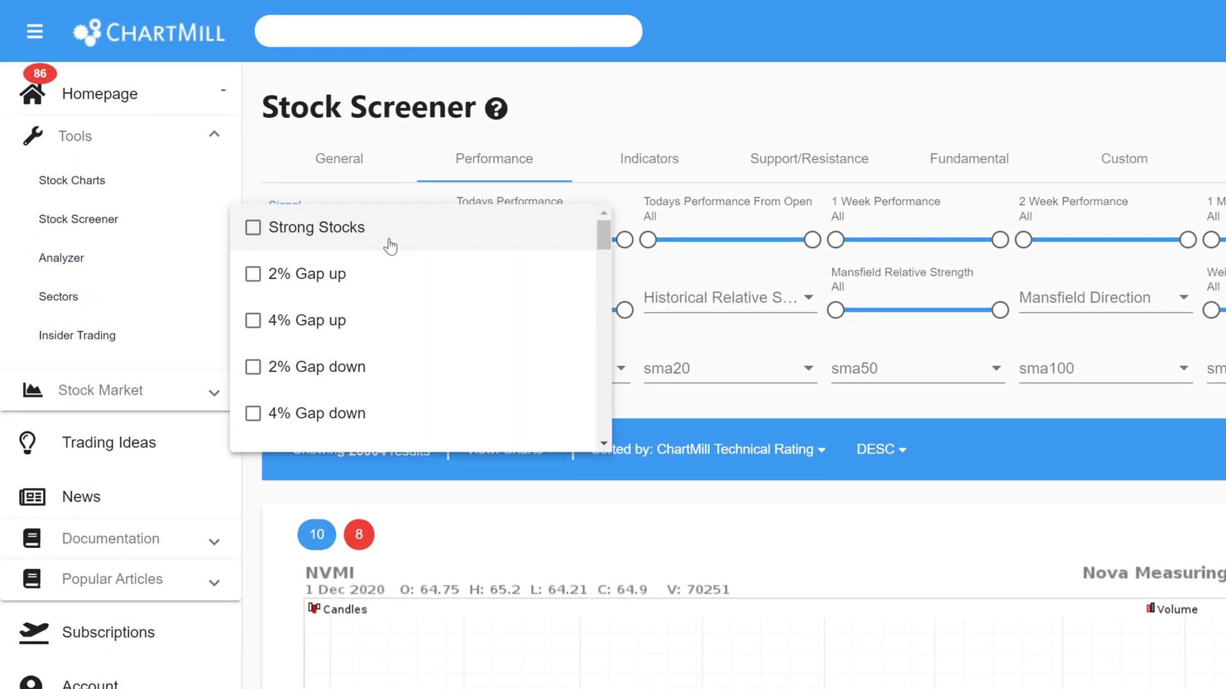
mouse_move(318, 290)
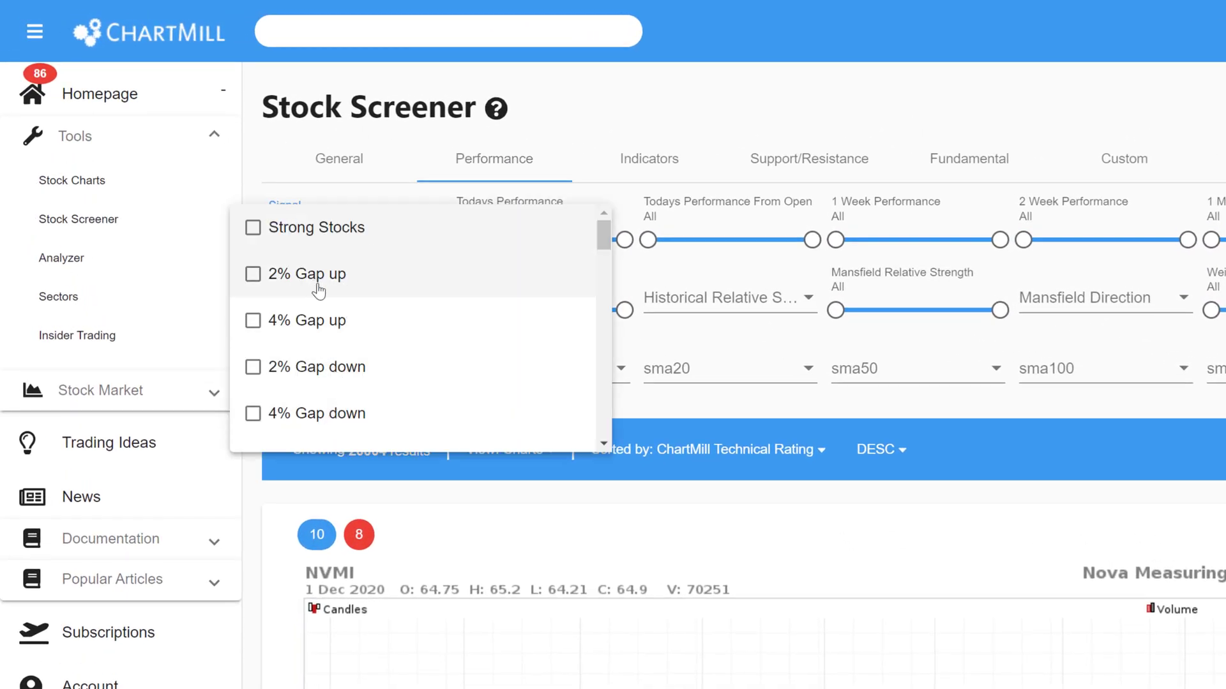
mouse_move(336, 414)
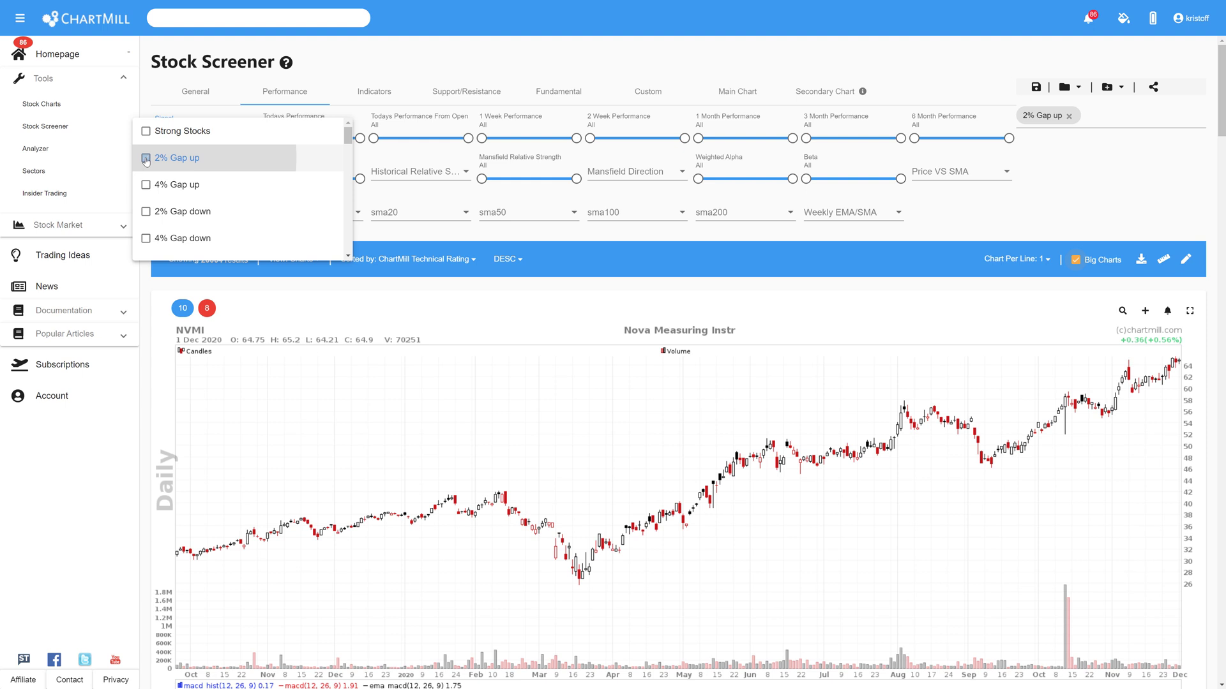
click(179, 157)
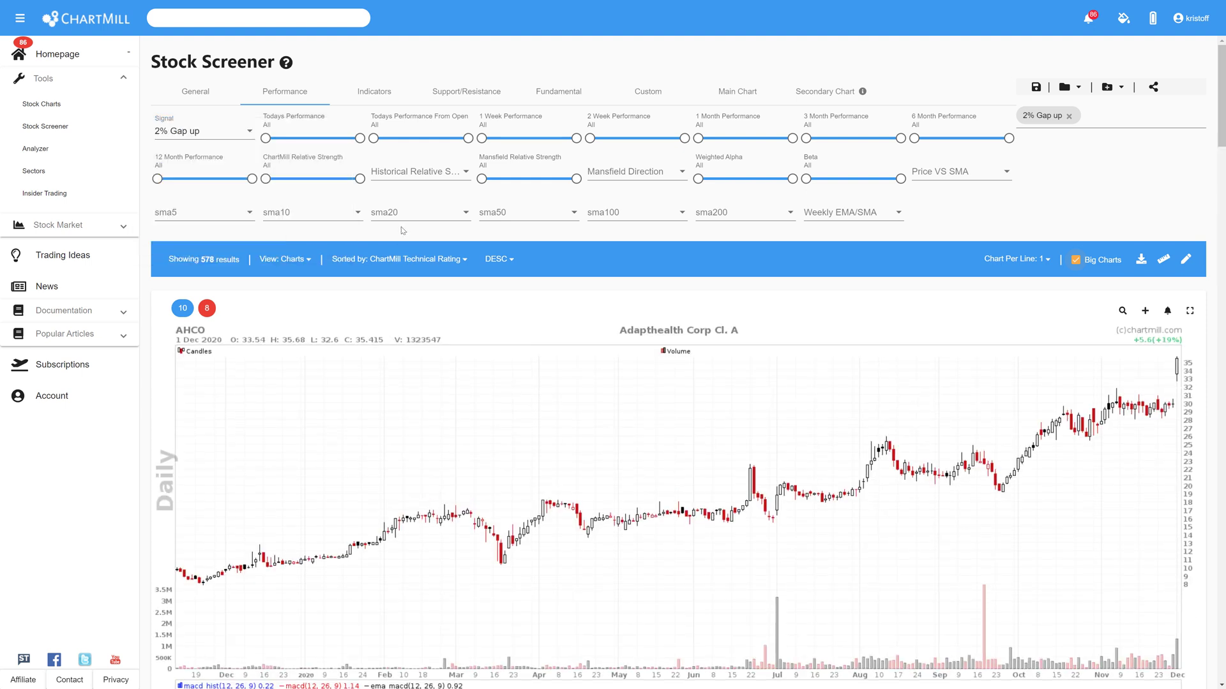
mouse_move(202, 270)
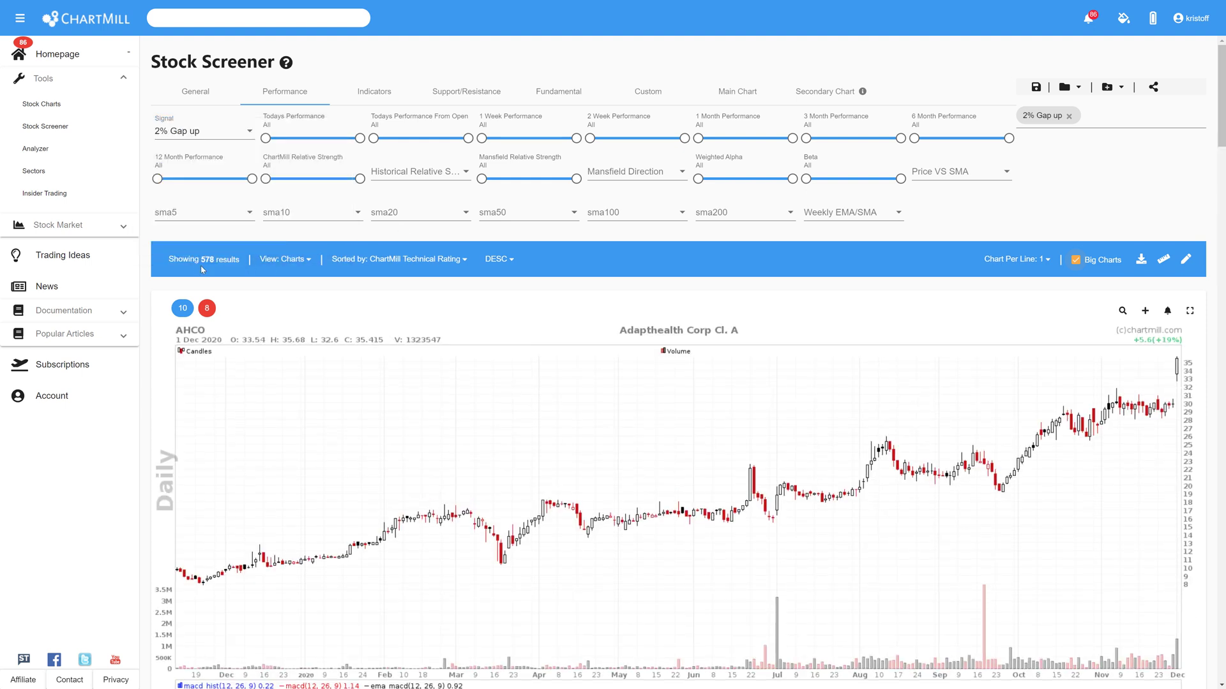
mouse_move(207, 269)
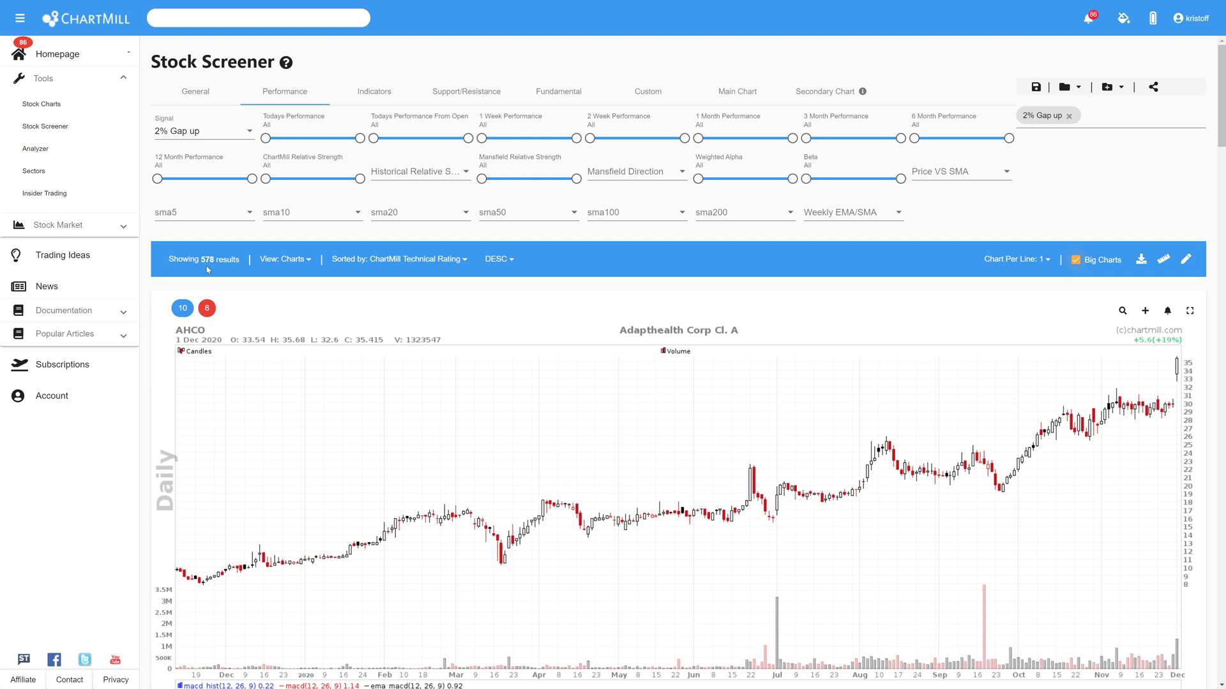
mouse_move(213, 273)
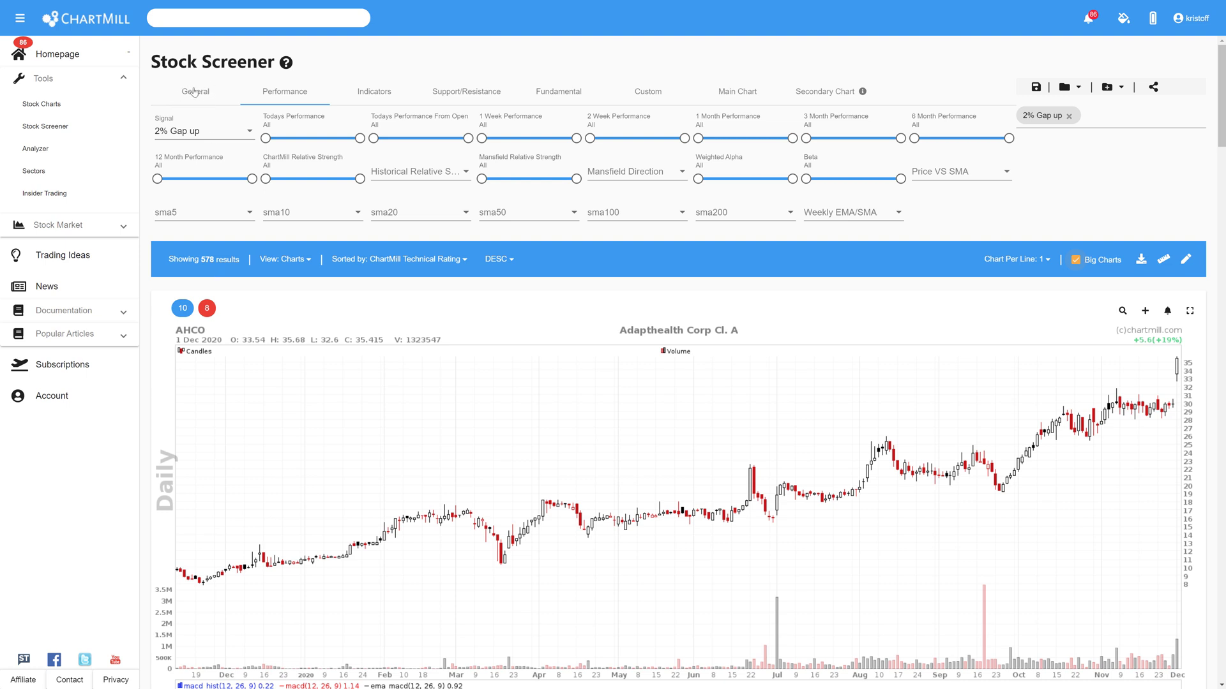
Filter to price above 5 and 50 SMA volume above 200K, charted two per row.
click(194, 92)
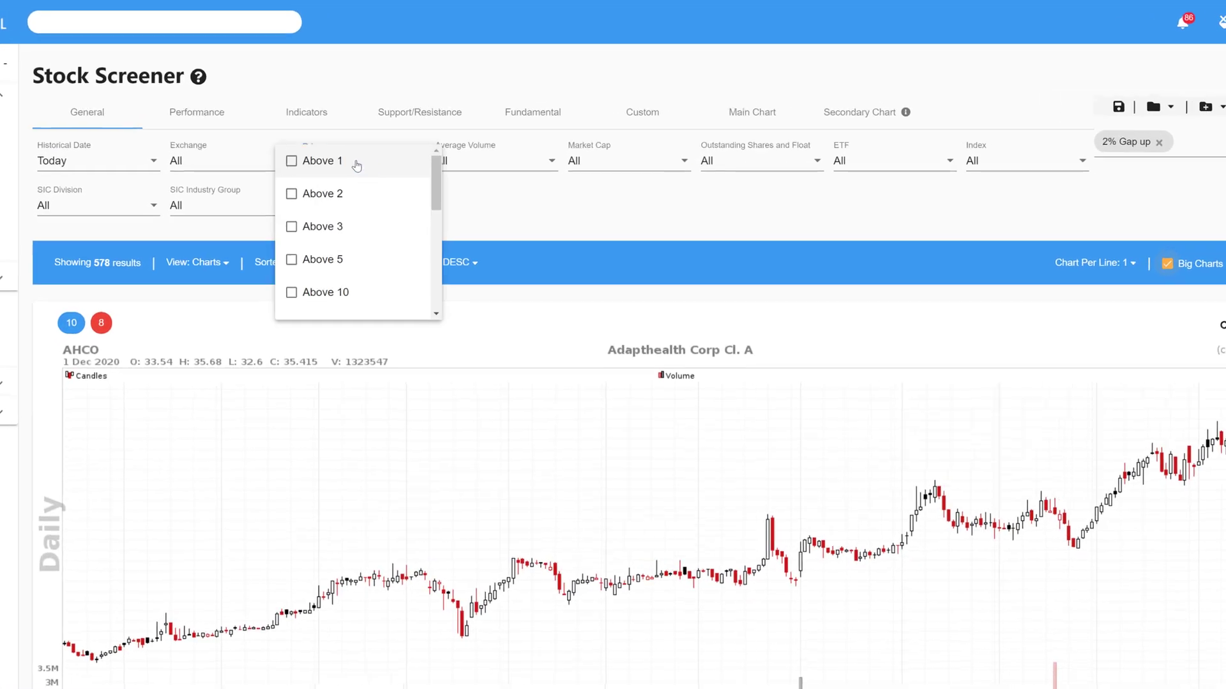
click(319, 259)
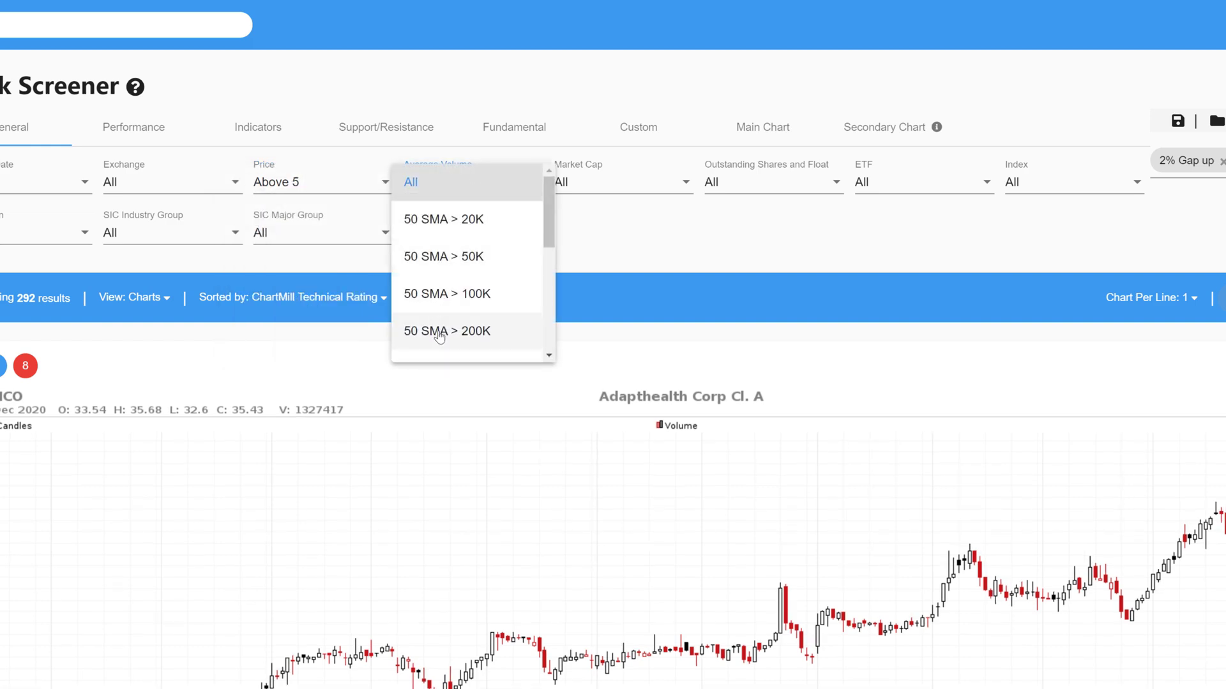
click(447, 331)
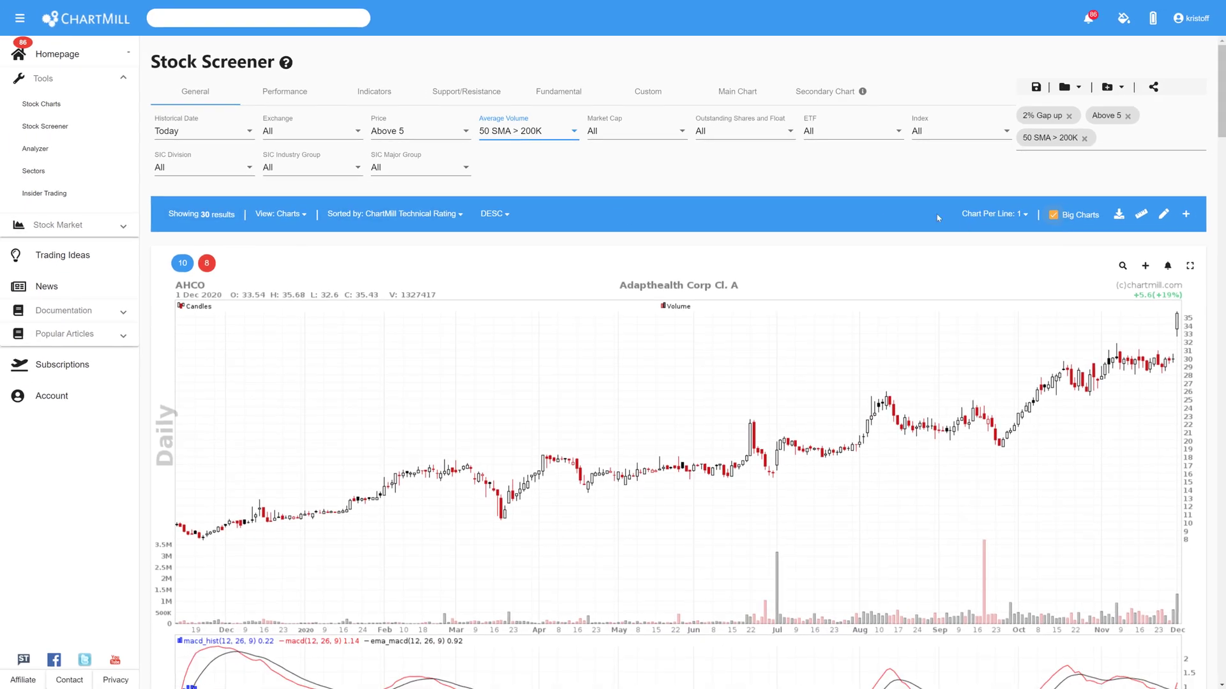
click(993, 213)
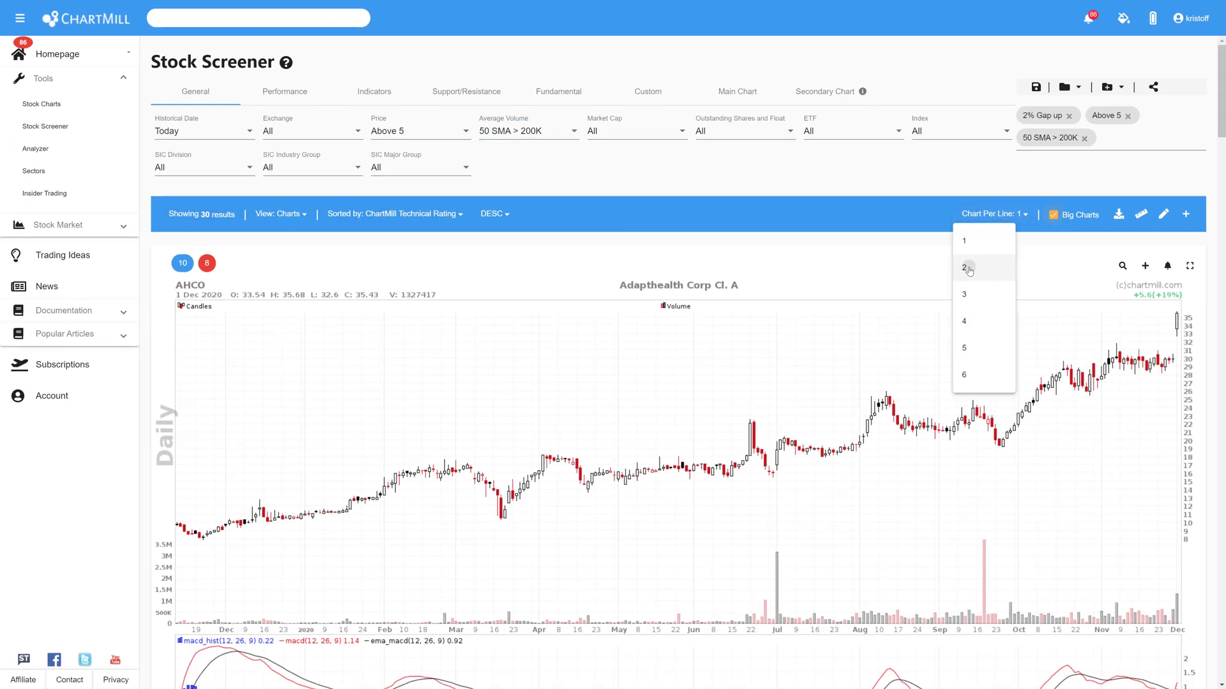
click(964, 267)
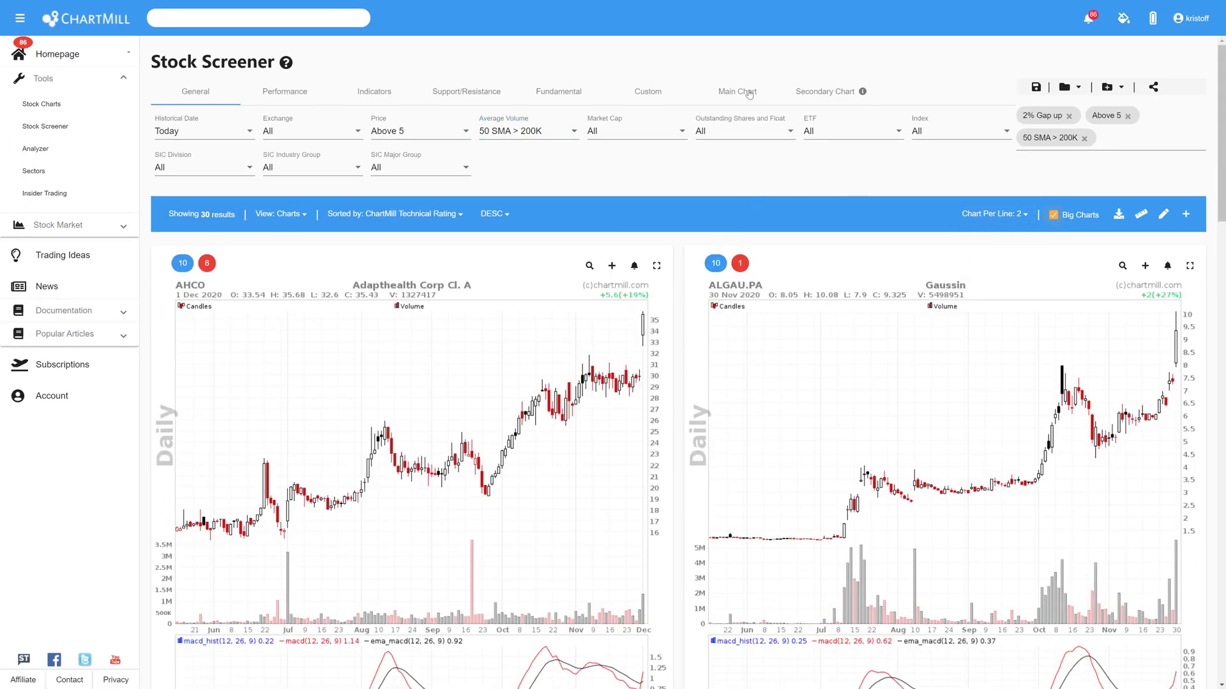
click(735, 92)
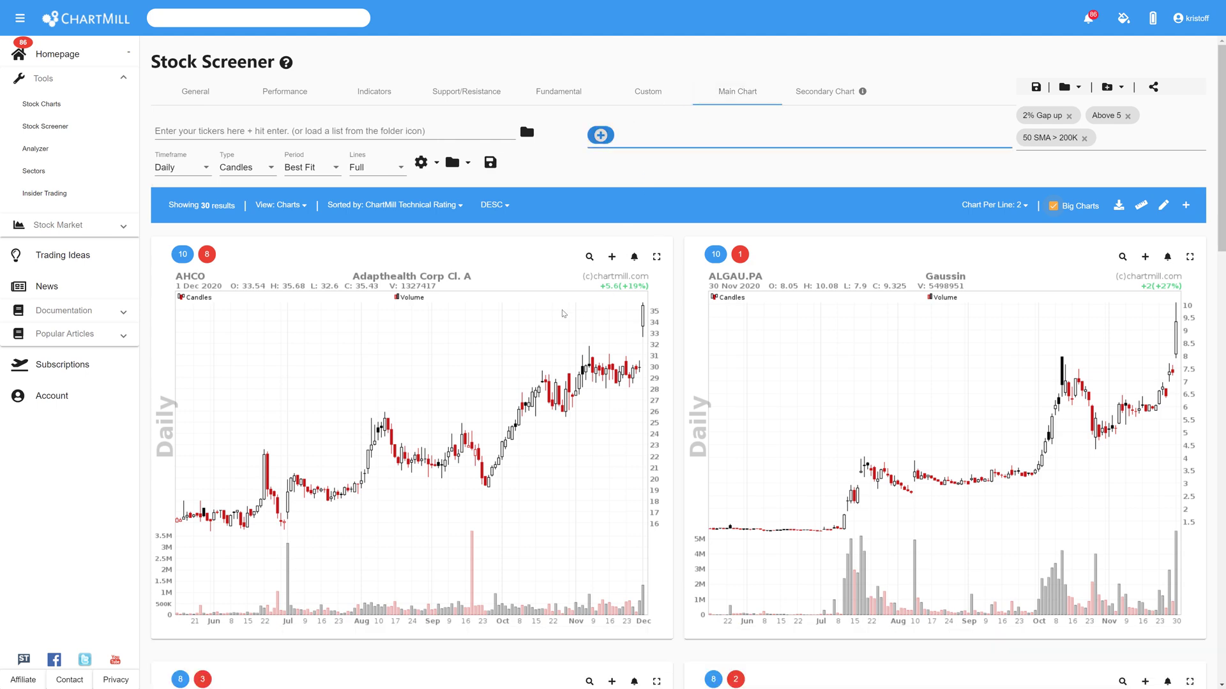
Scroll down the Stock Market Overview home page past the S&P500 chart and market statistics.
scroll(down, 3)
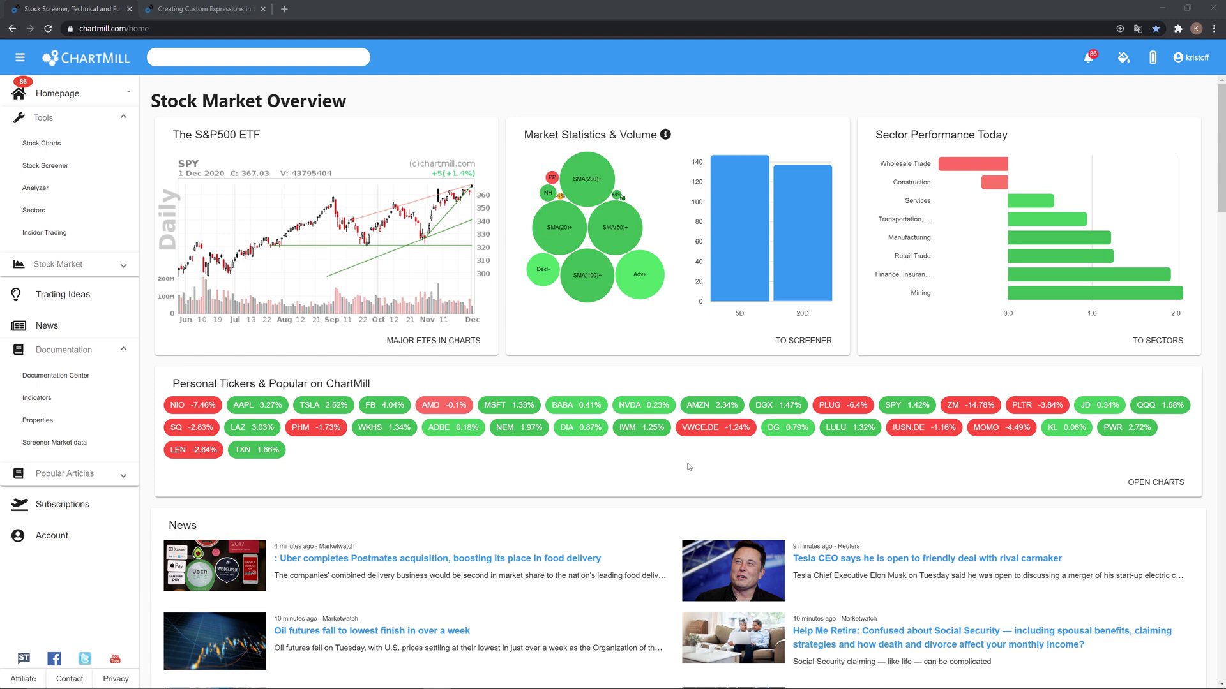
mouse_move(596, 437)
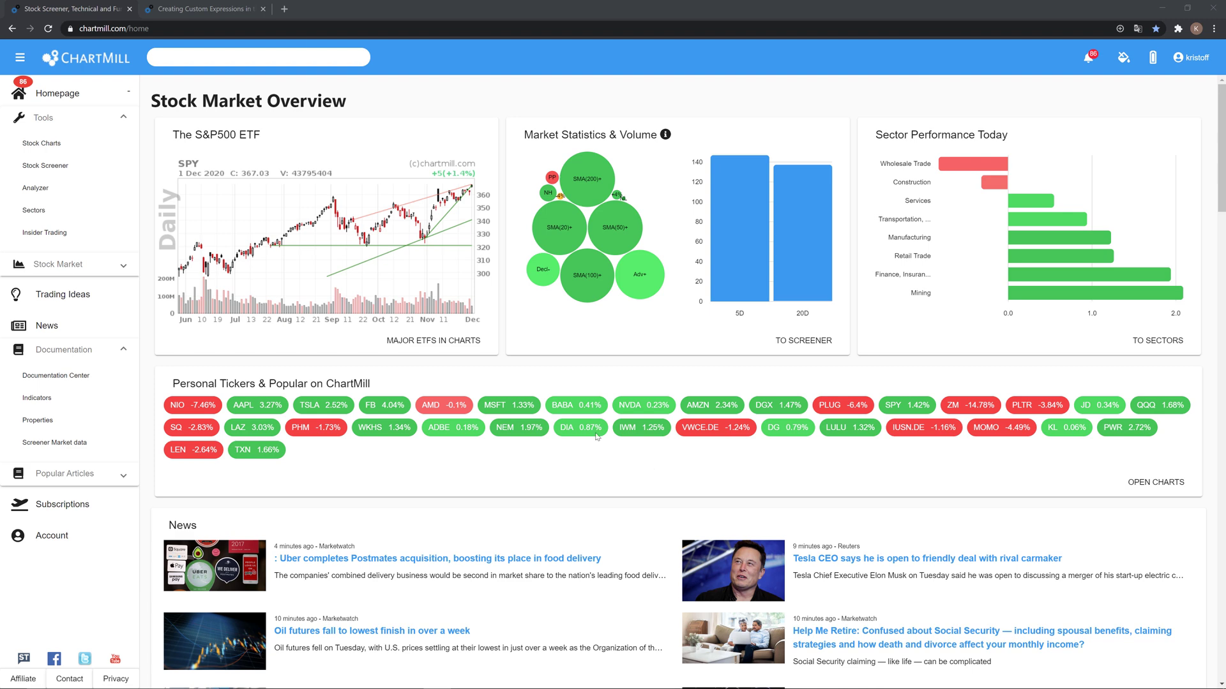
mouse_move(457, 374)
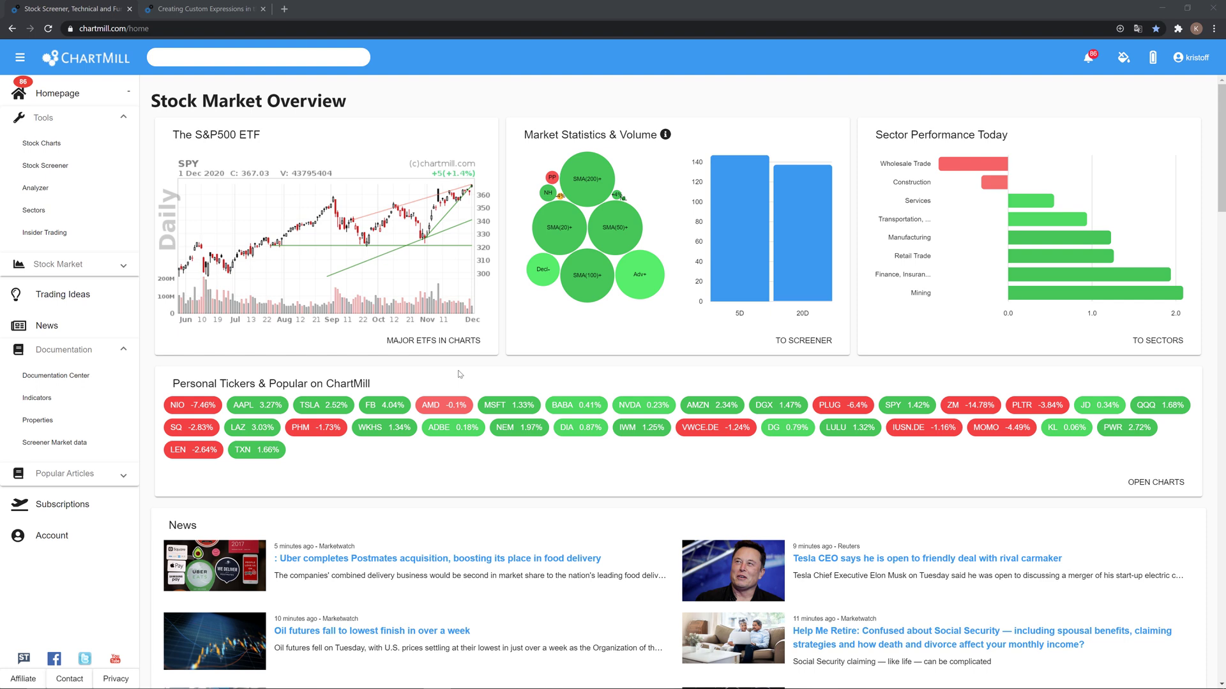
mouse_move(385, 327)
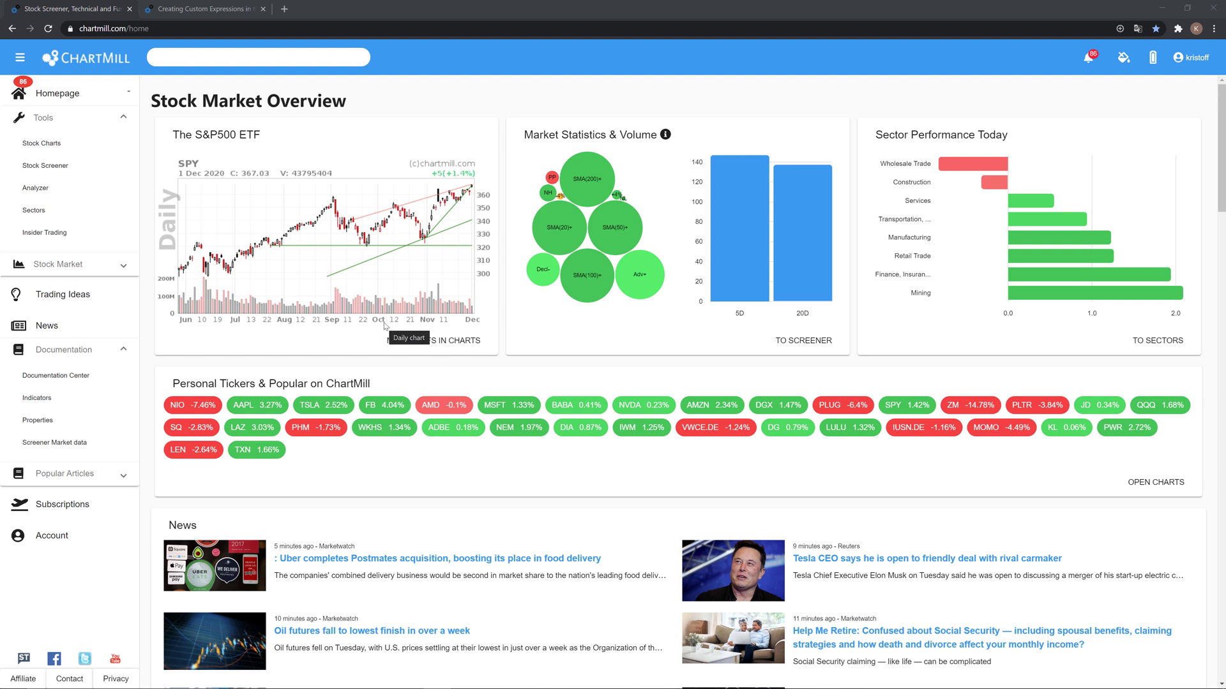
mouse_move(201, 358)
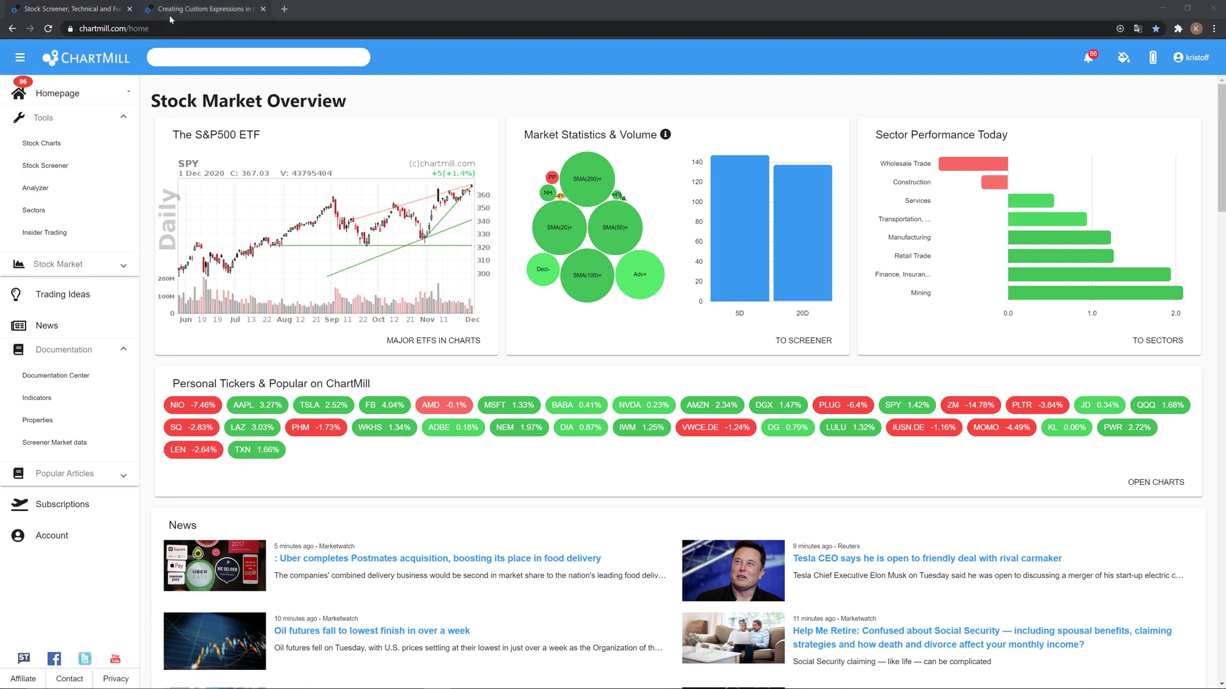
click(204, 9)
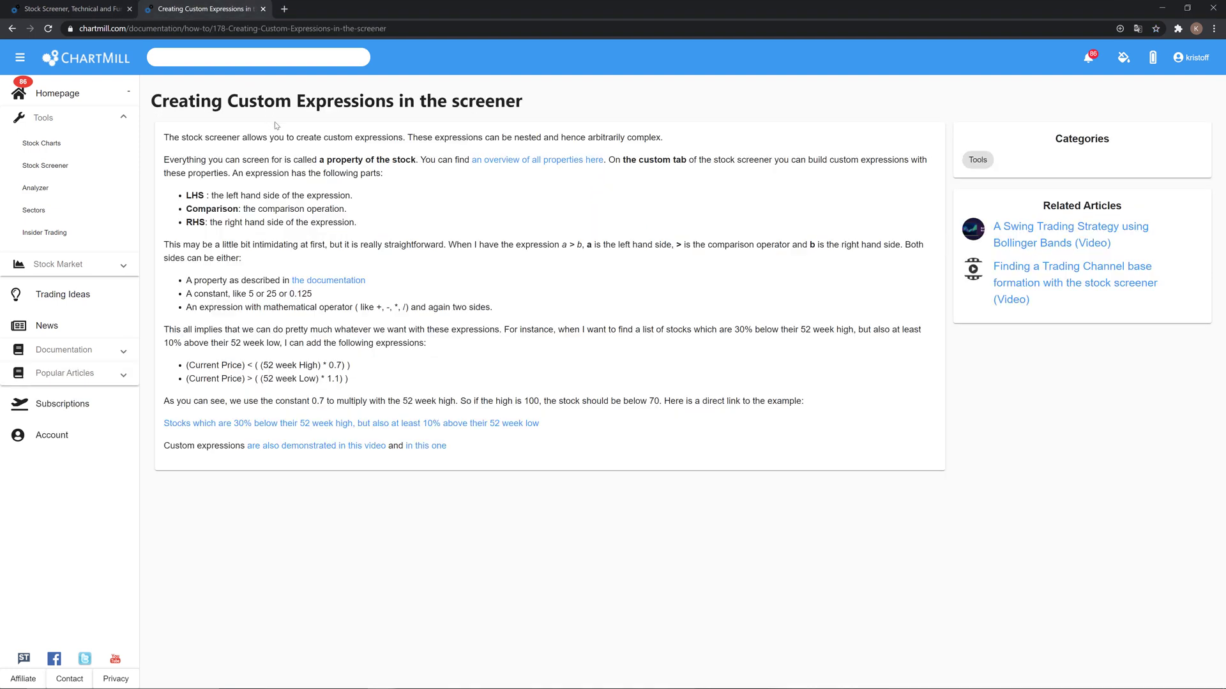
mouse_move(405, 141)
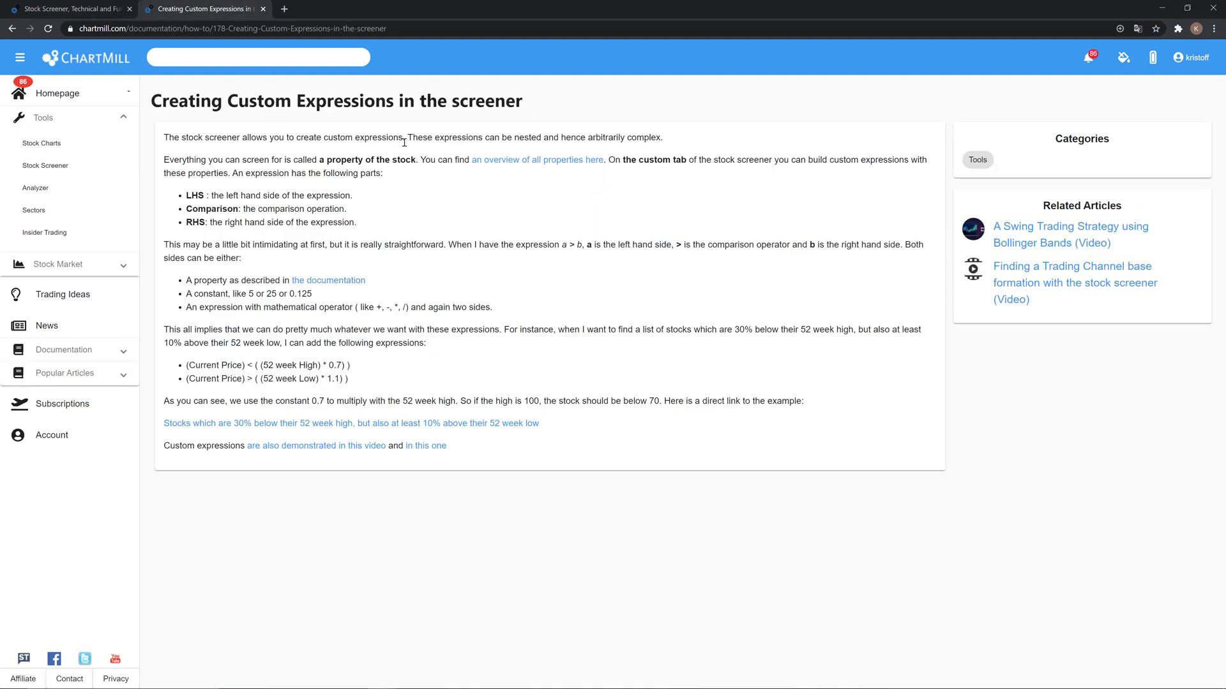
click(350, 423)
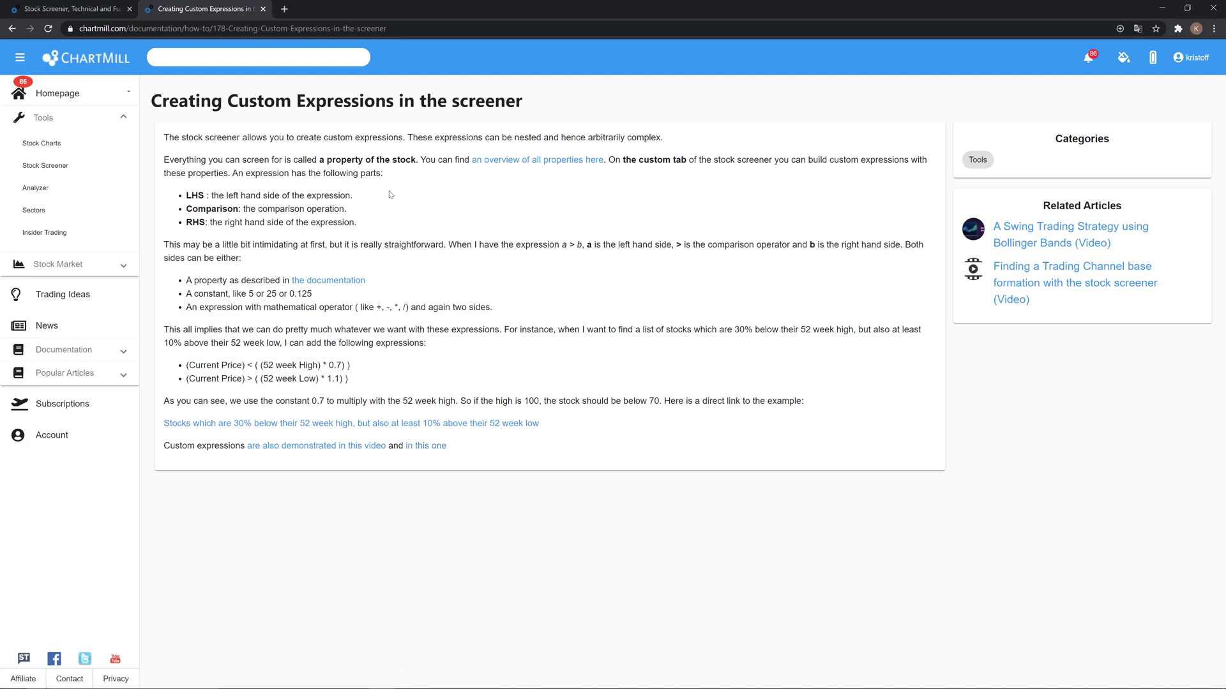
mouse_move(26, 9)
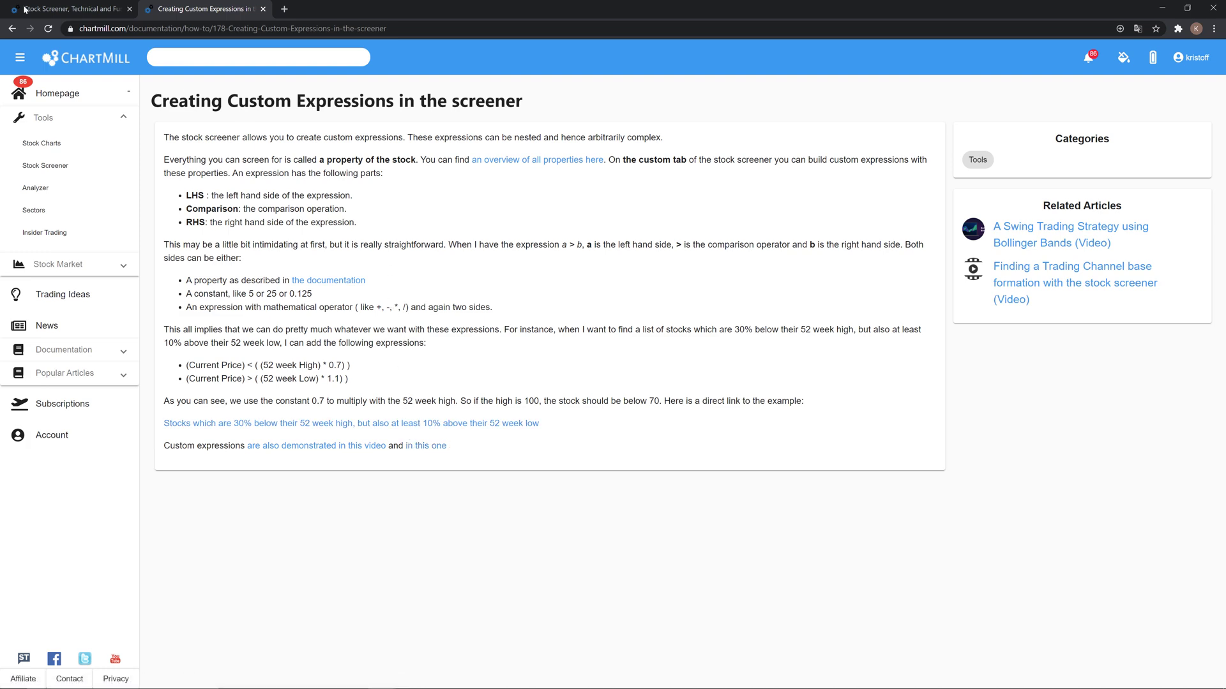
click(58, 93)
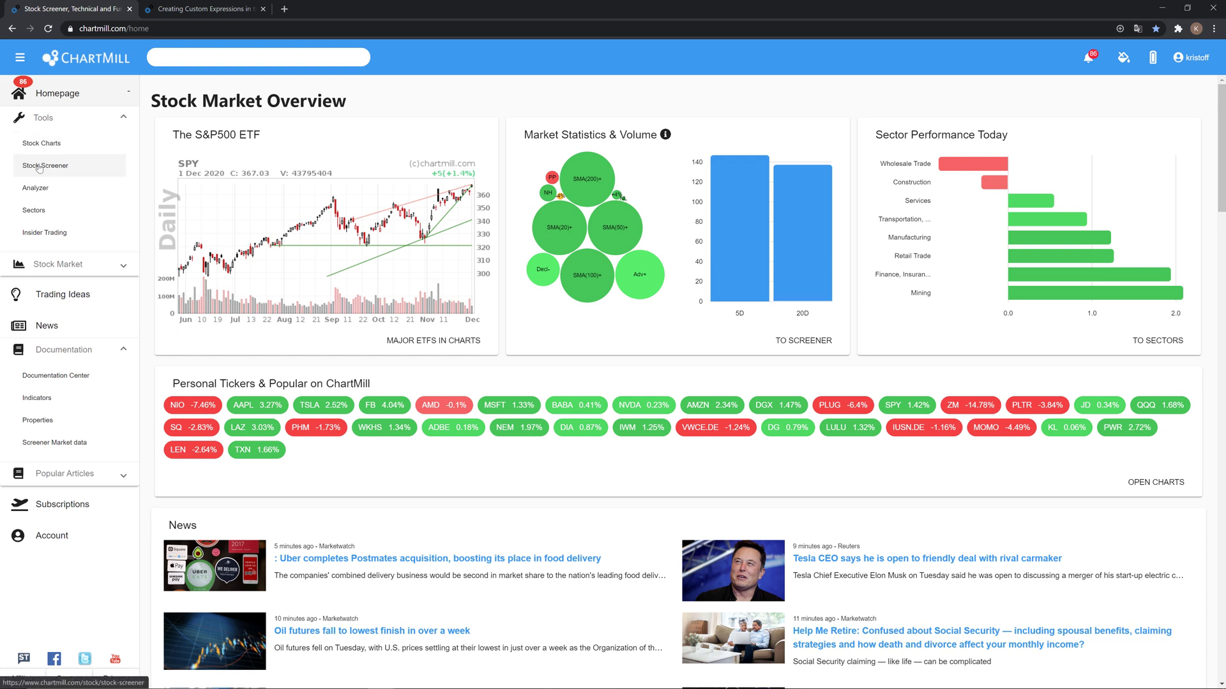
Go to the Stock Screener's Custom expression builder and list the LHS type choices.
click(46, 164)
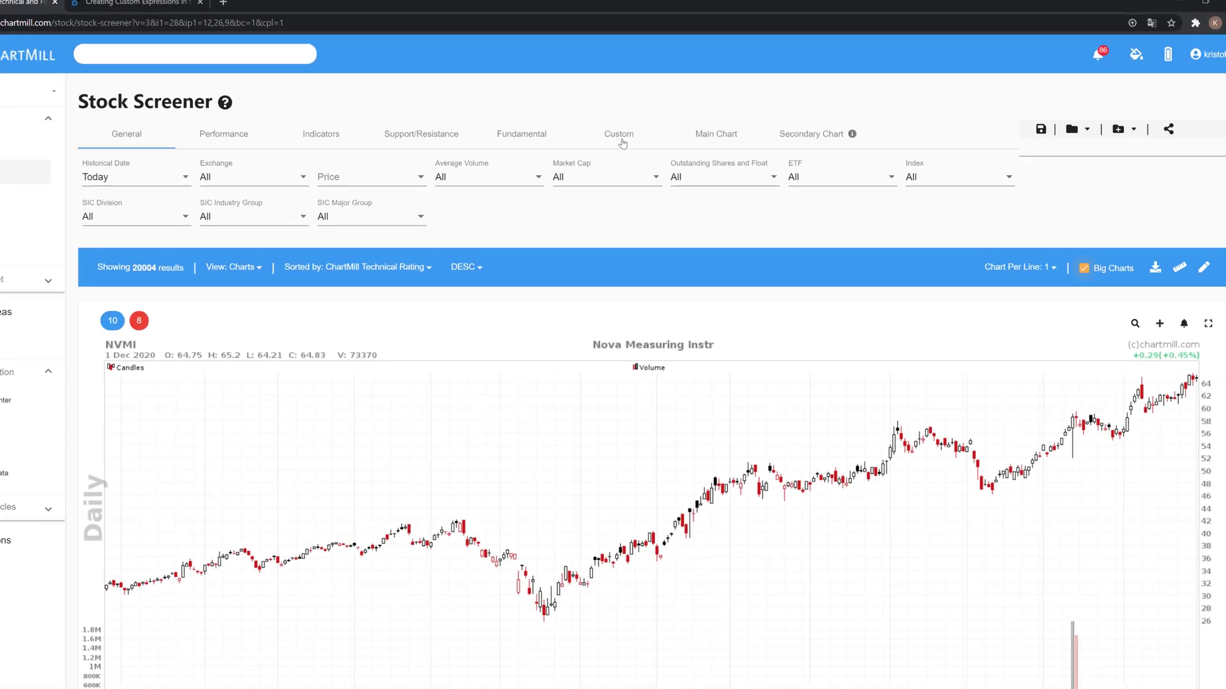
click(618, 134)
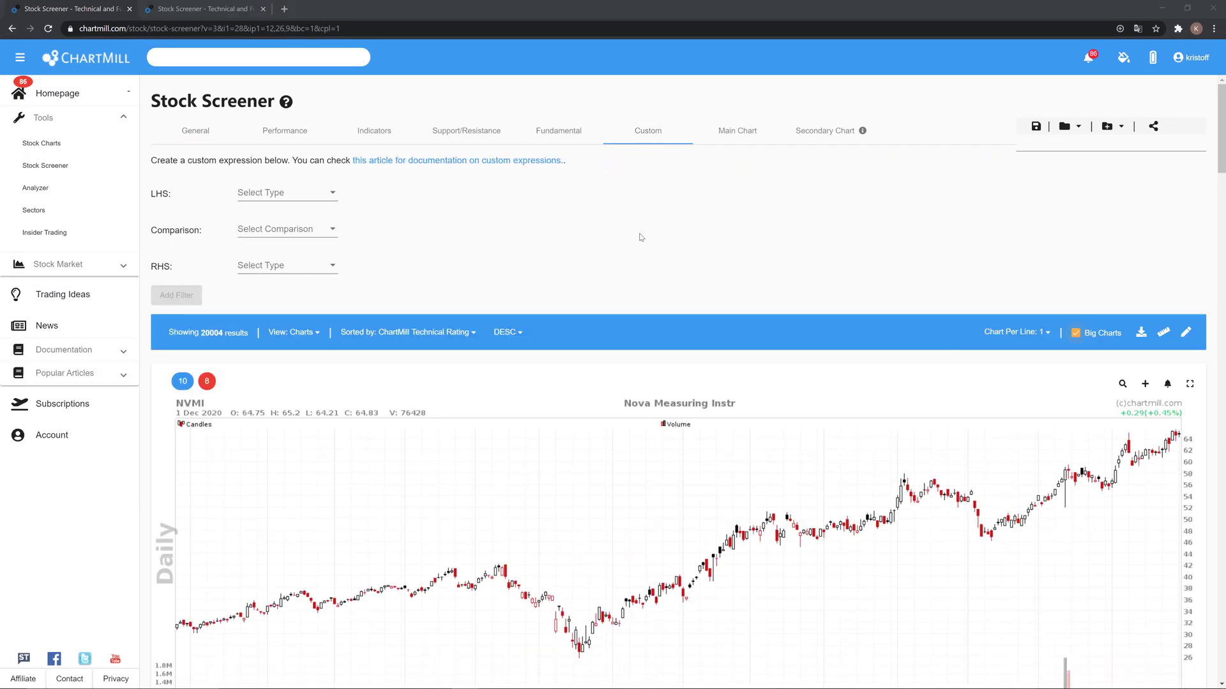
mouse_move(625, 229)
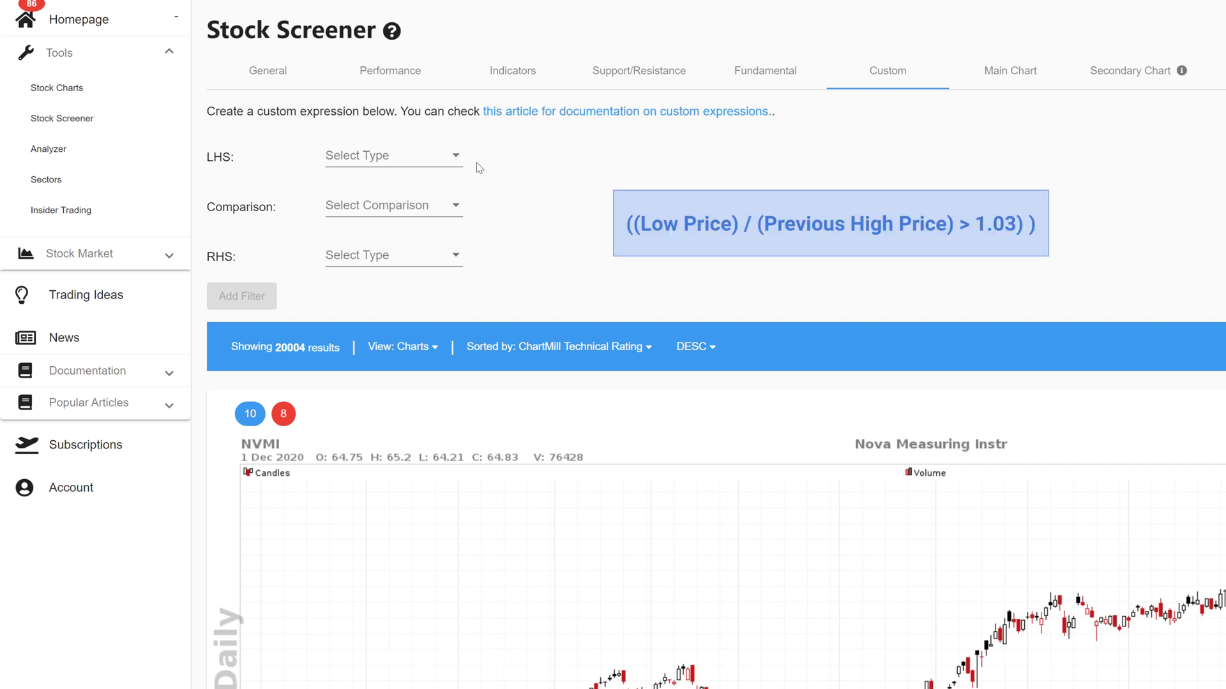
mouse_move(228, 157)
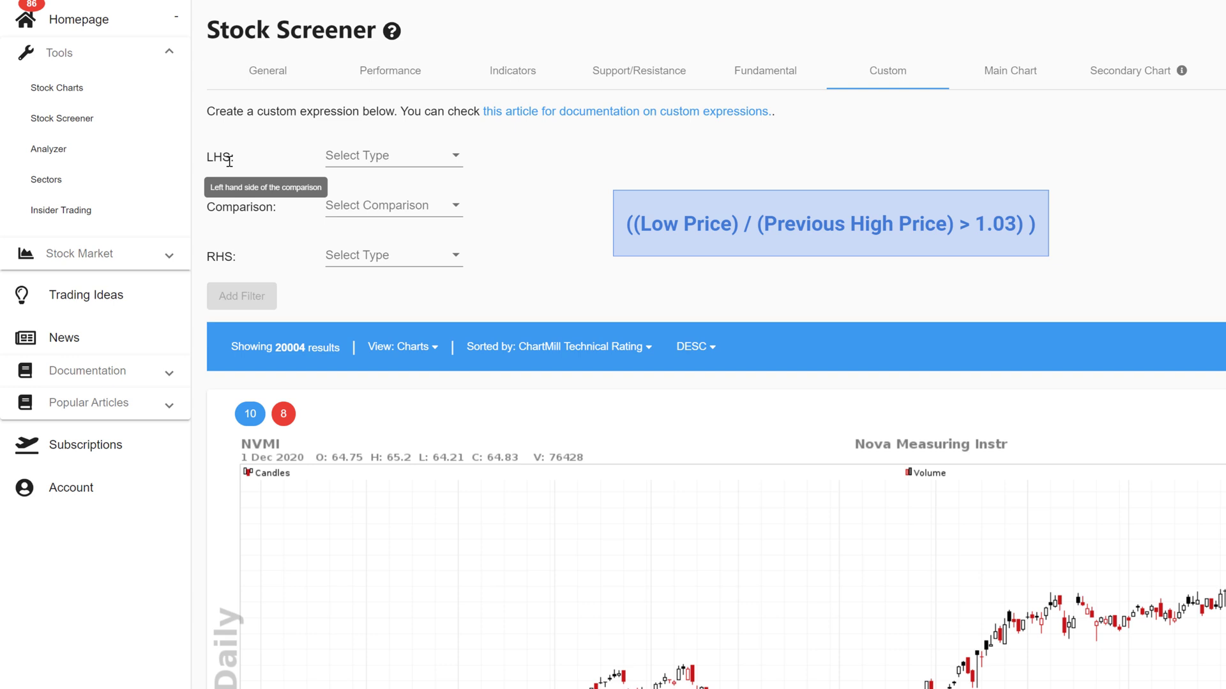
mouse_move(236, 161)
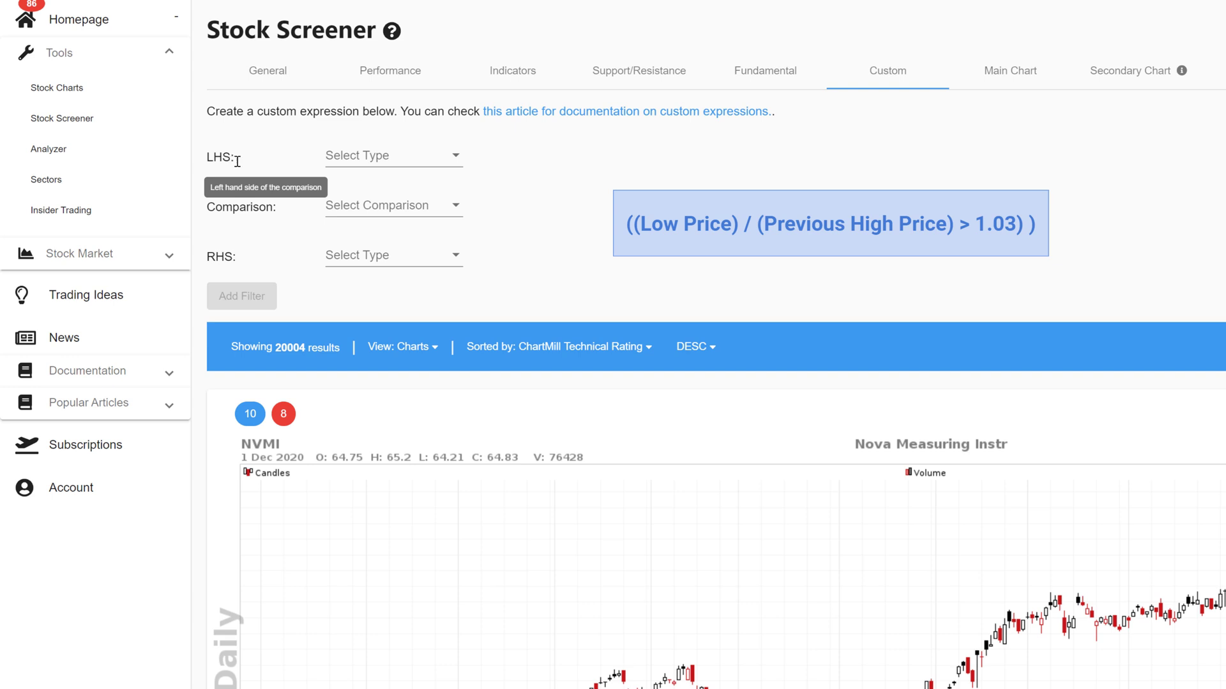
click(393, 155)
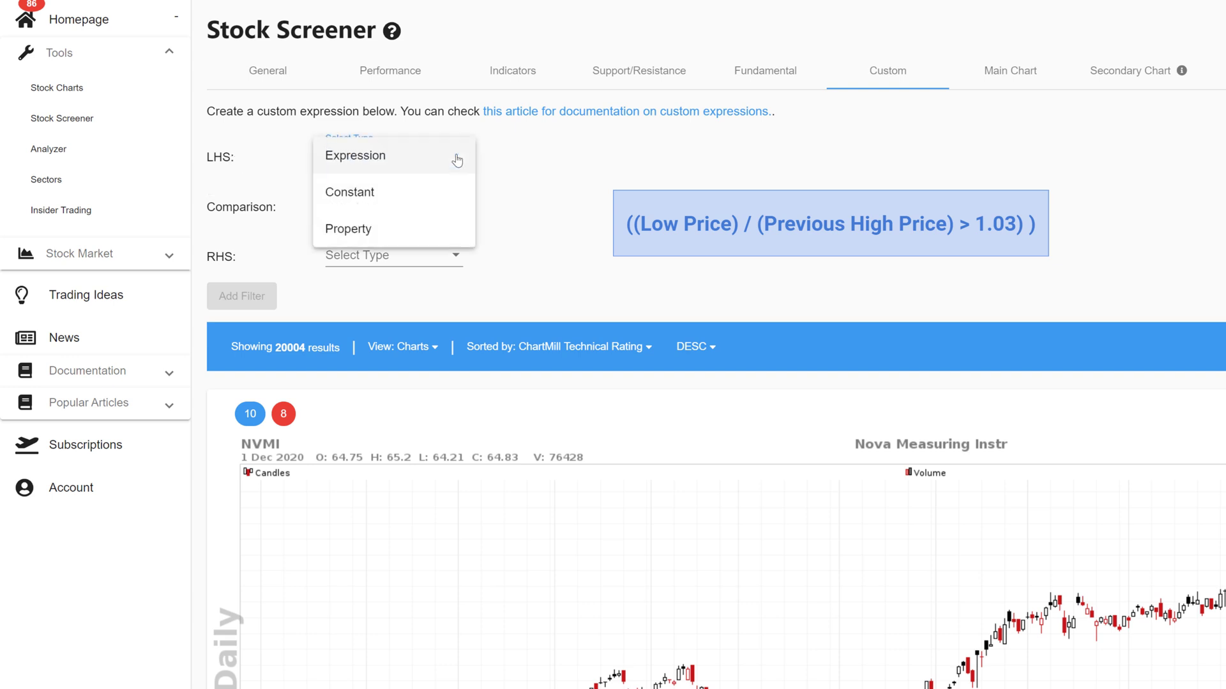
Set the left-hand side to the expression Low Price / Previous High Price.
click(355, 154)
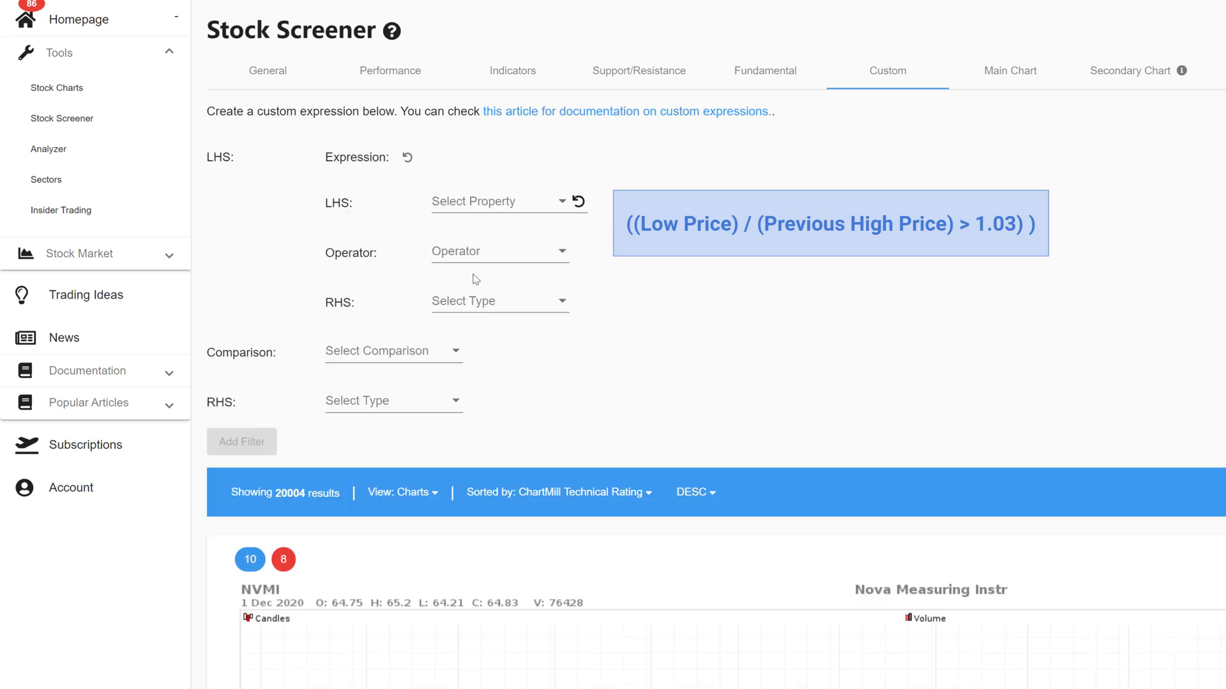
click(496, 200)
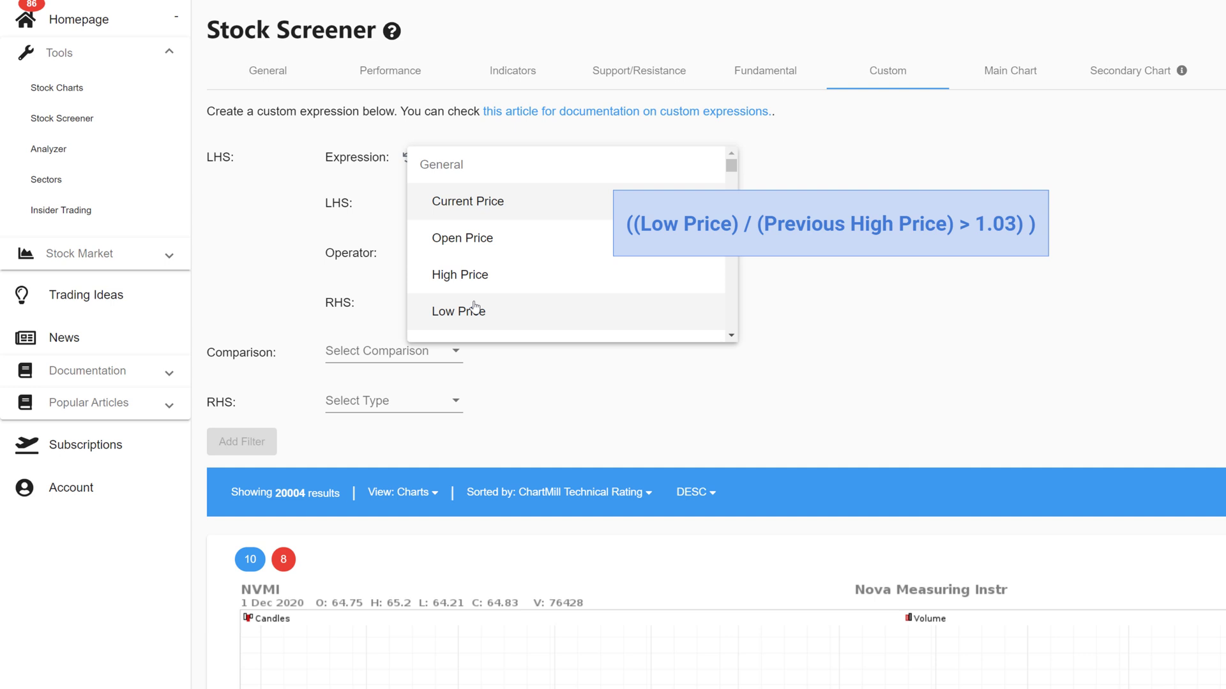
click(458, 310)
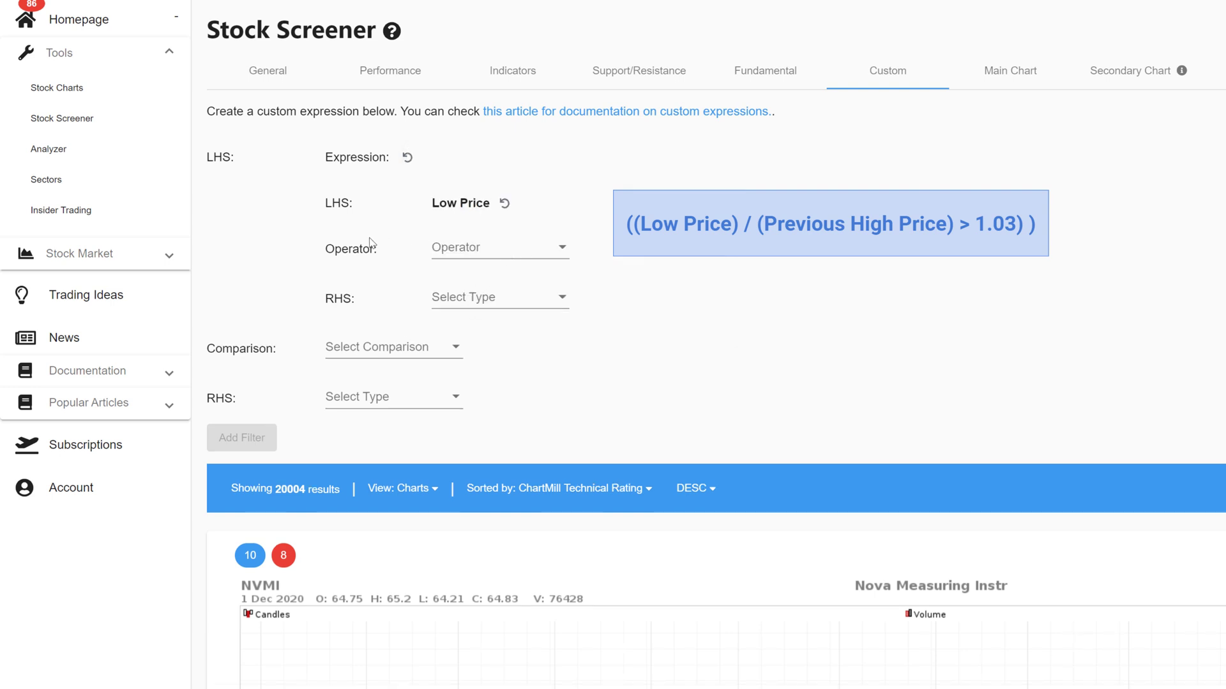
click(499, 246)
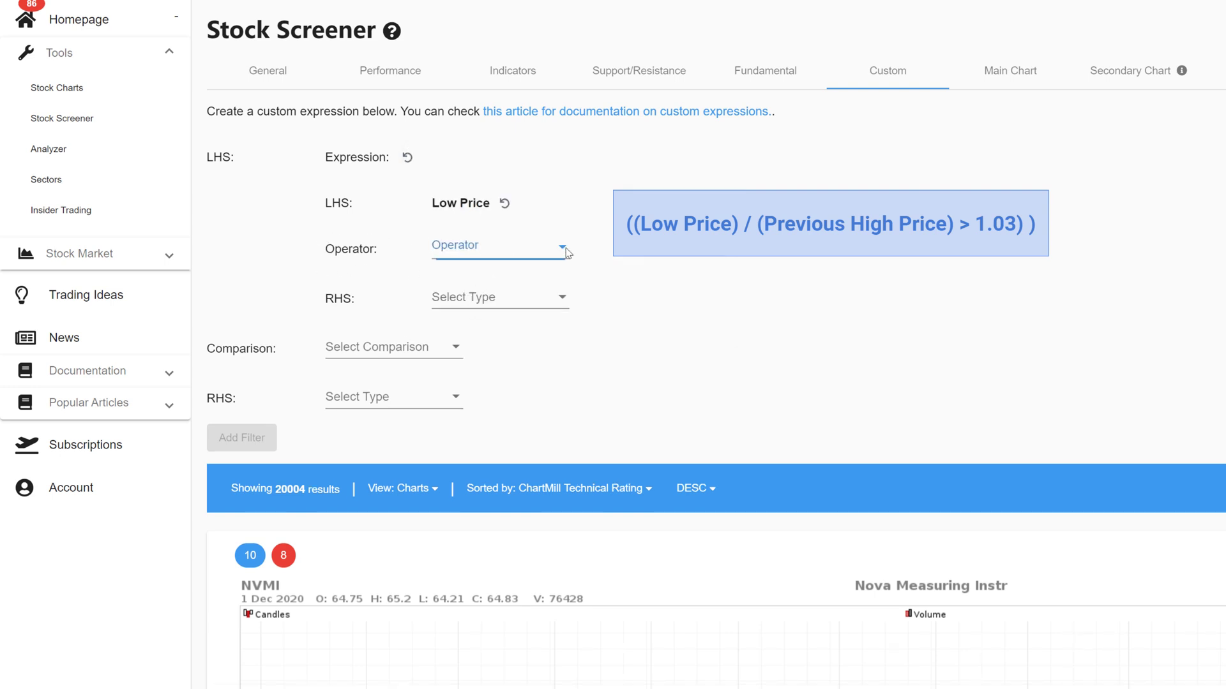
click(500, 245)
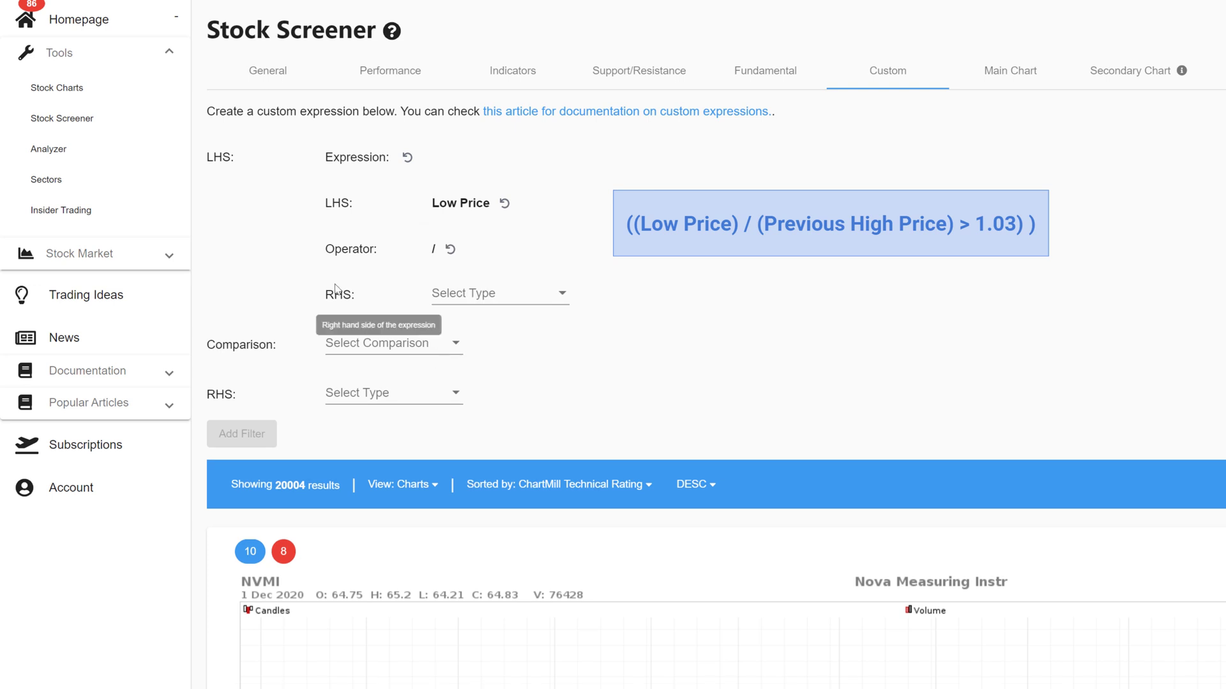
mouse_move(559, 297)
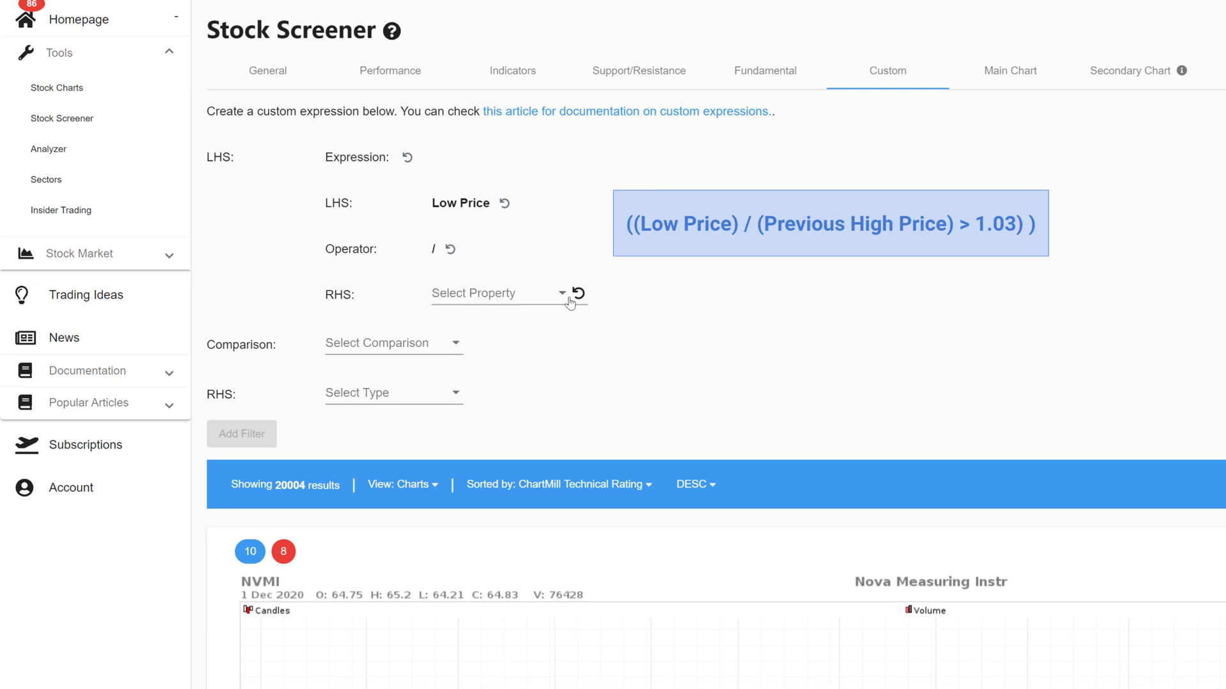
click(496, 294)
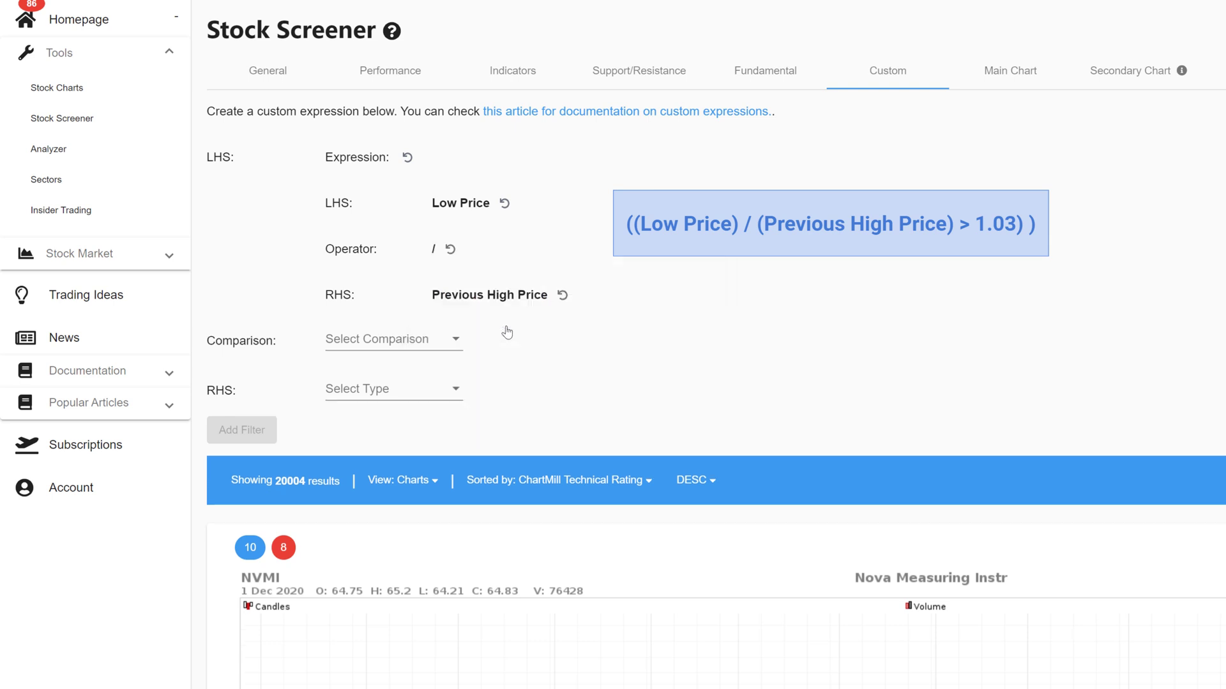
mouse_move(252, 339)
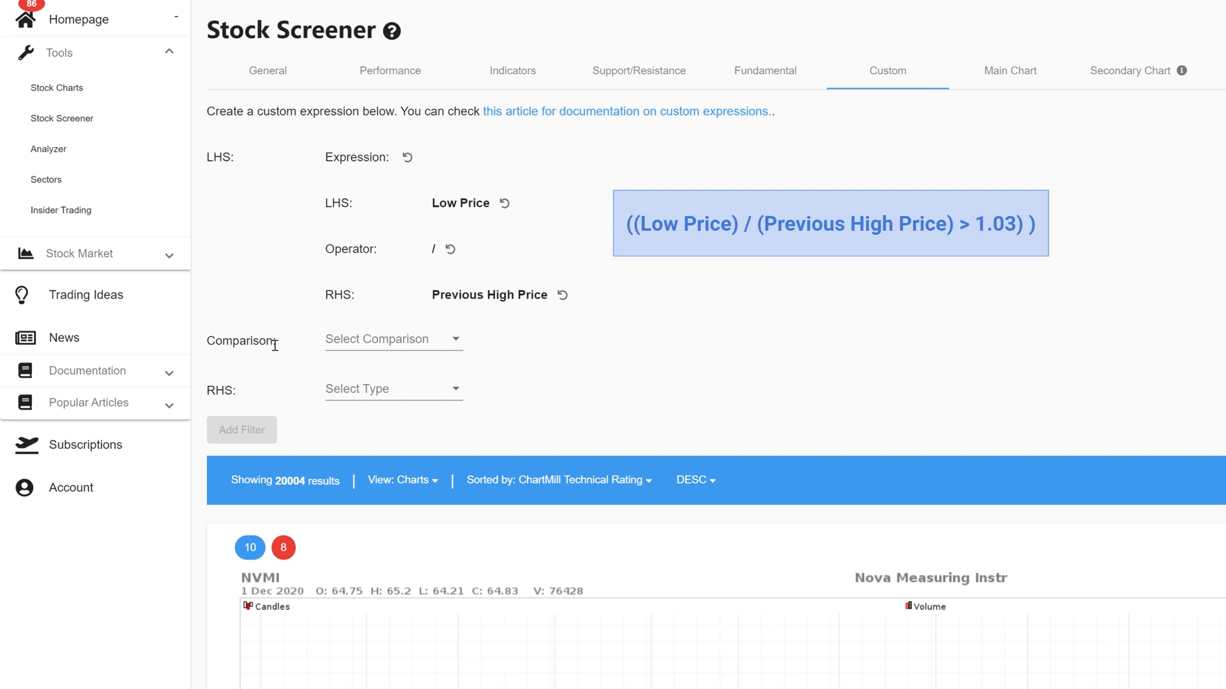
Require the ratio to be > constant 1.03 and add the filter, leaving 434 results.
click(394, 339)
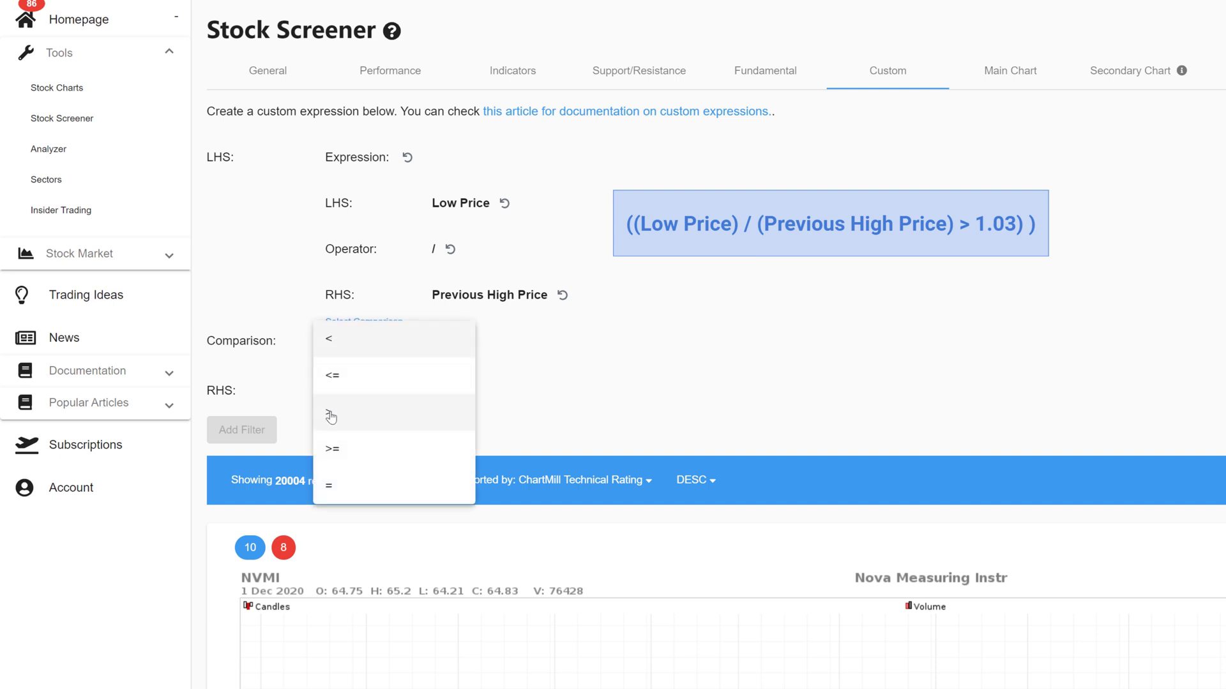
click(330, 416)
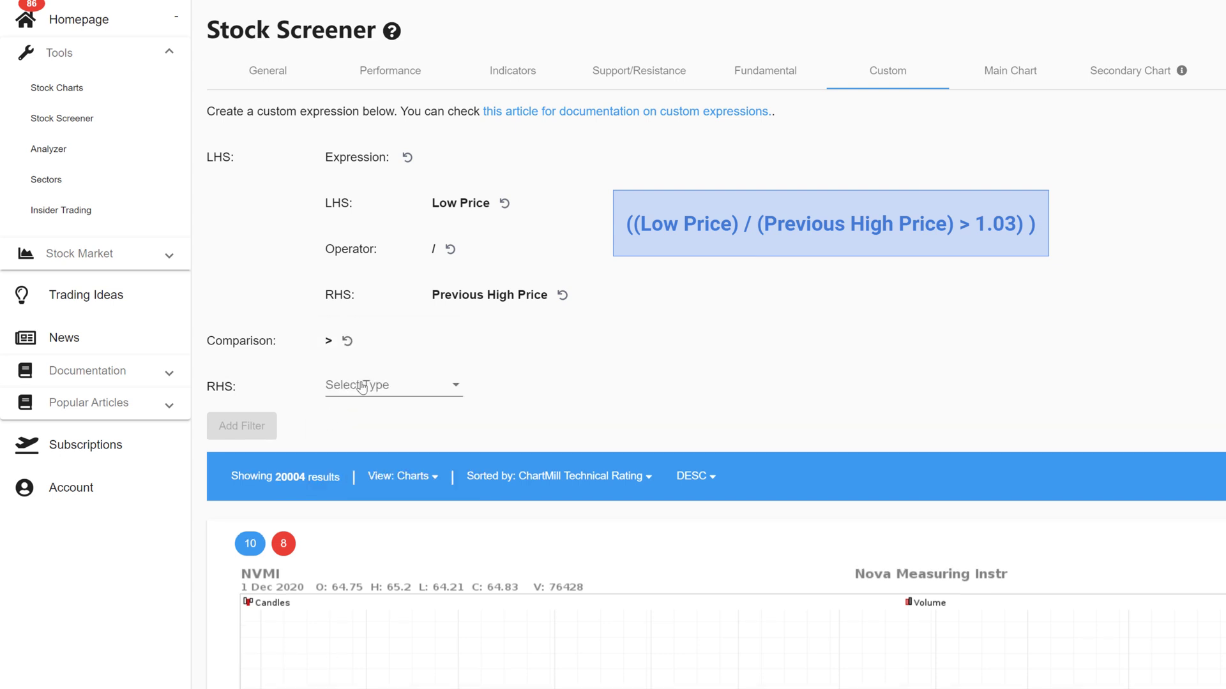
mouse_move(220, 386)
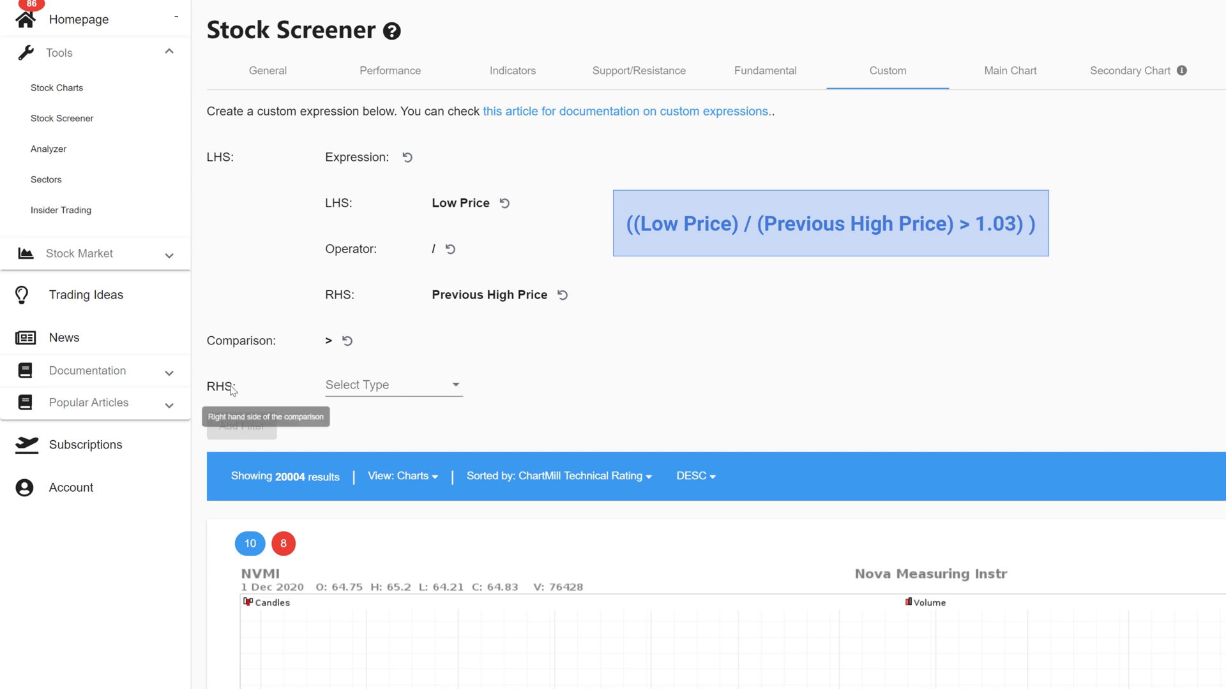
click(393, 384)
text(1.03)
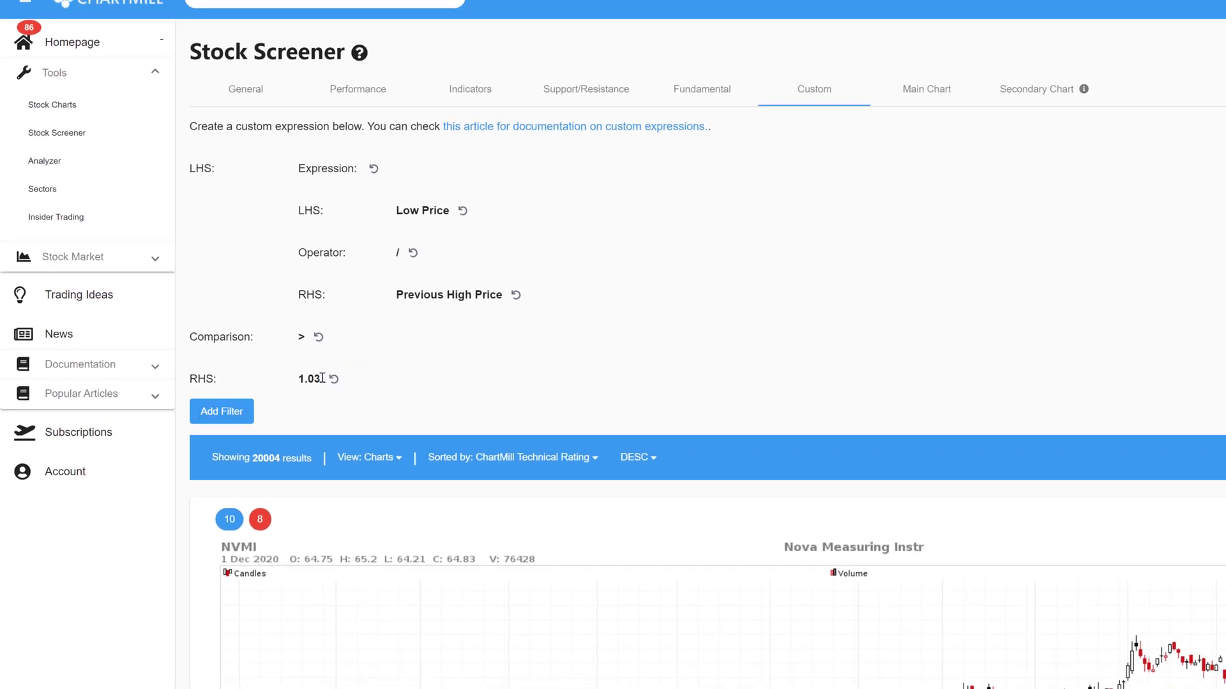
click(220, 411)
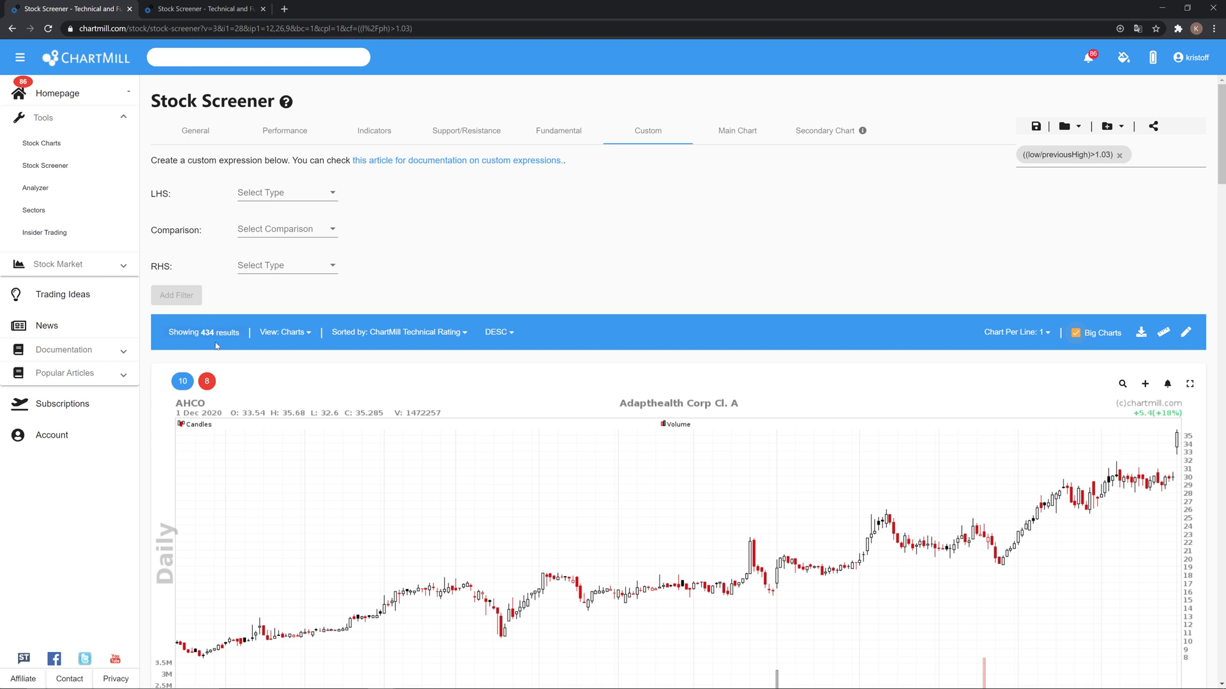
mouse_move(1063, 161)
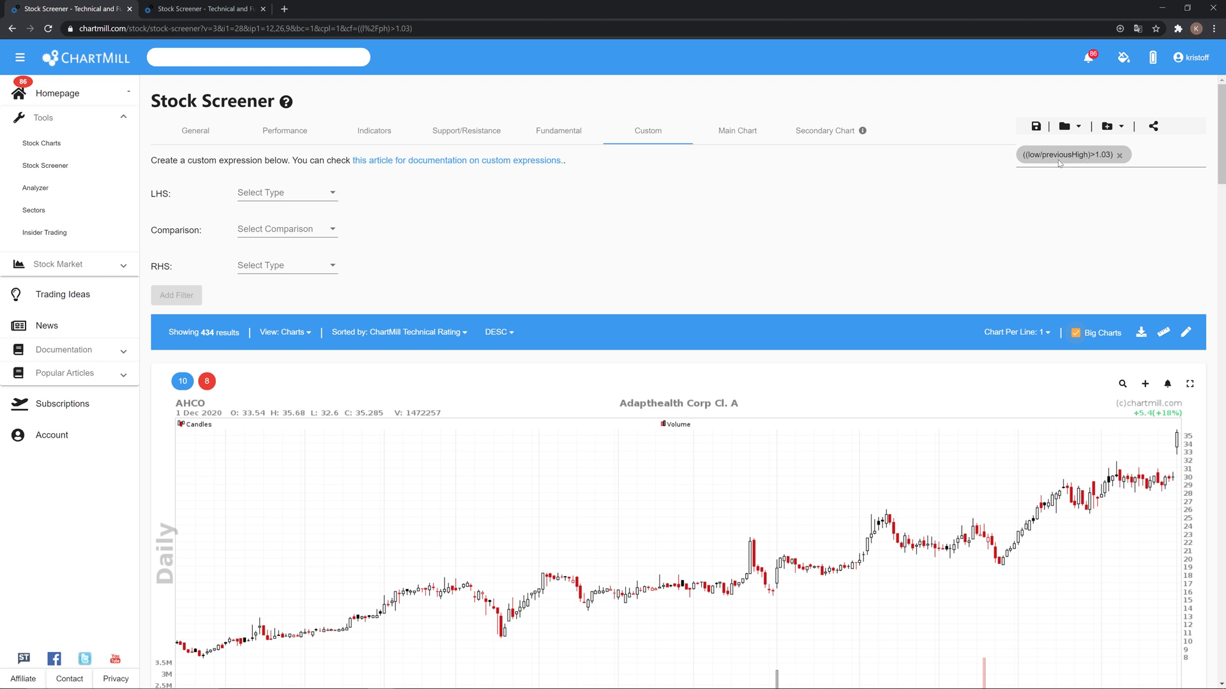
mouse_move(1077, 201)
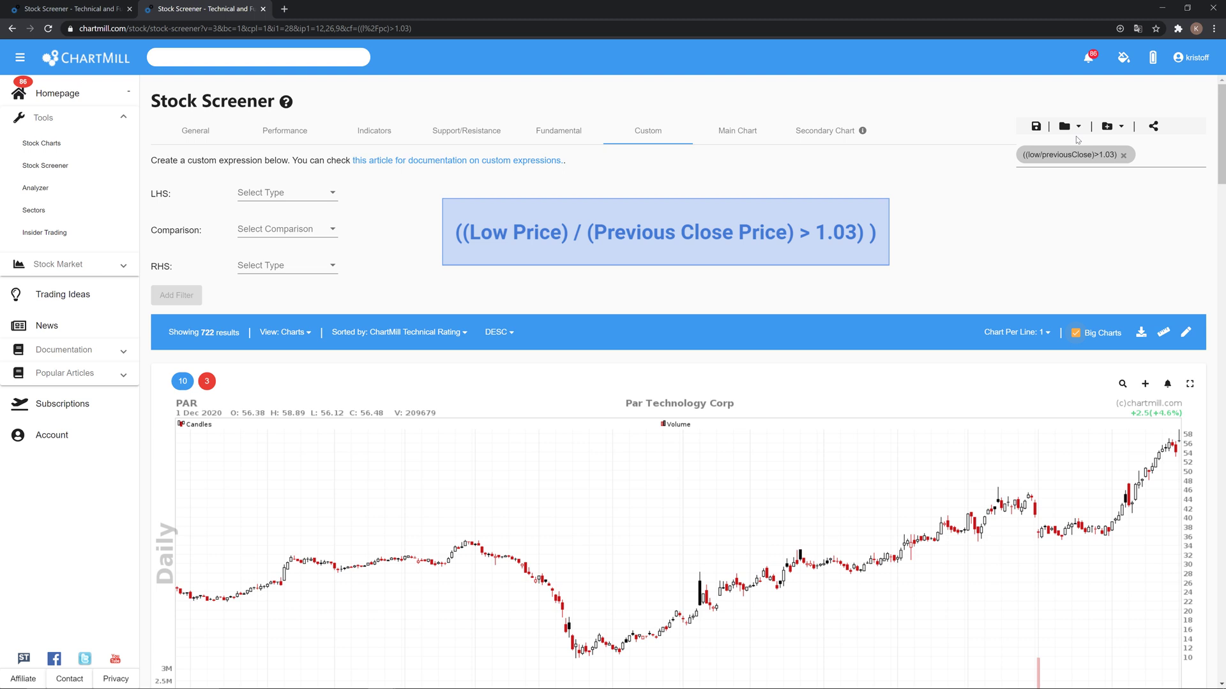
With the filter now (low/previousClose)>1.03, view General then return to the Custom builder.
click(194, 92)
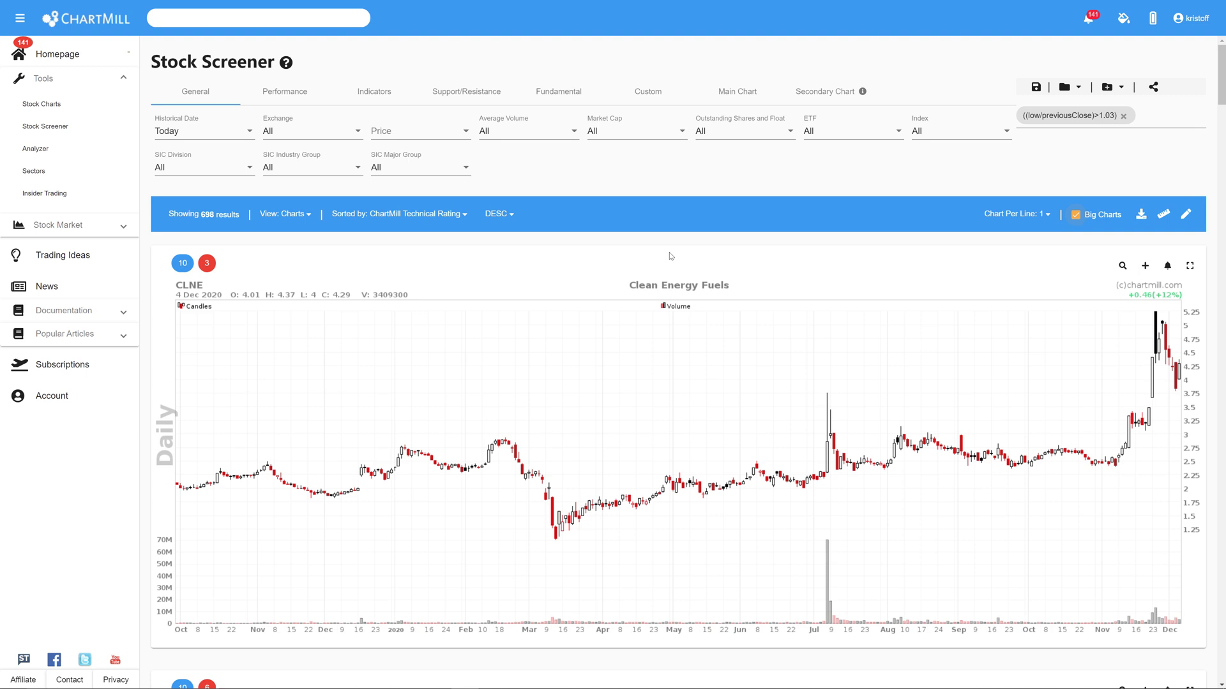
mouse_move(290, 183)
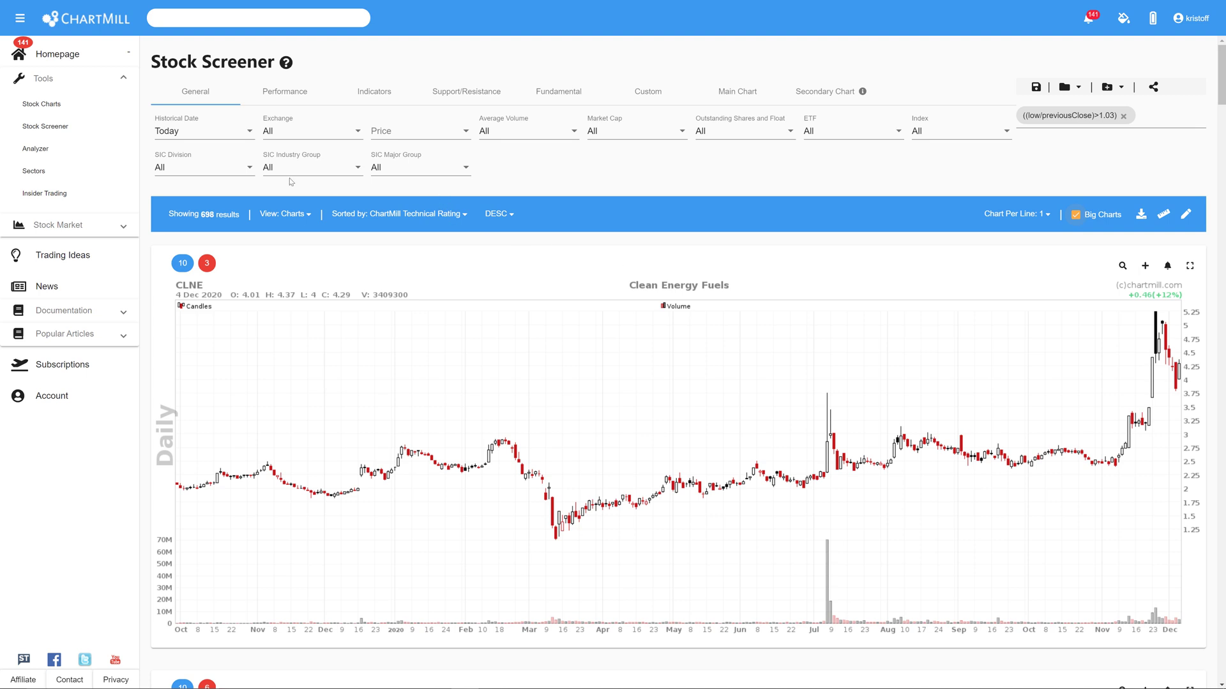
click(647, 91)
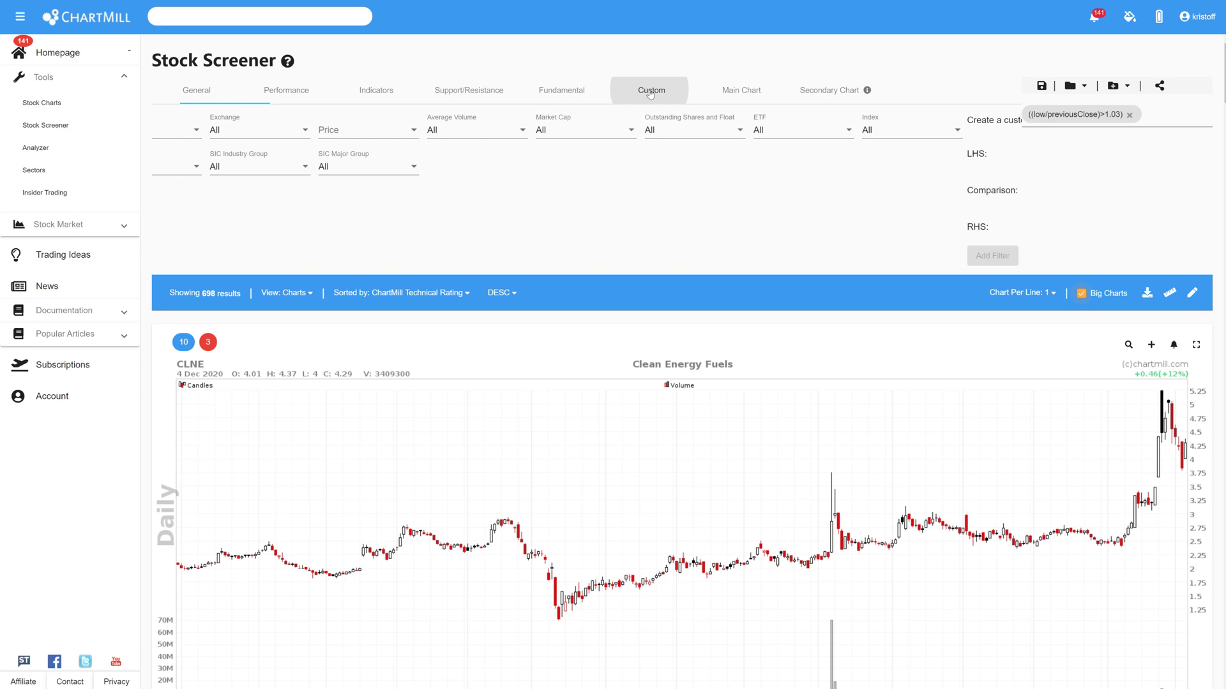
Build the expression Low Price / Previous close as the new left-hand side.
scroll(down, 3)
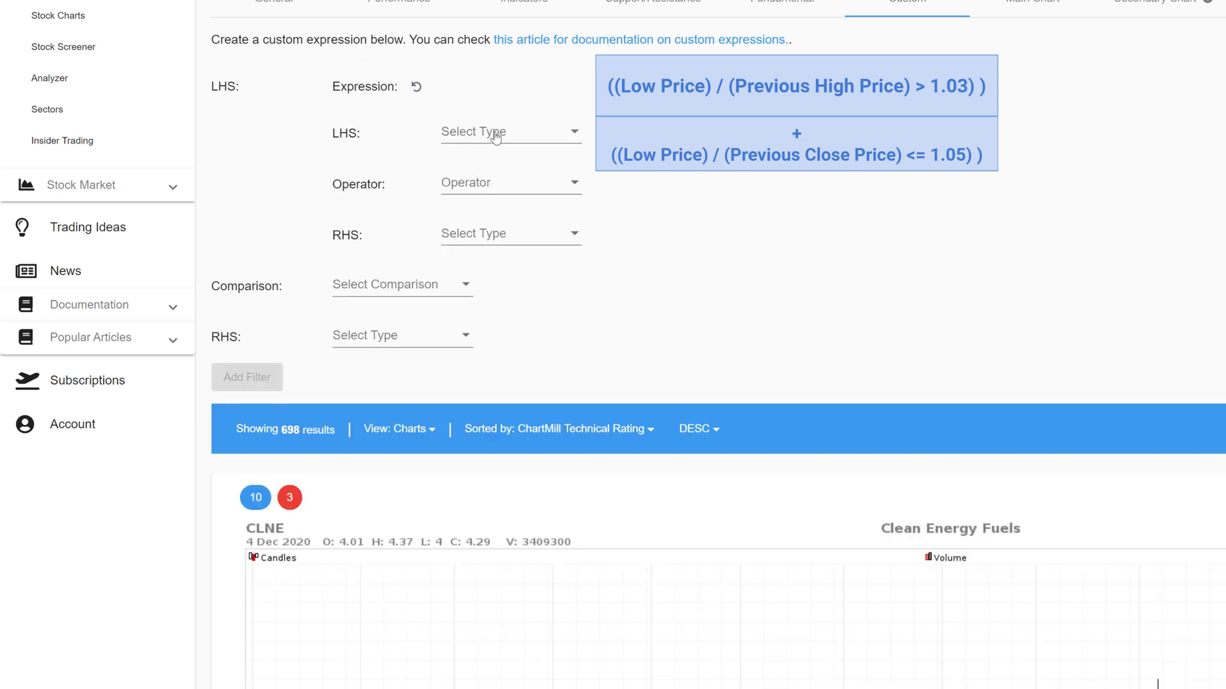
click(508, 131)
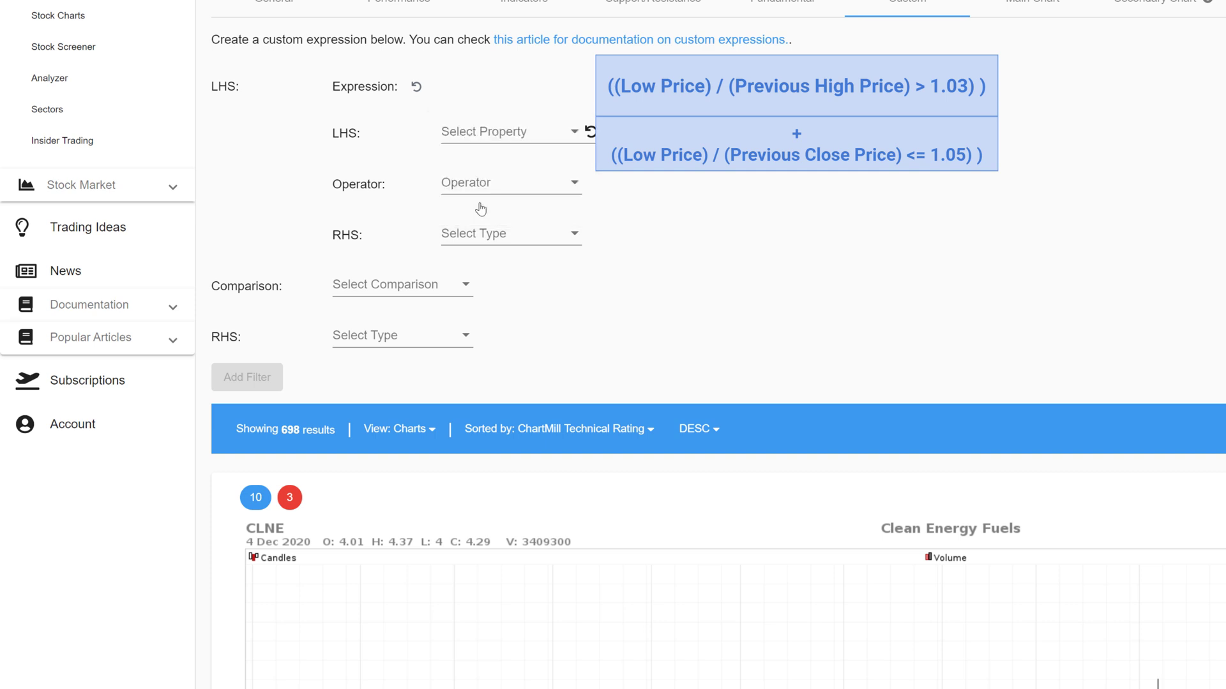
click(508, 131)
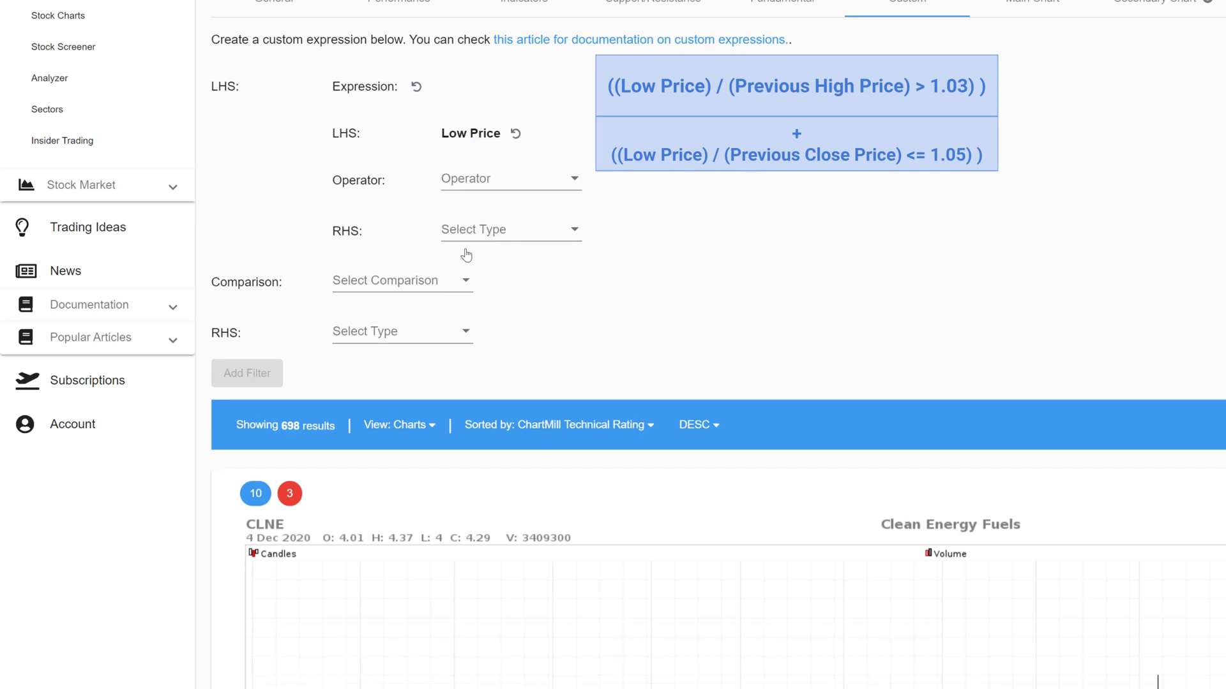
click(509, 179)
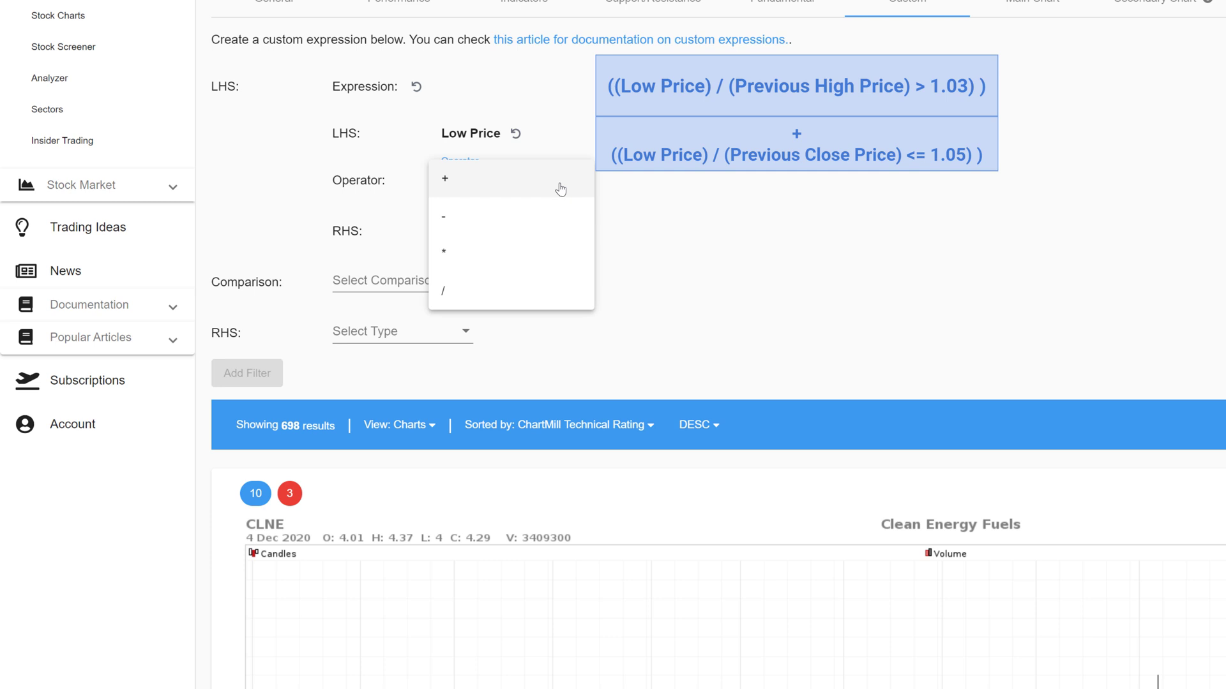
click(443, 291)
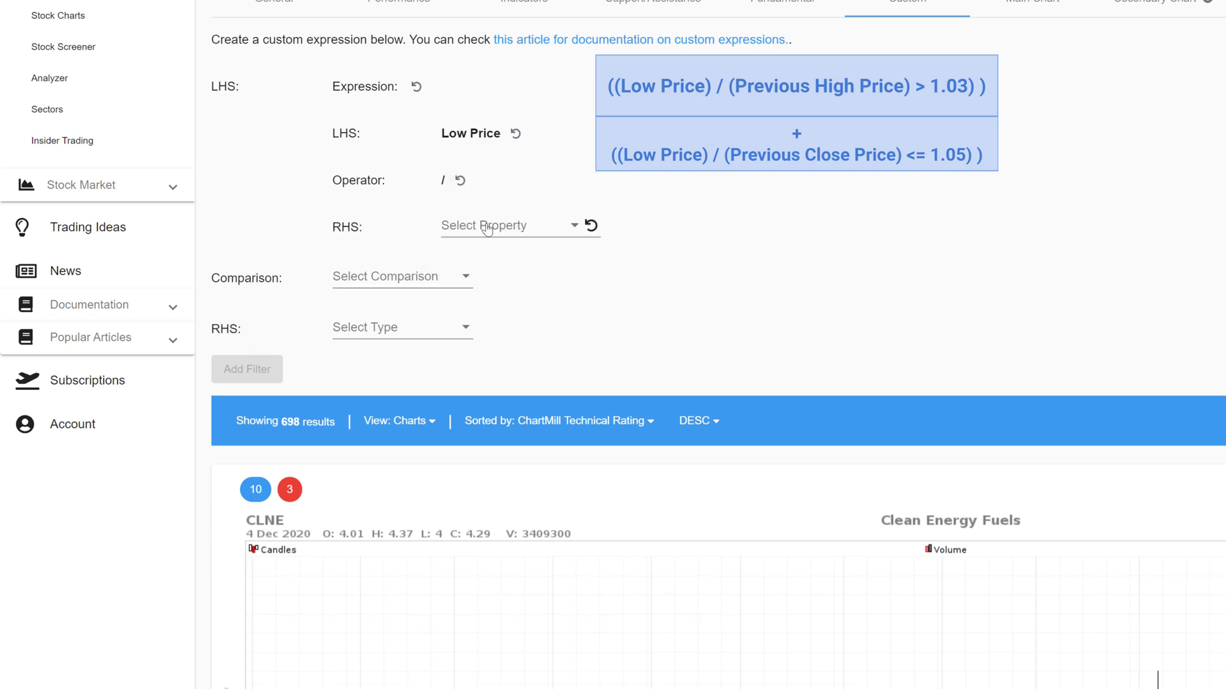
click(508, 226)
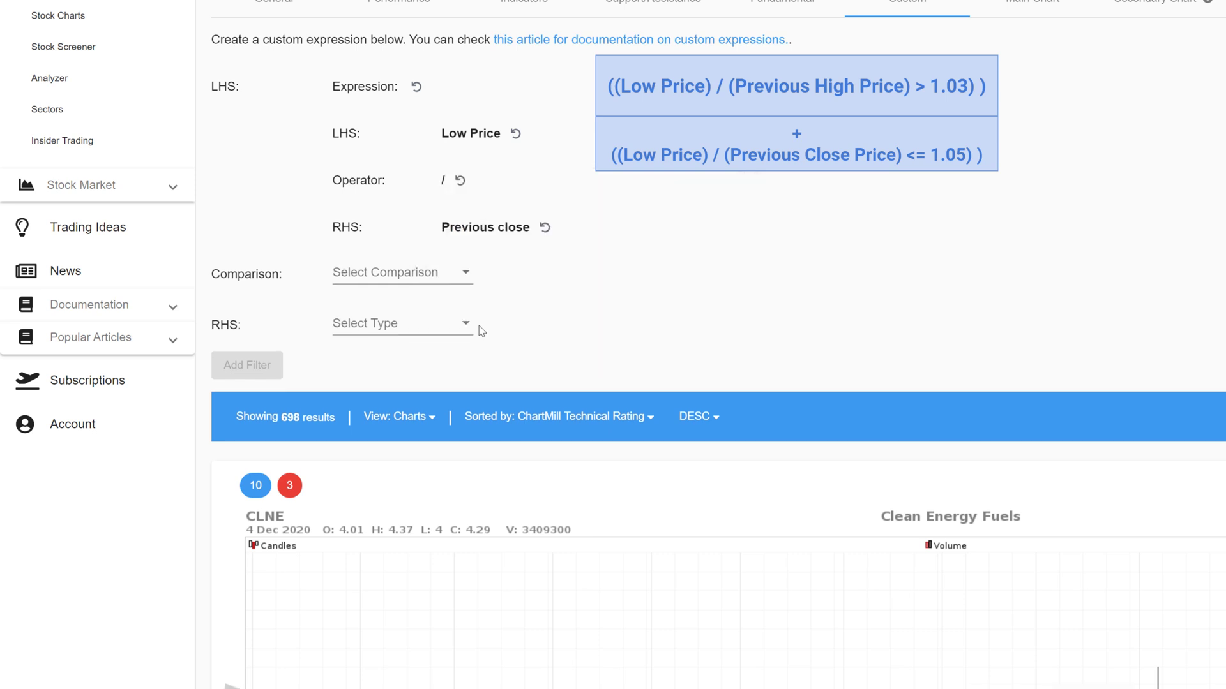
mouse_move(386, 273)
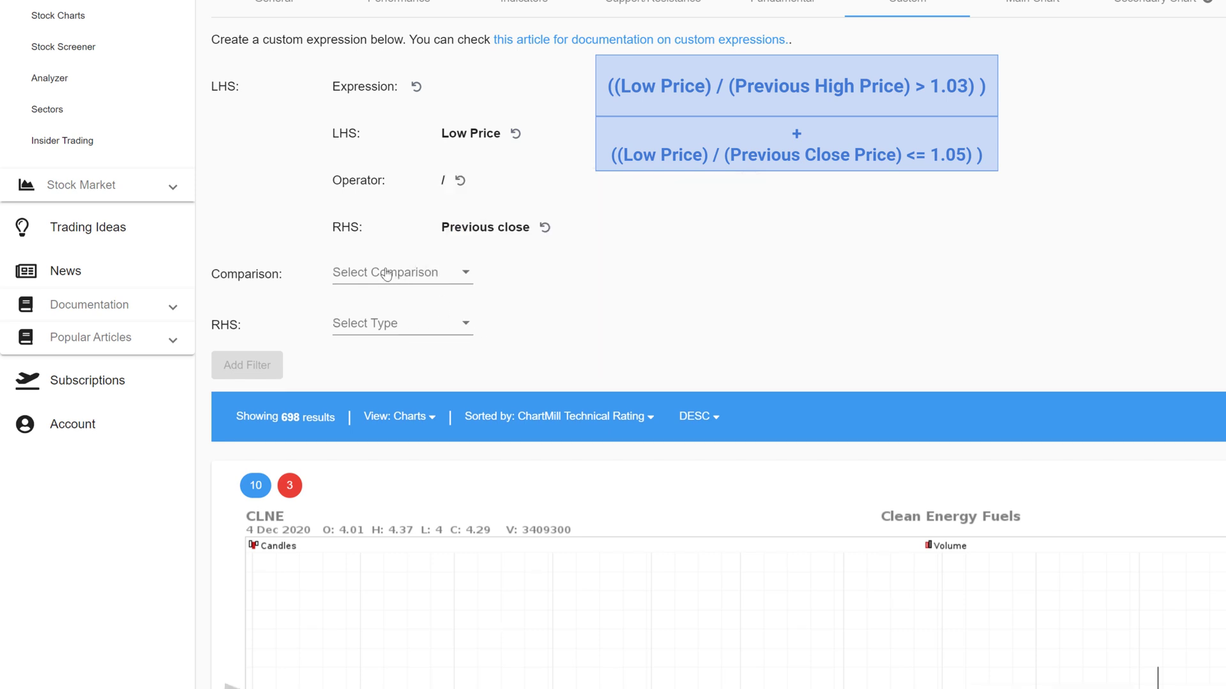
Require the ratio to be <= constant 1.05, narrowing results to 301 stocks.
click(403, 272)
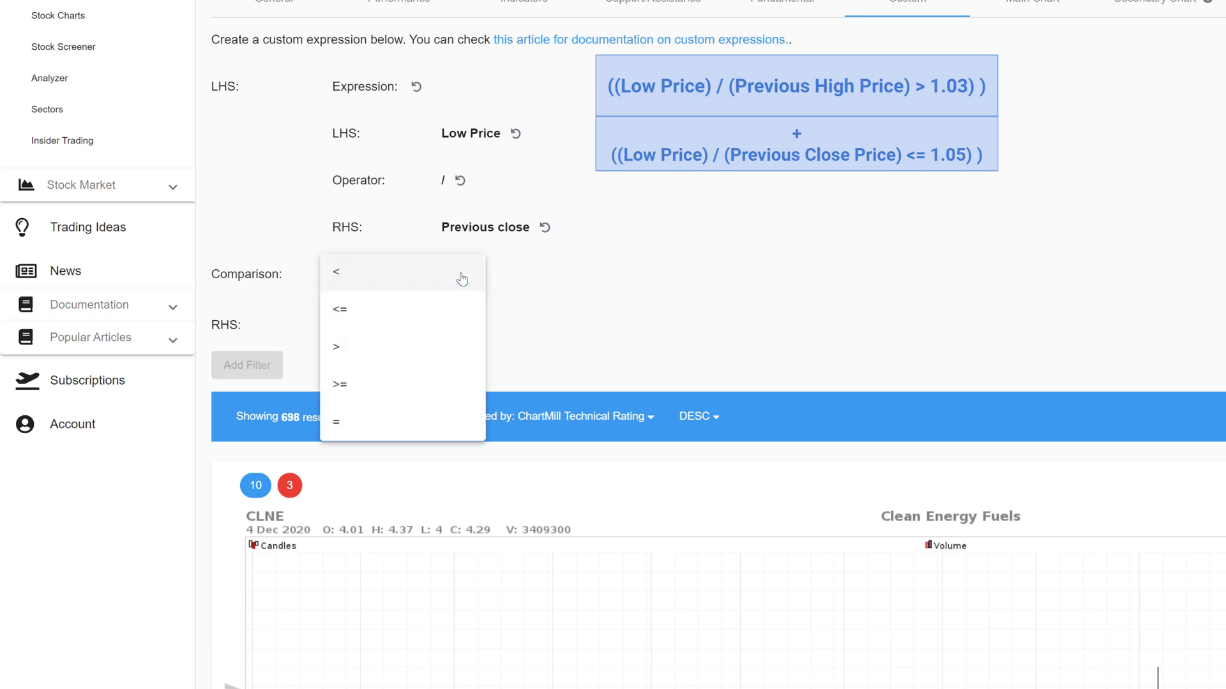
click(340, 309)
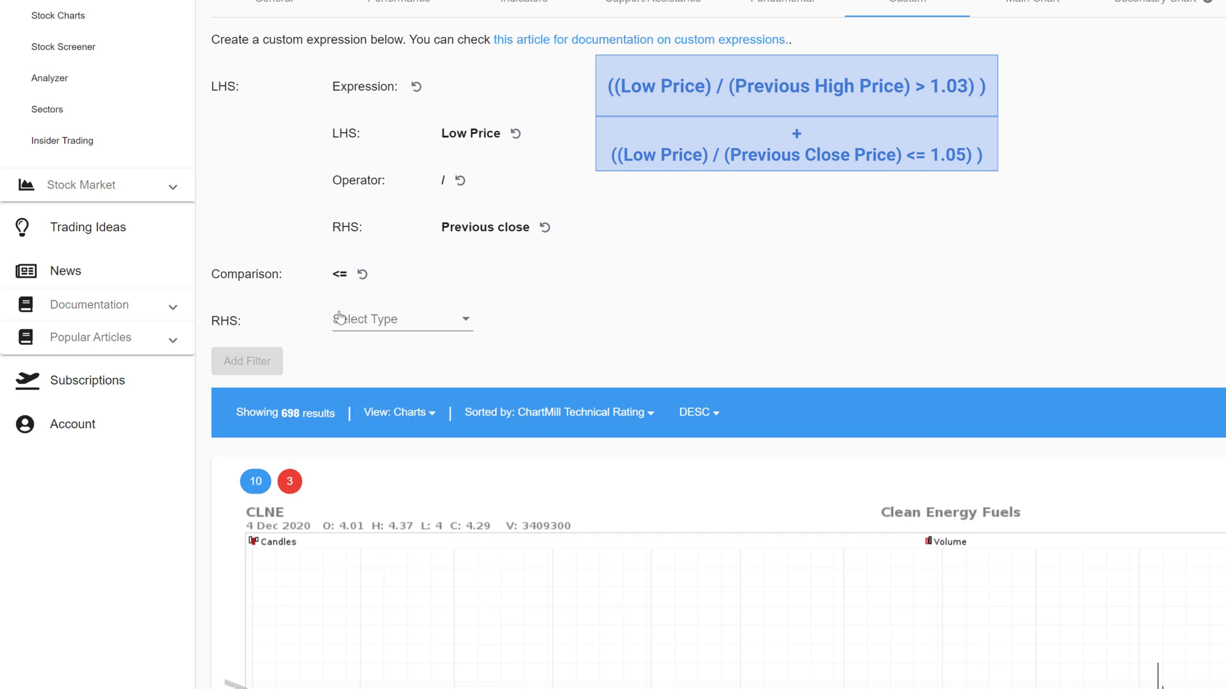
mouse_move(356, 325)
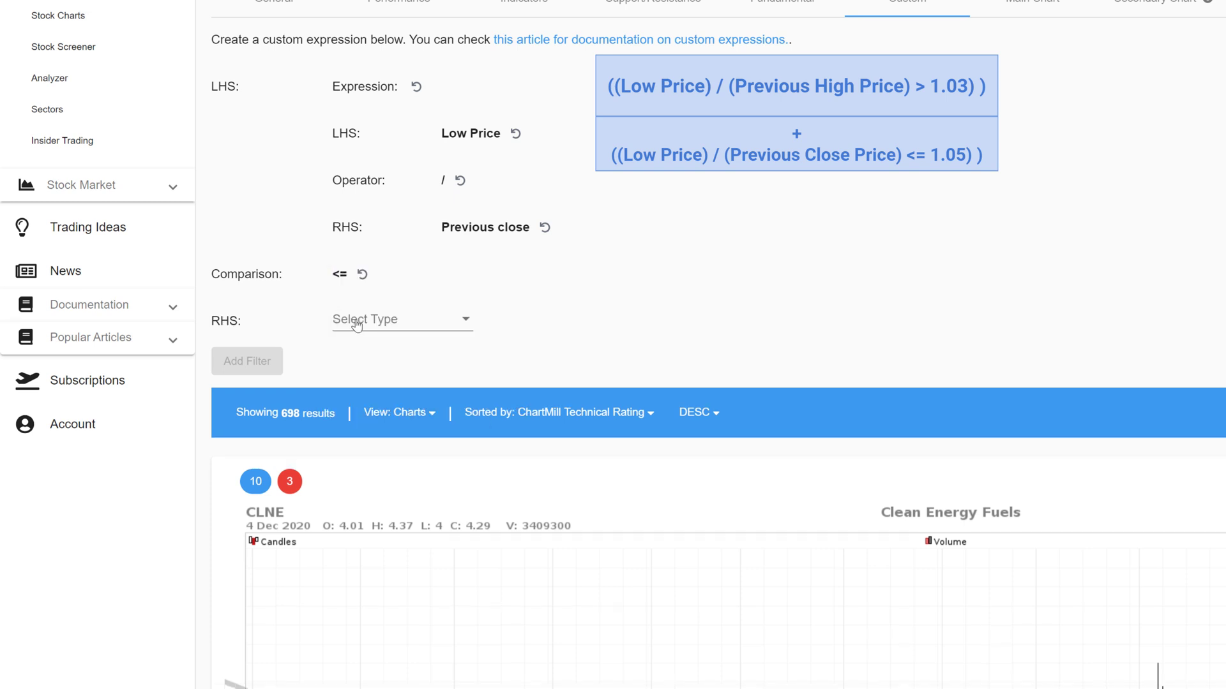
click(400, 319)
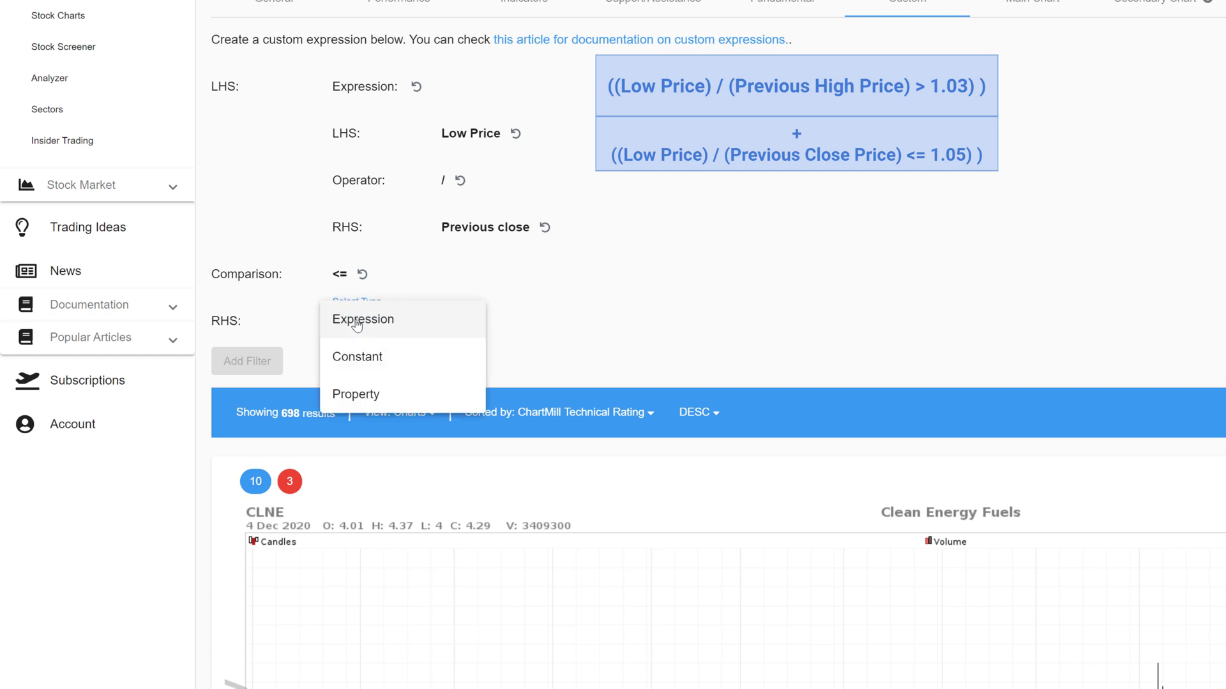
click(357, 356)
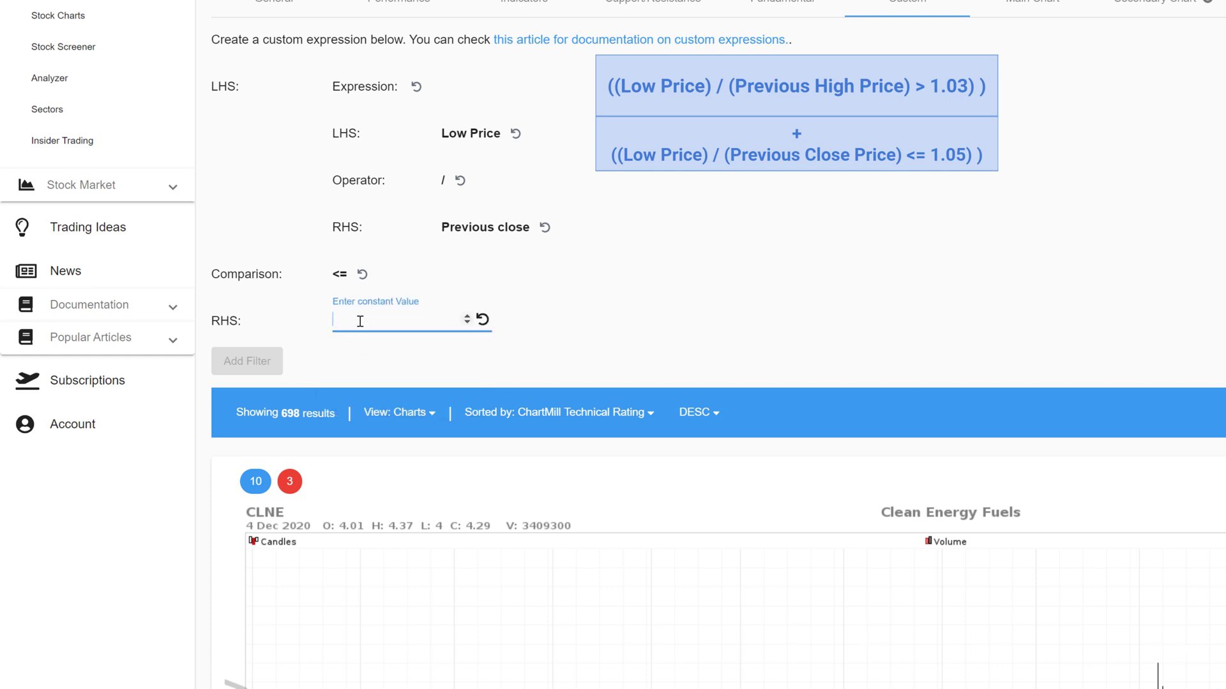
text(1.05)
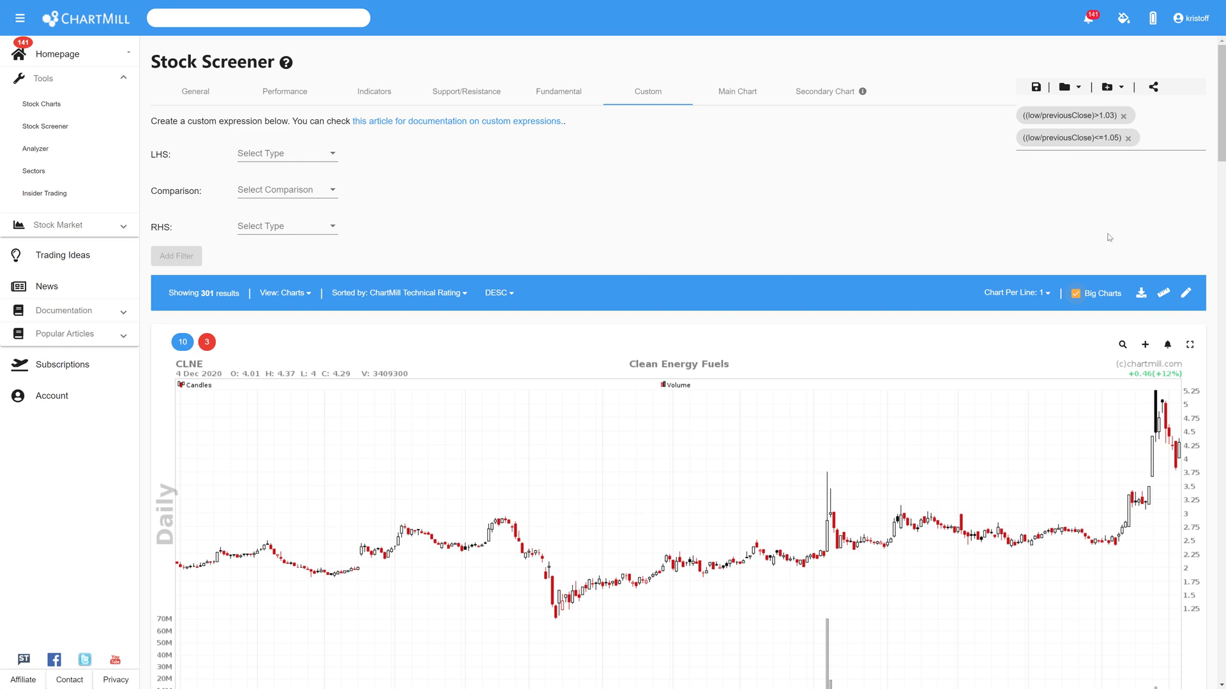
On General filters set Price above 5 and 50 SMA average volume above 200K, leaving 25 results.
scroll(down, 3)
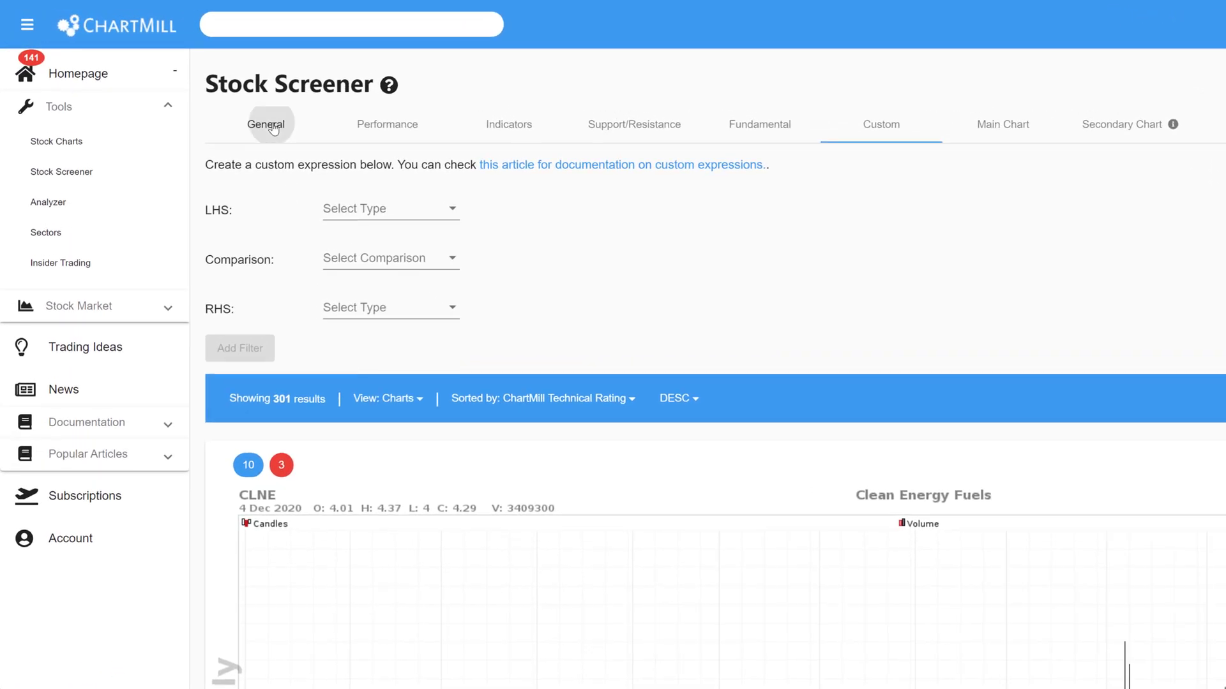
click(265, 123)
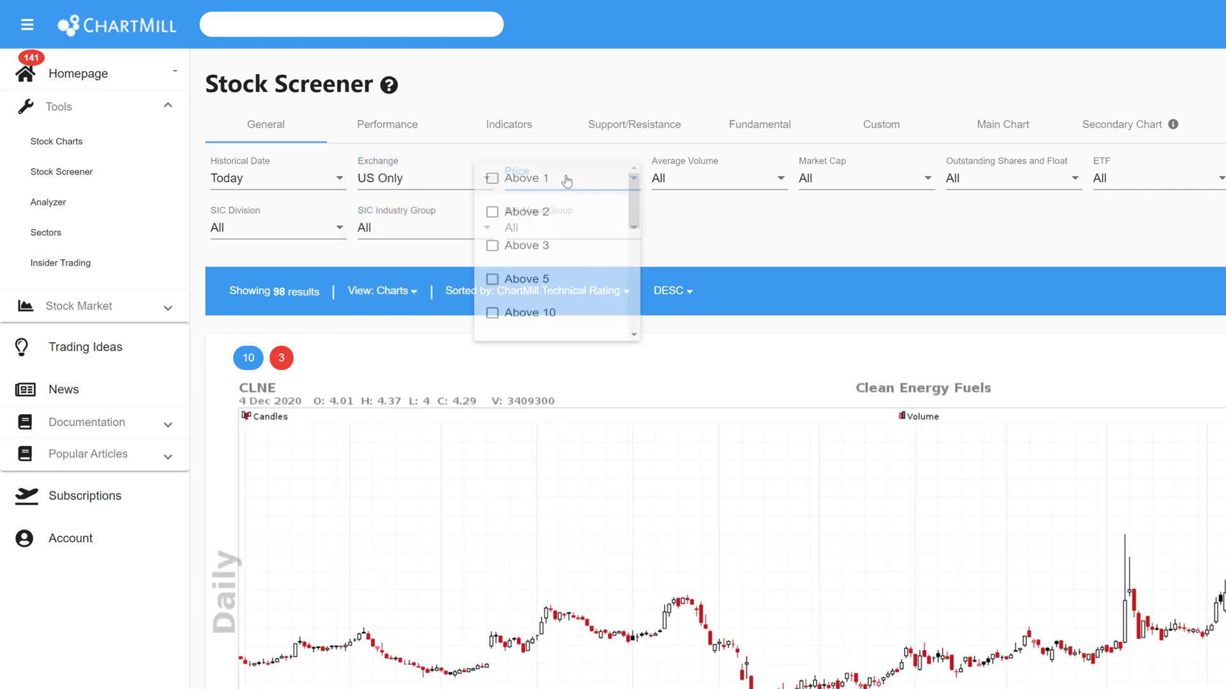
click(526, 279)
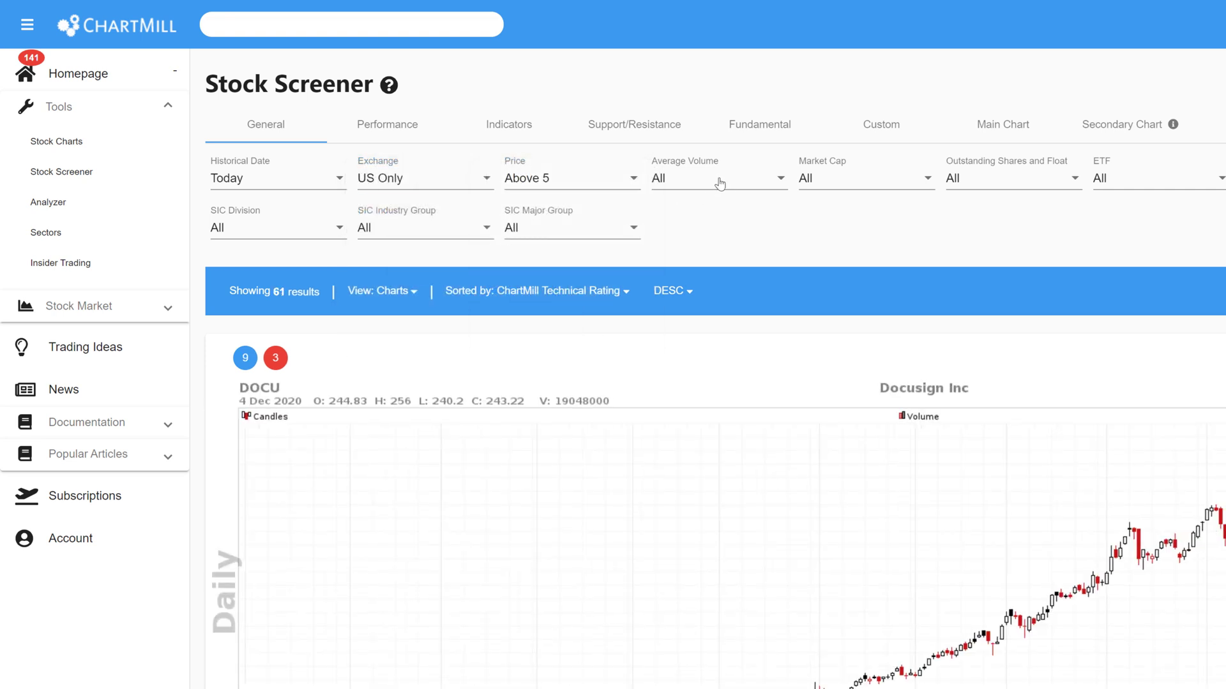
click(716, 177)
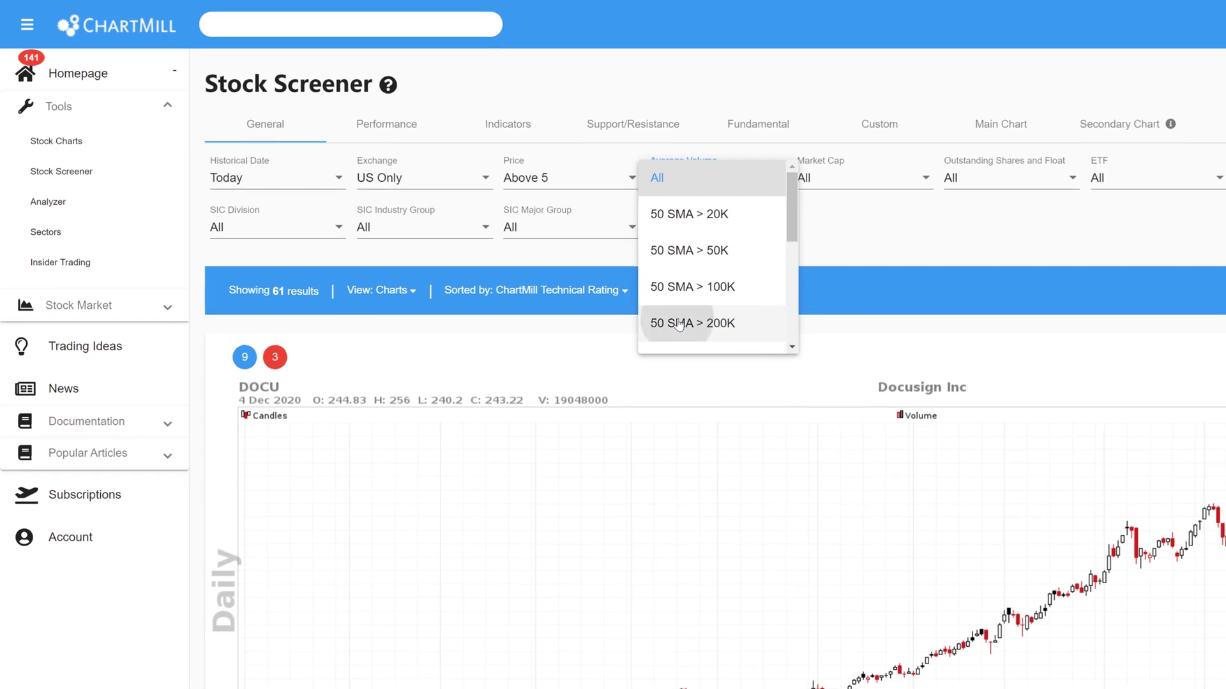
click(691, 323)
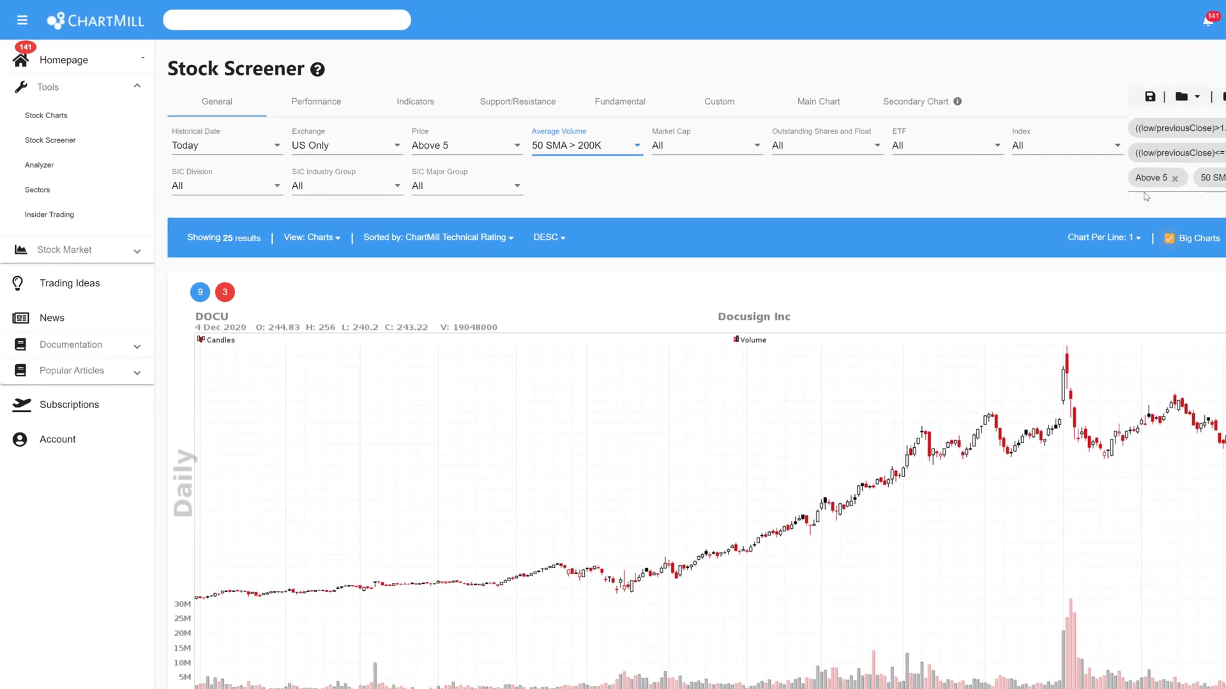
click(991, 213)
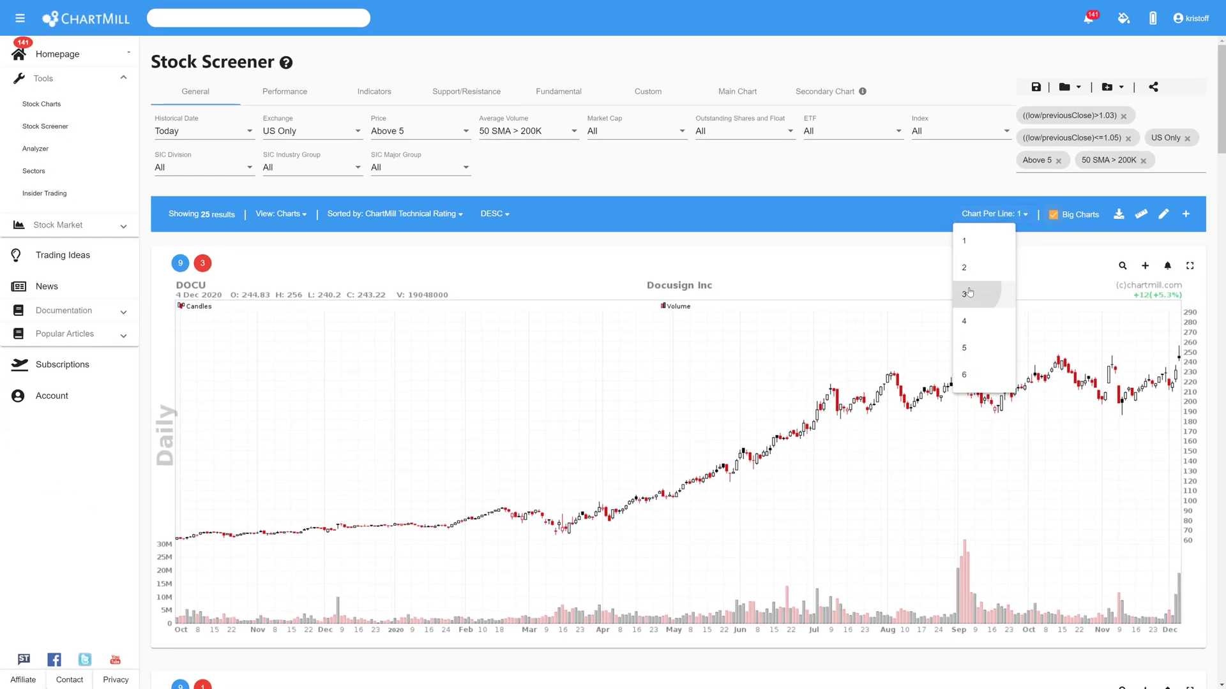
Display the 25 results three charts per line and scroll through DOCU, LPL, TRNE and the rest.
click(966, 293)
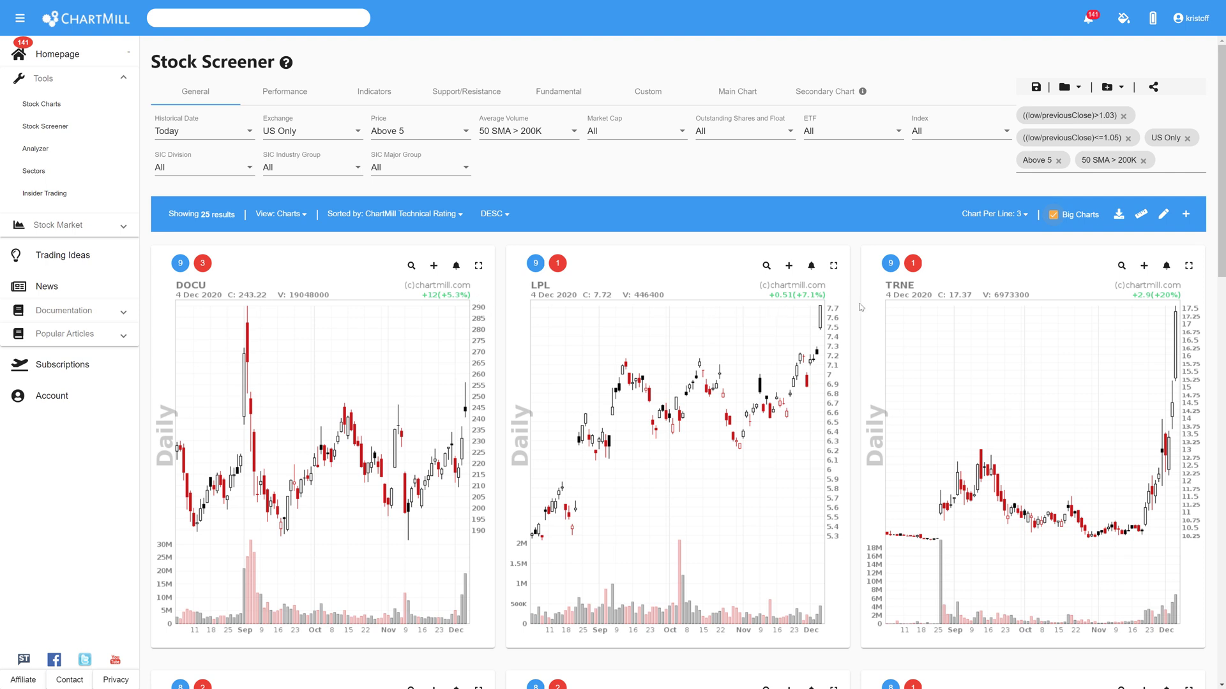
mouse_move(1144, 305)
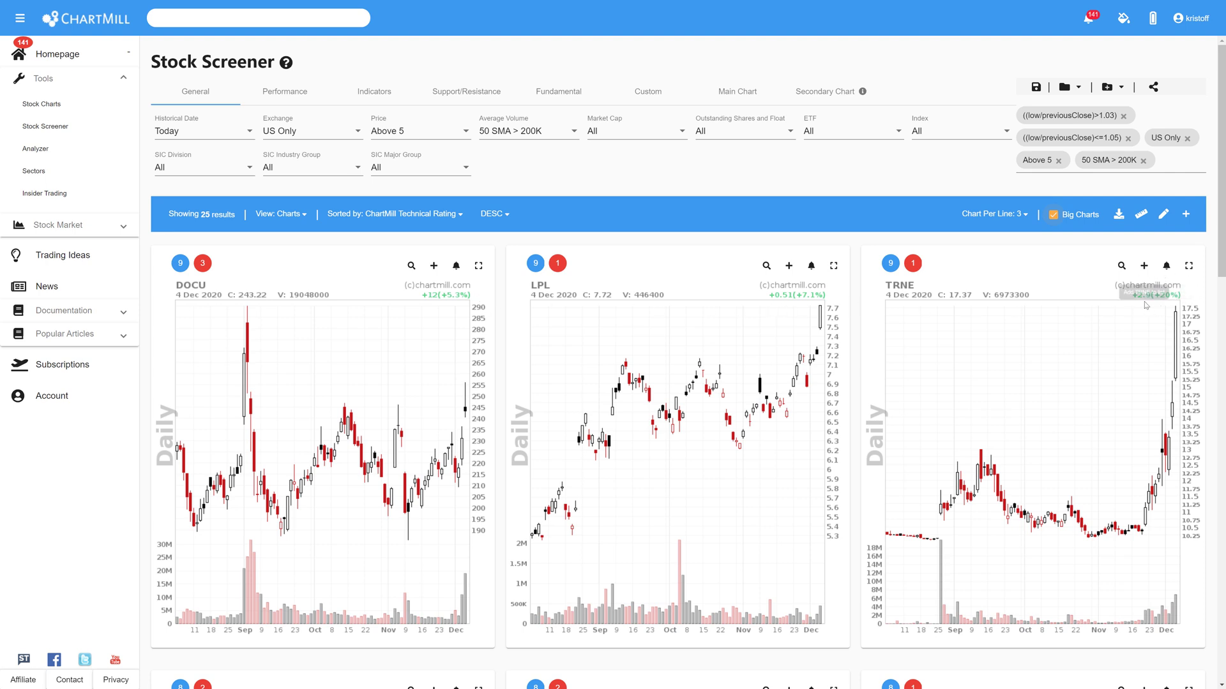
scroll(down, 3)
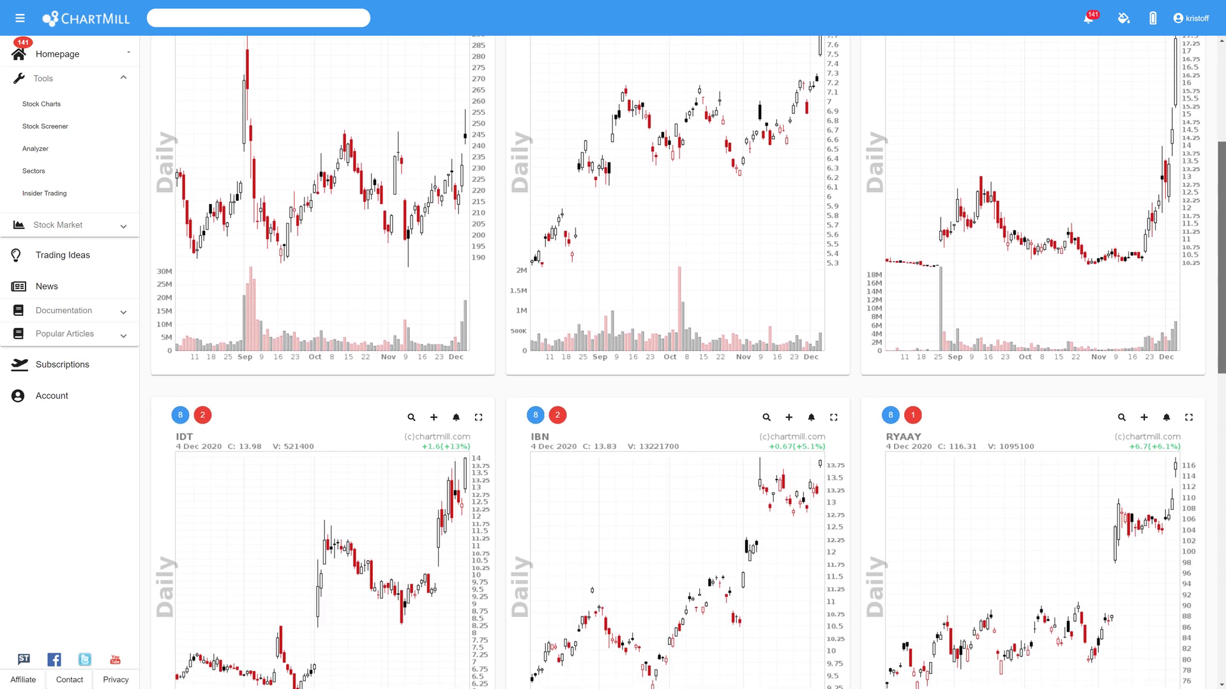
scroll(down, 3)
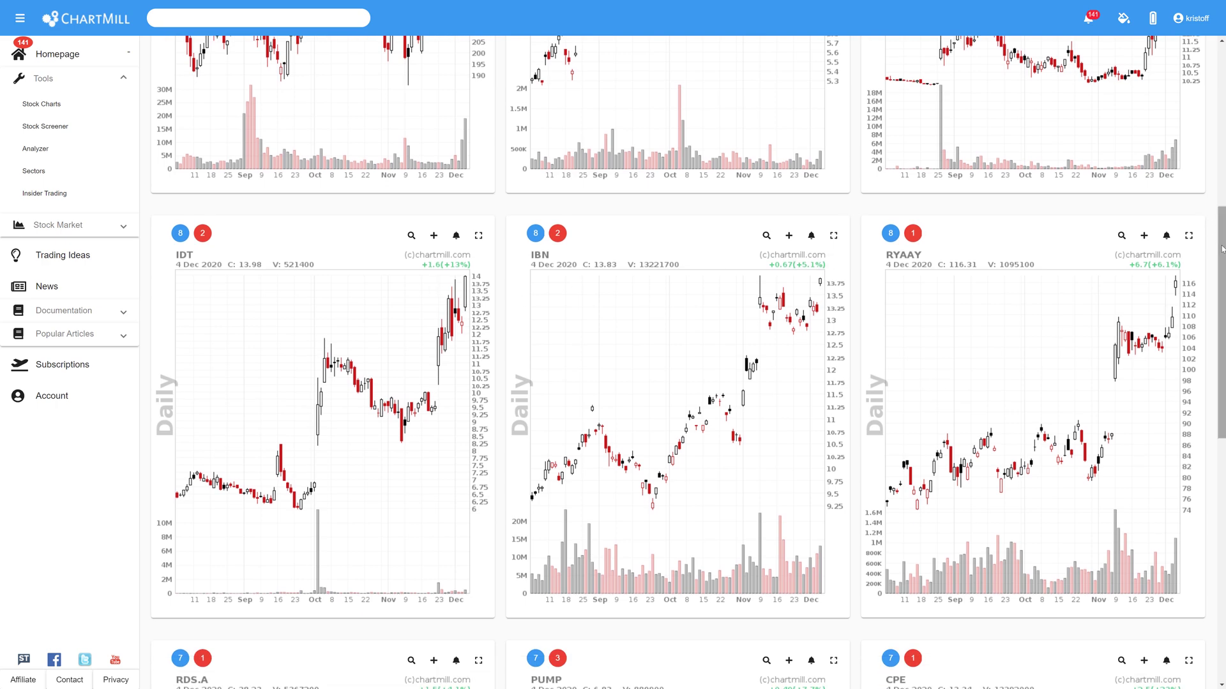
scroll(down, 3)
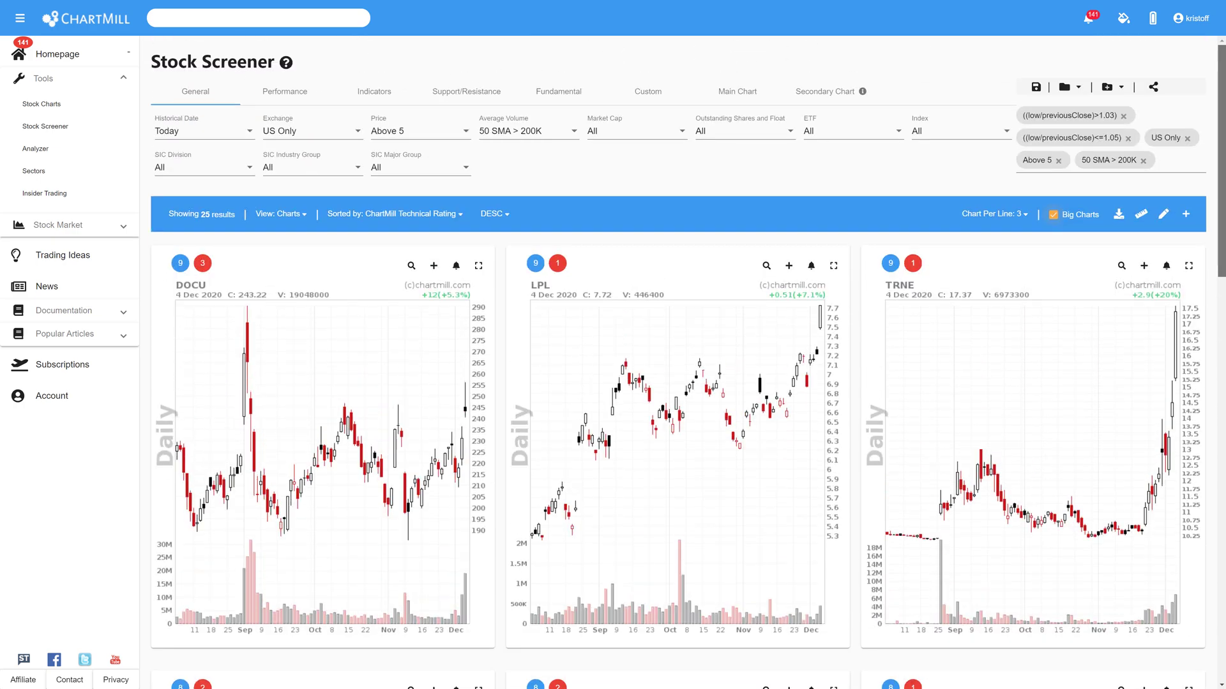
mouse_move(545, 184)
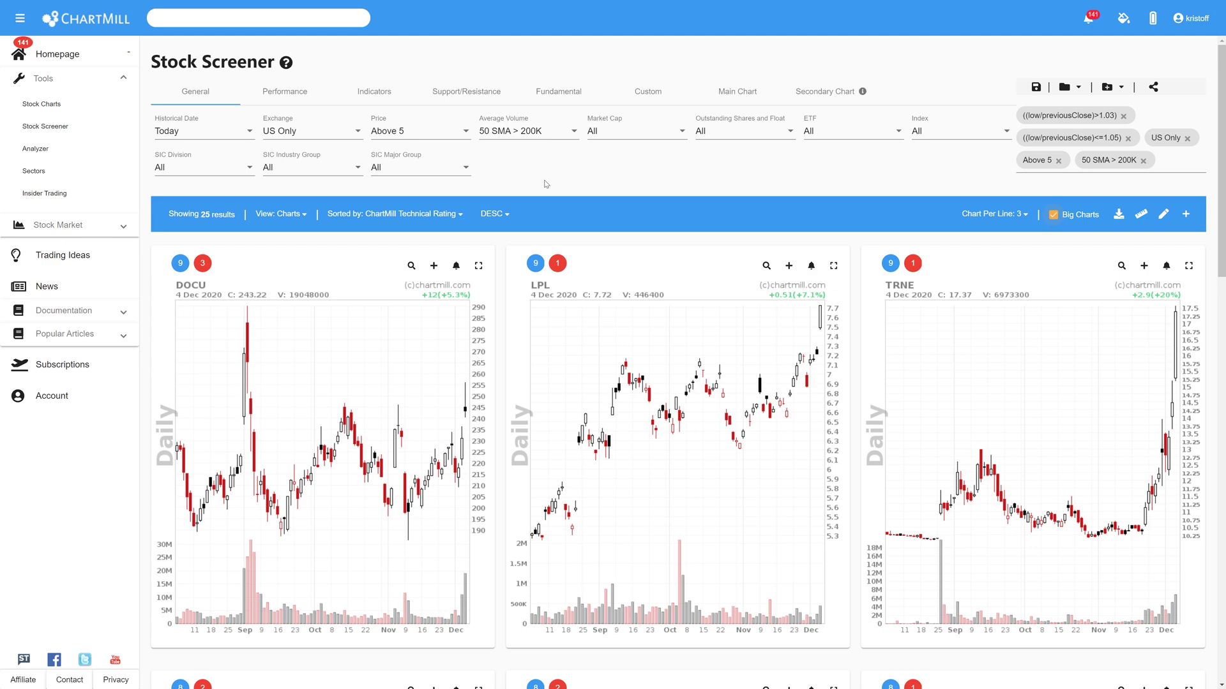
Cap Today's Performance at most 5% via the Performance slider, leaving 5 stocks led by RDS.A.
click(285, 91)
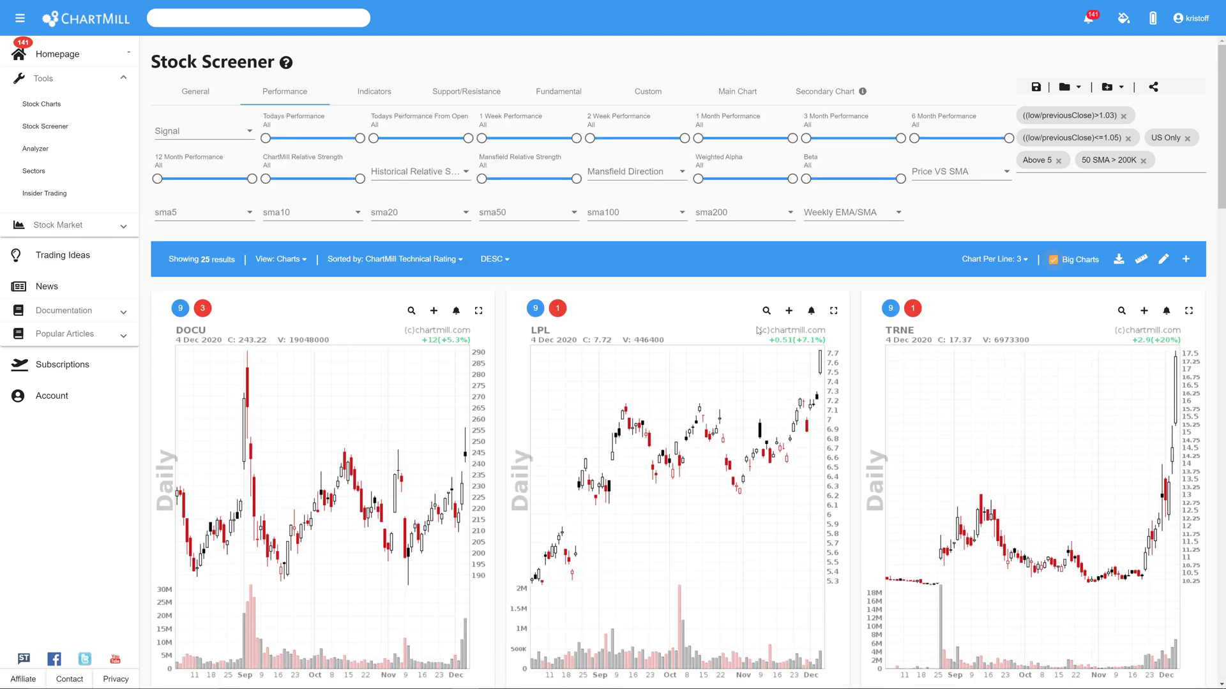
mouse_move(789, 329)
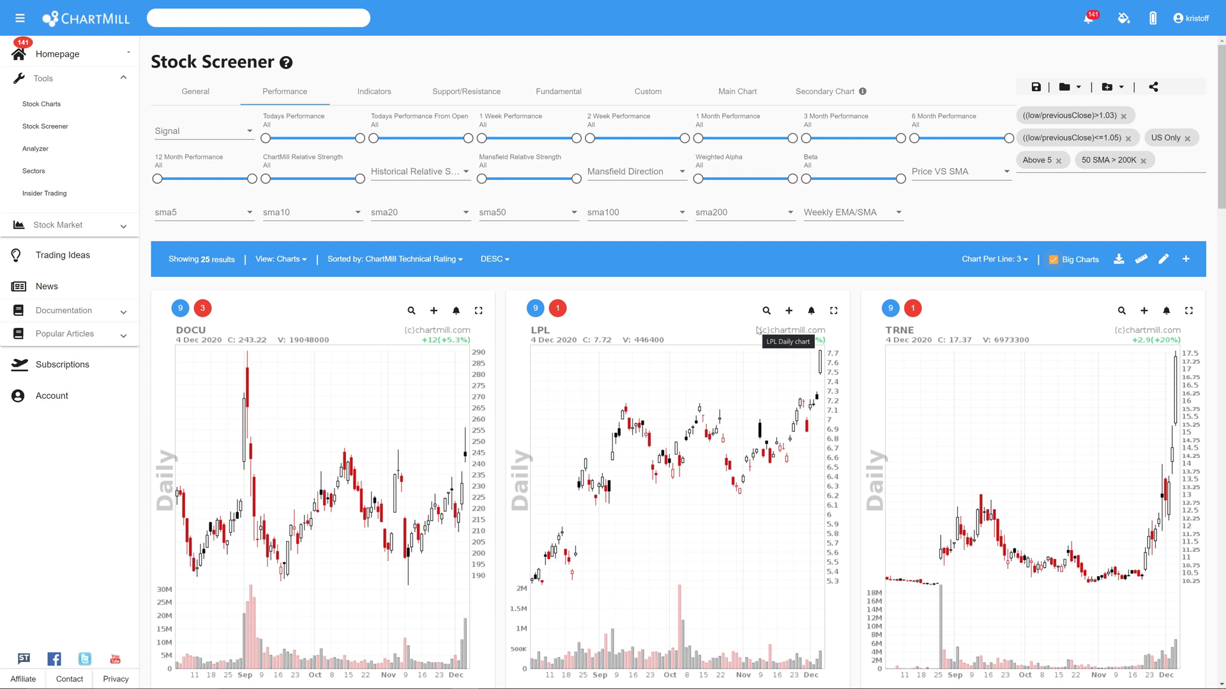
mouse_move(395, 235)
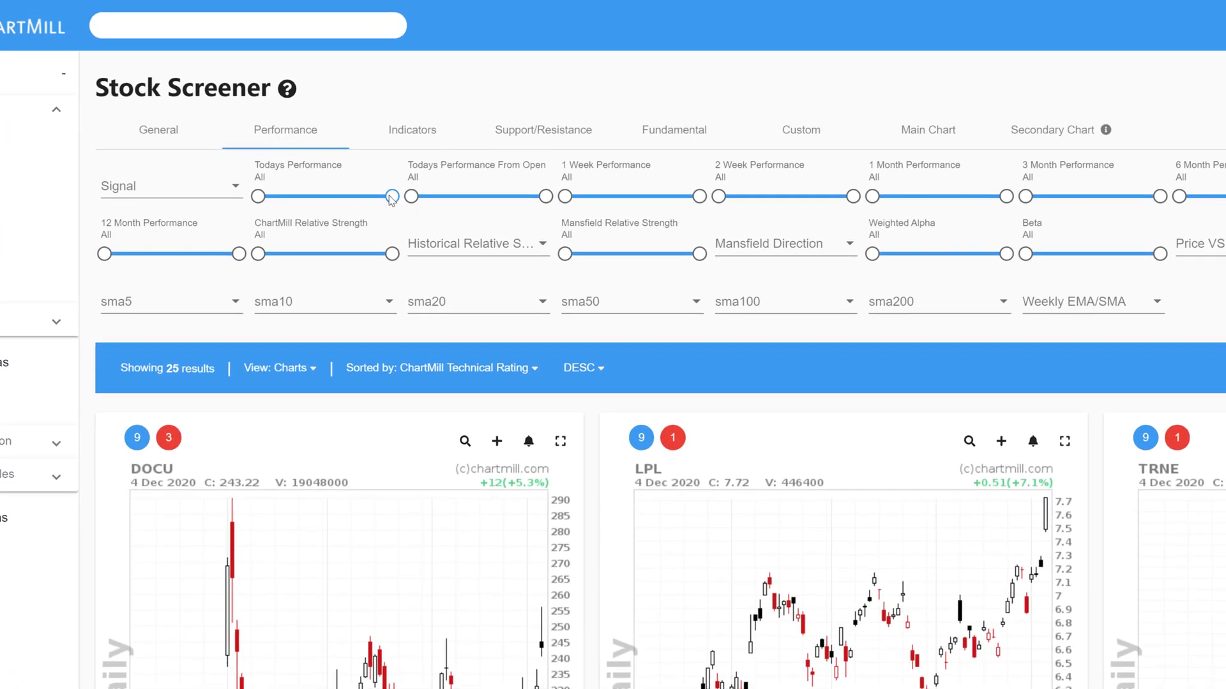
drag(391, 197, 320, 191)
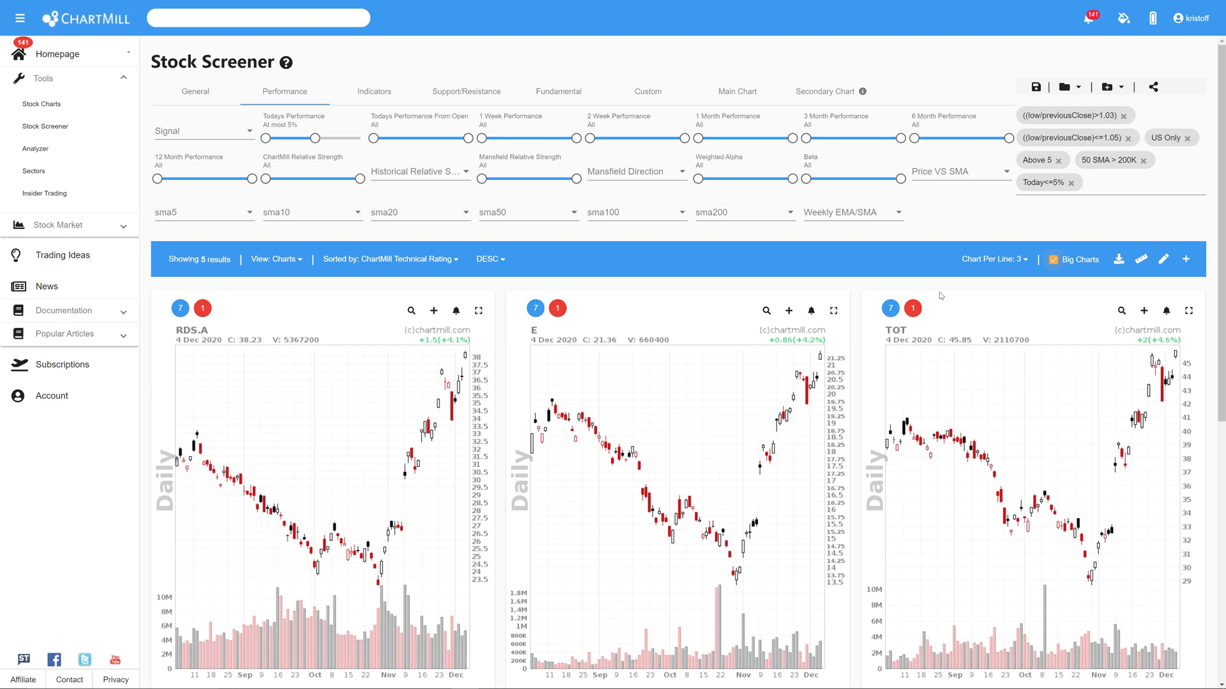
mouse_move(183, 32)
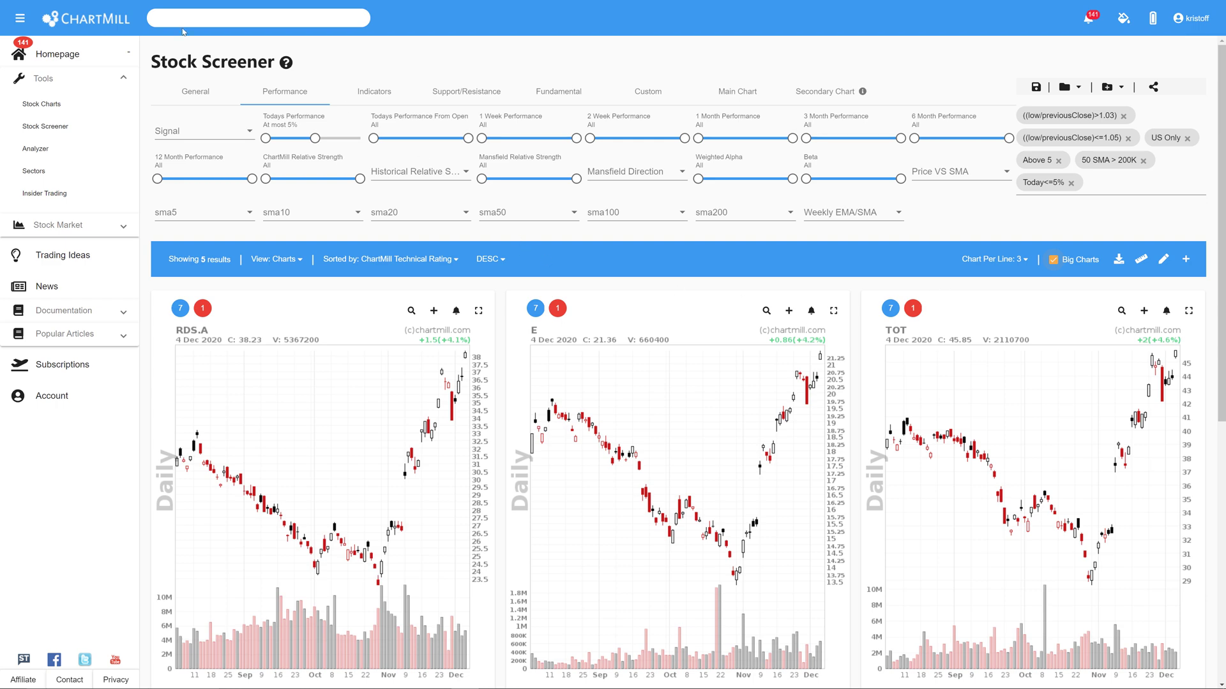
Return to the homepage and launch a fresh Stock Screener showing 20058 unfiltered results.
click(58, 53)
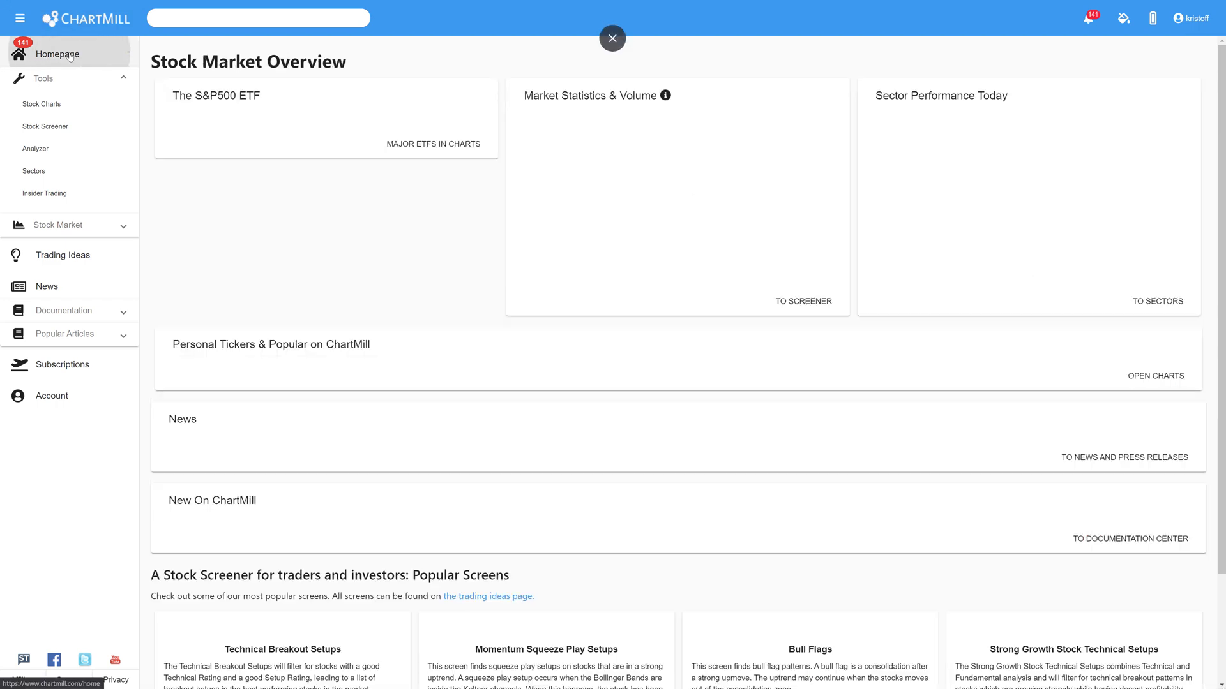
click(612, 37)
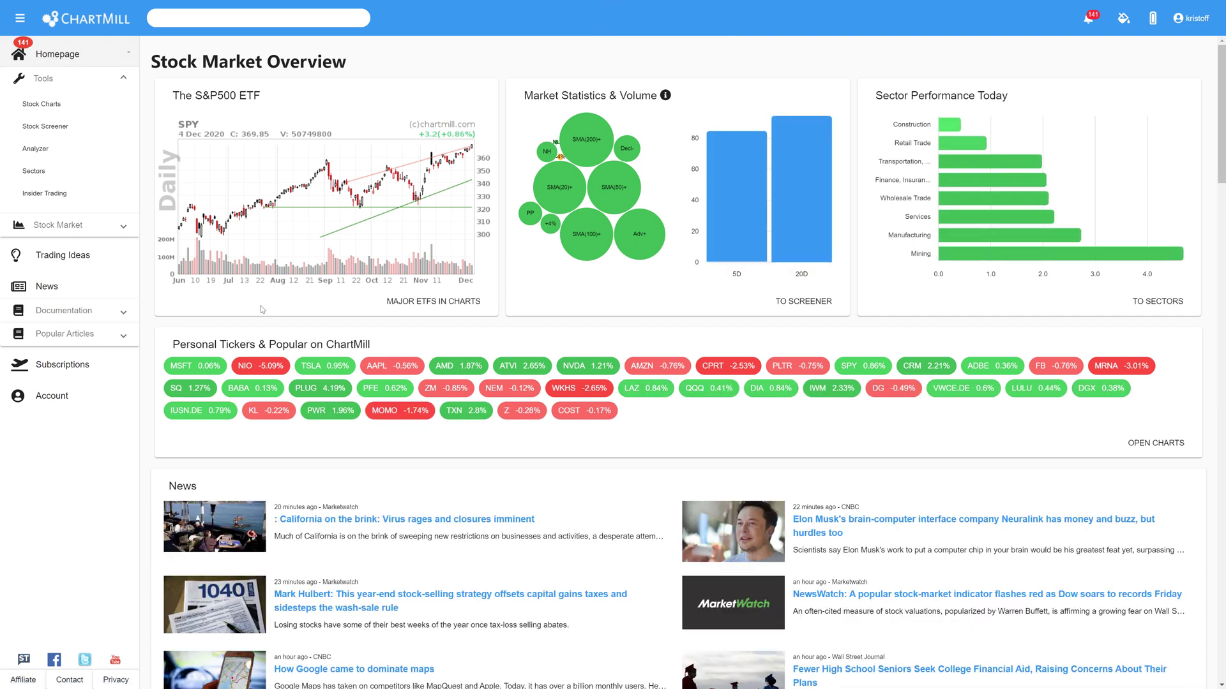
mouse_move(63, 310)
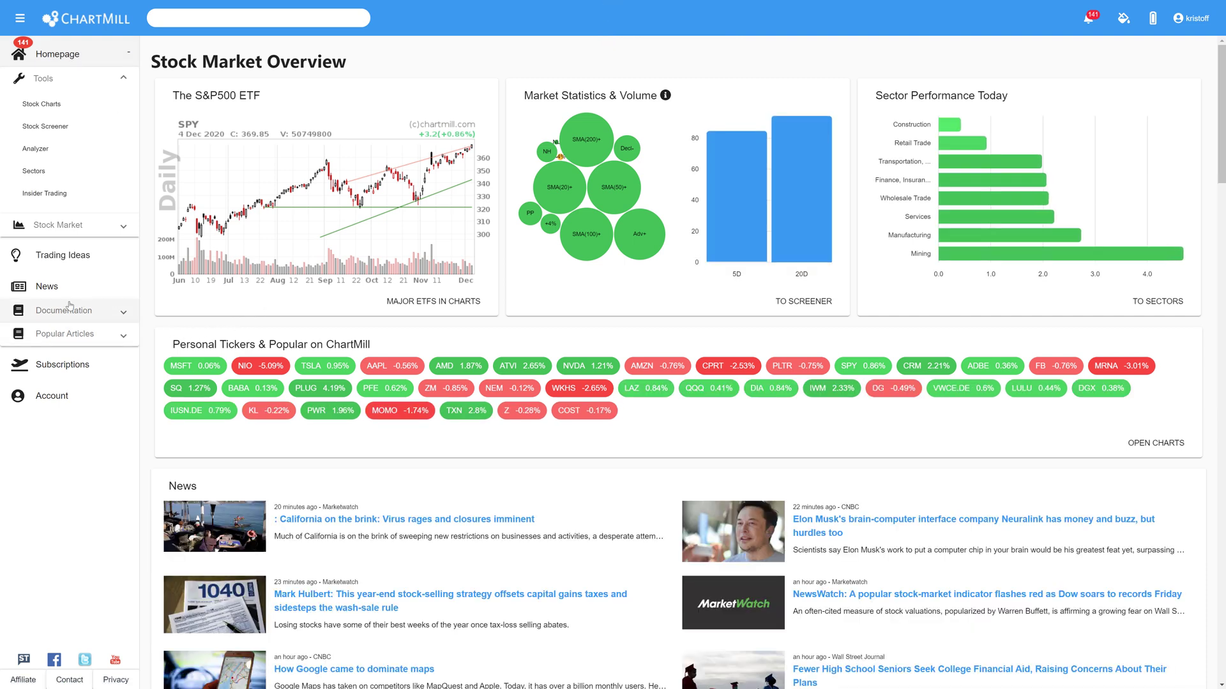
click(57, 225)
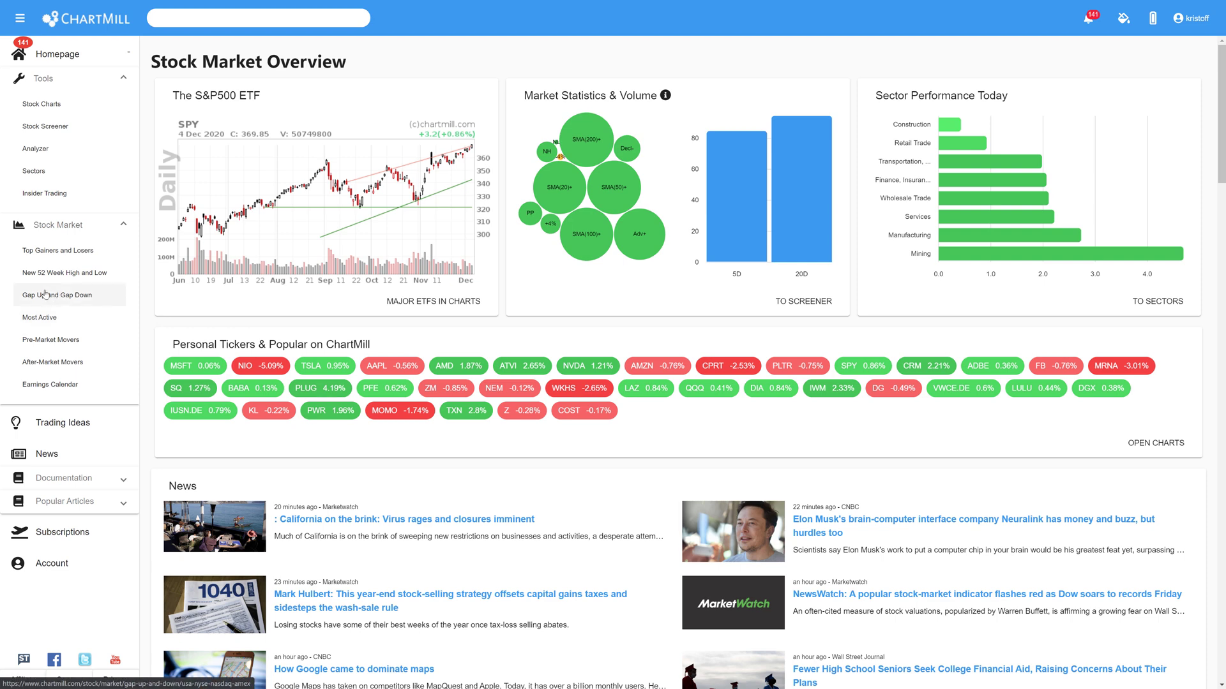
click(46, 127)
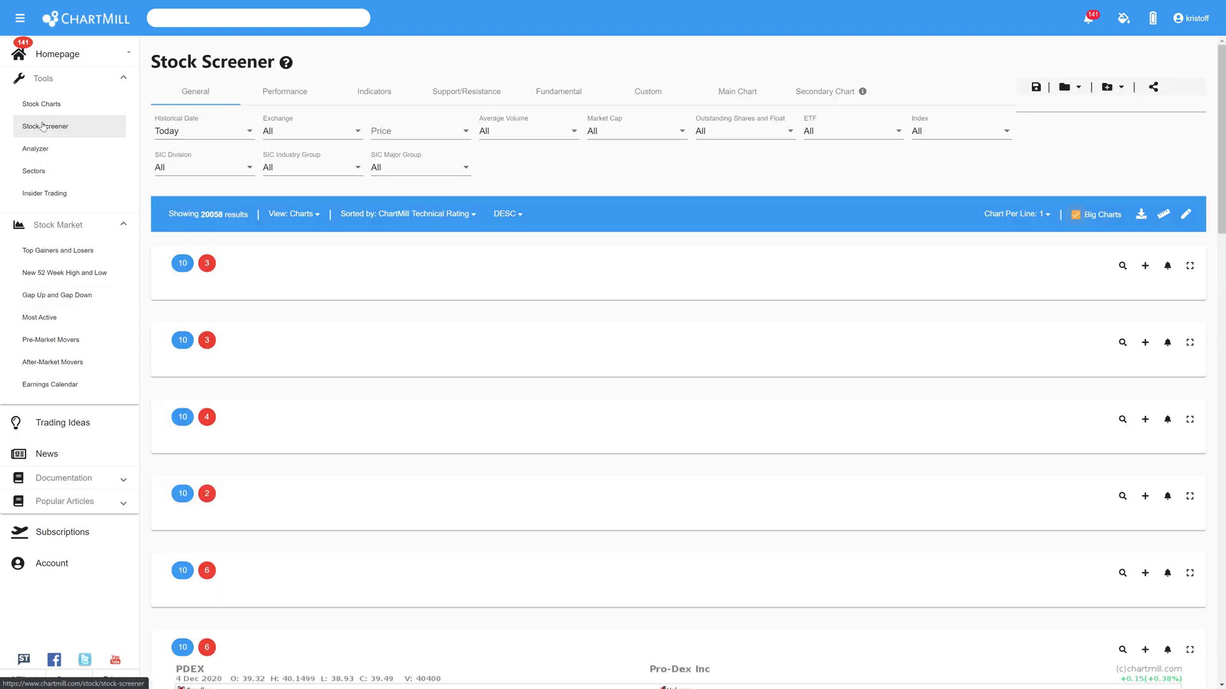
Reach the empty Custom expression builder via the Performance filters and collapse the Stock Market sidebar section.
click(283, 90)
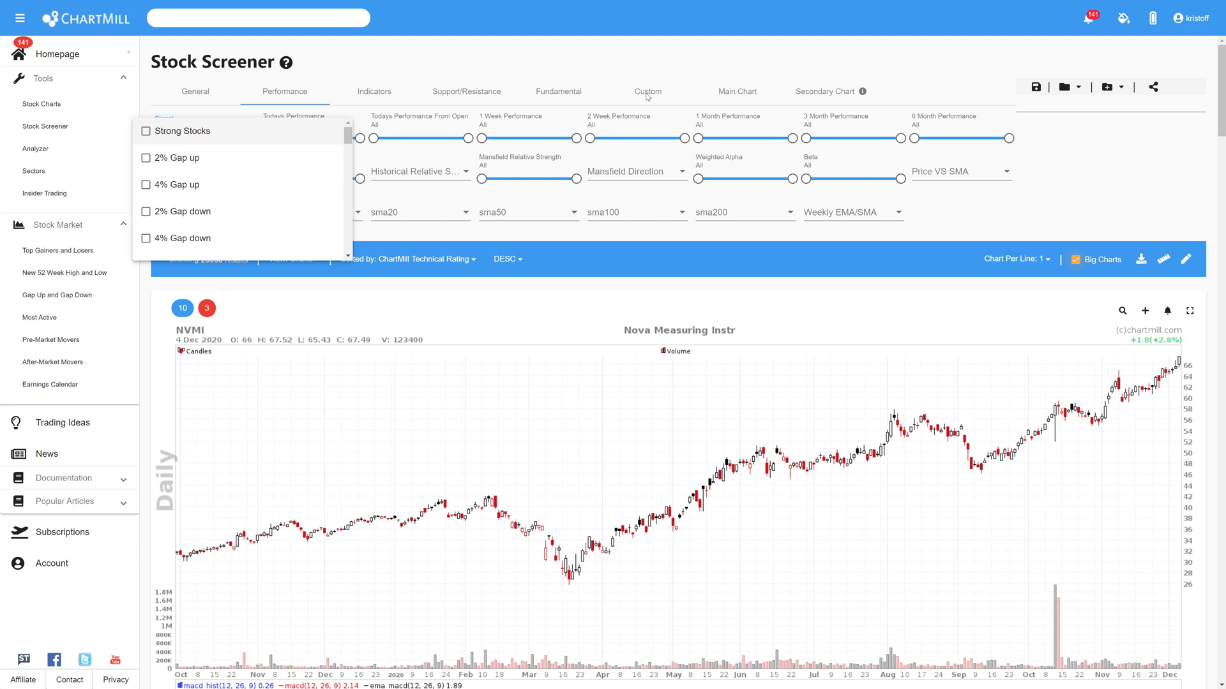
click(647, 92)
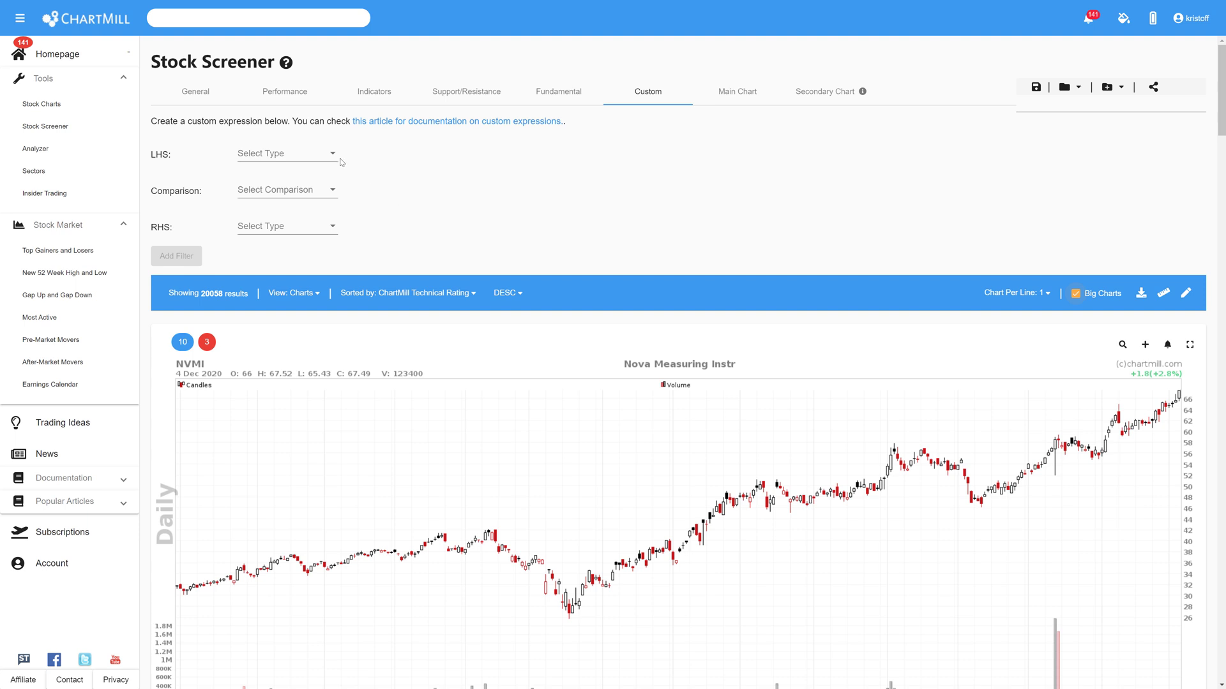
mouse_move(381, 158)
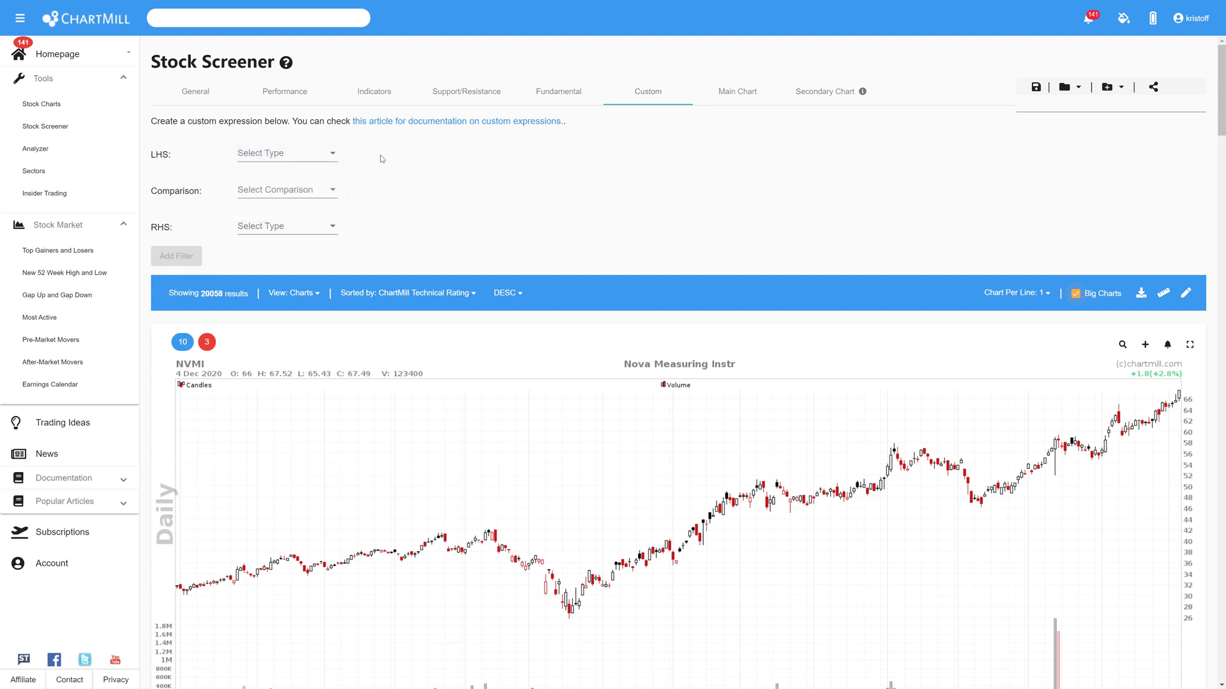
mouse_move(339, 212)
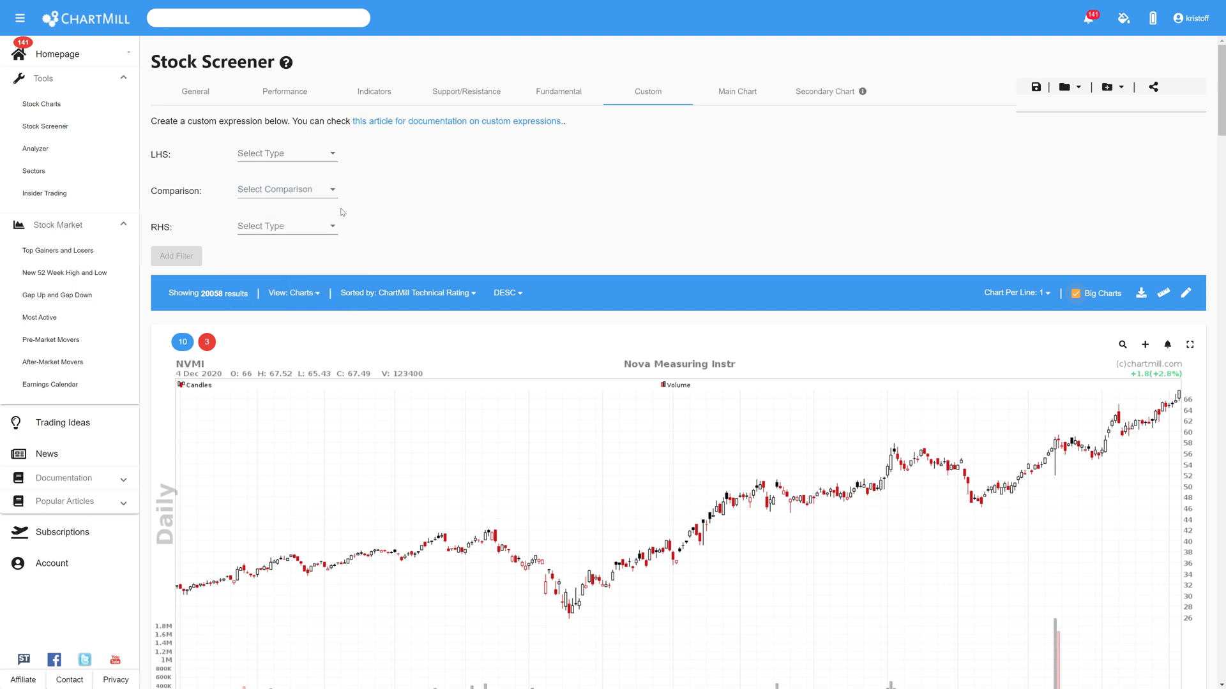
click(287, 226)
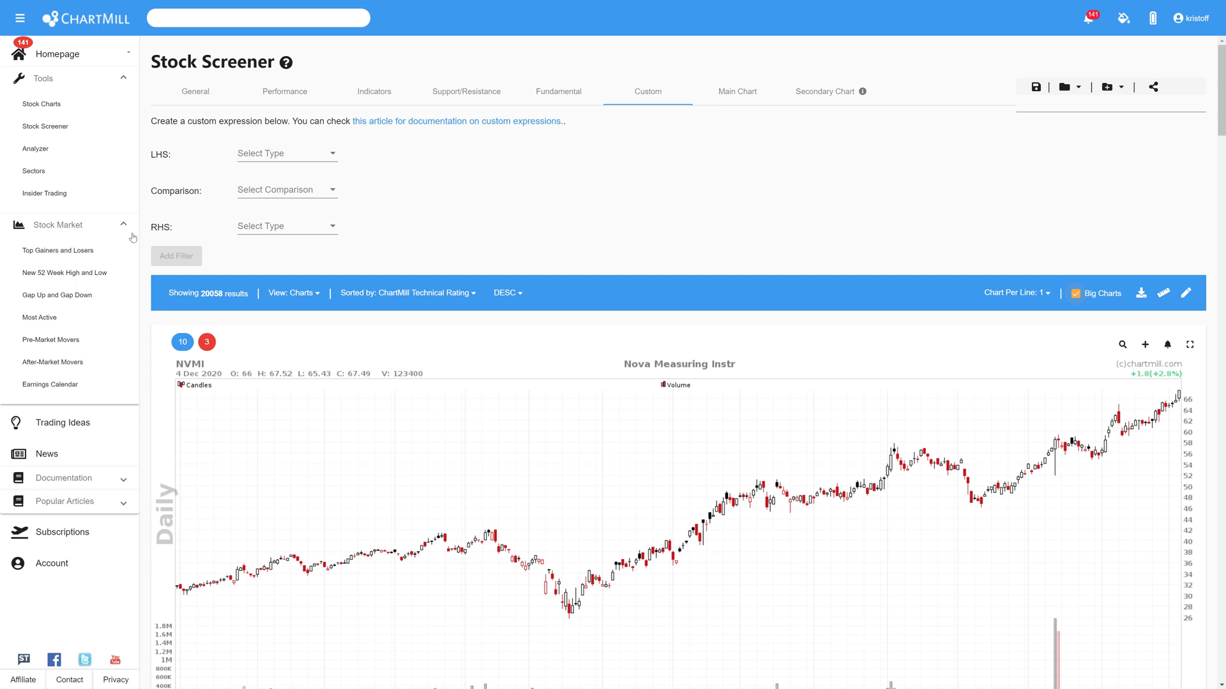
click(123, 225)
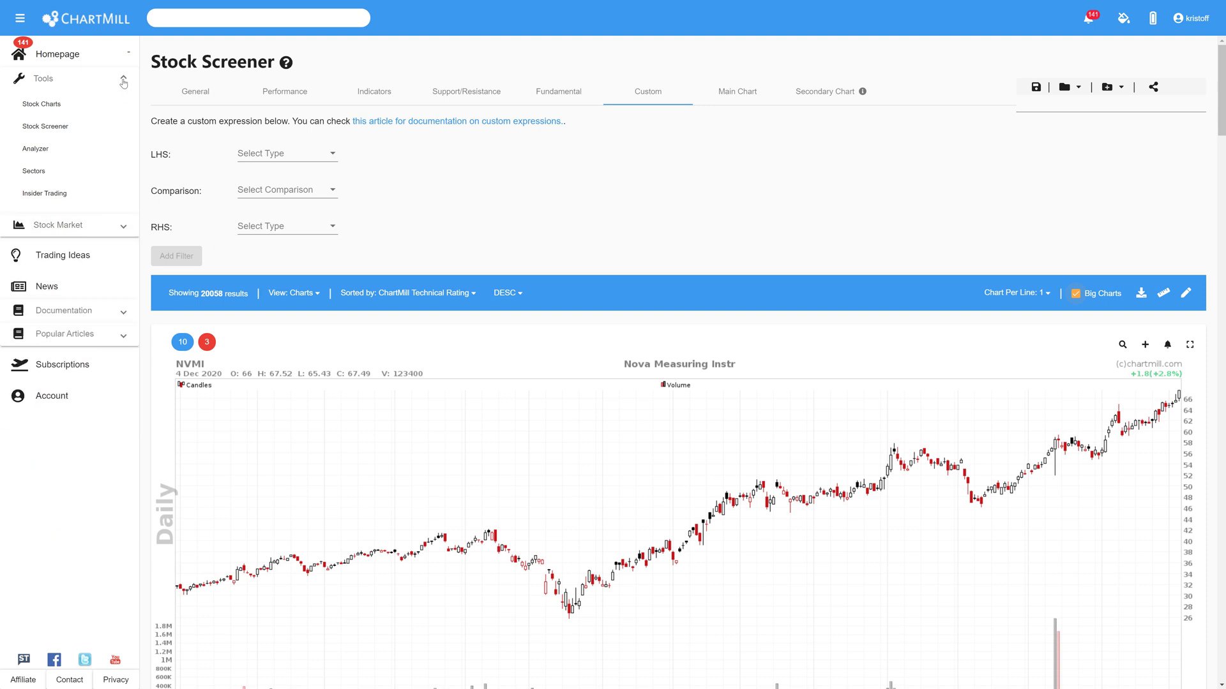